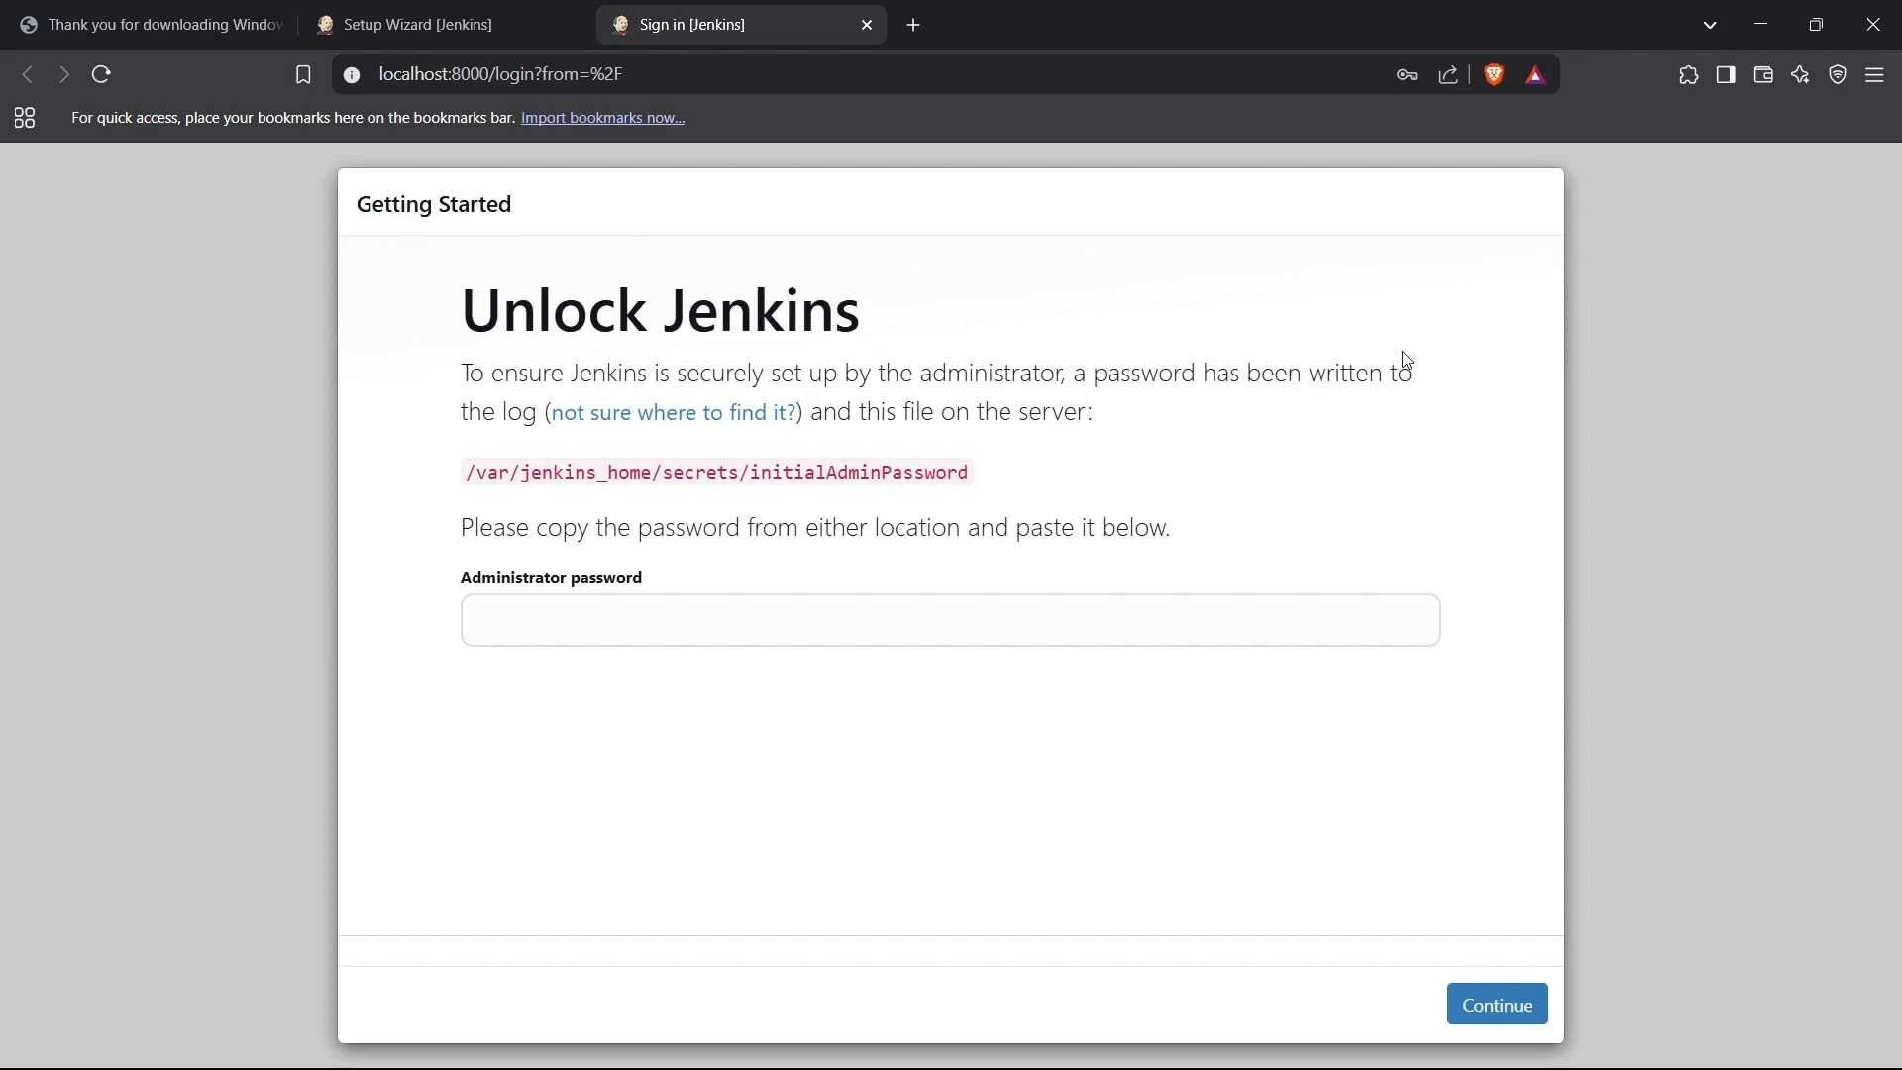
Focus the empty Administrator password field on the Jenkins unlock page.
click(679, 620)
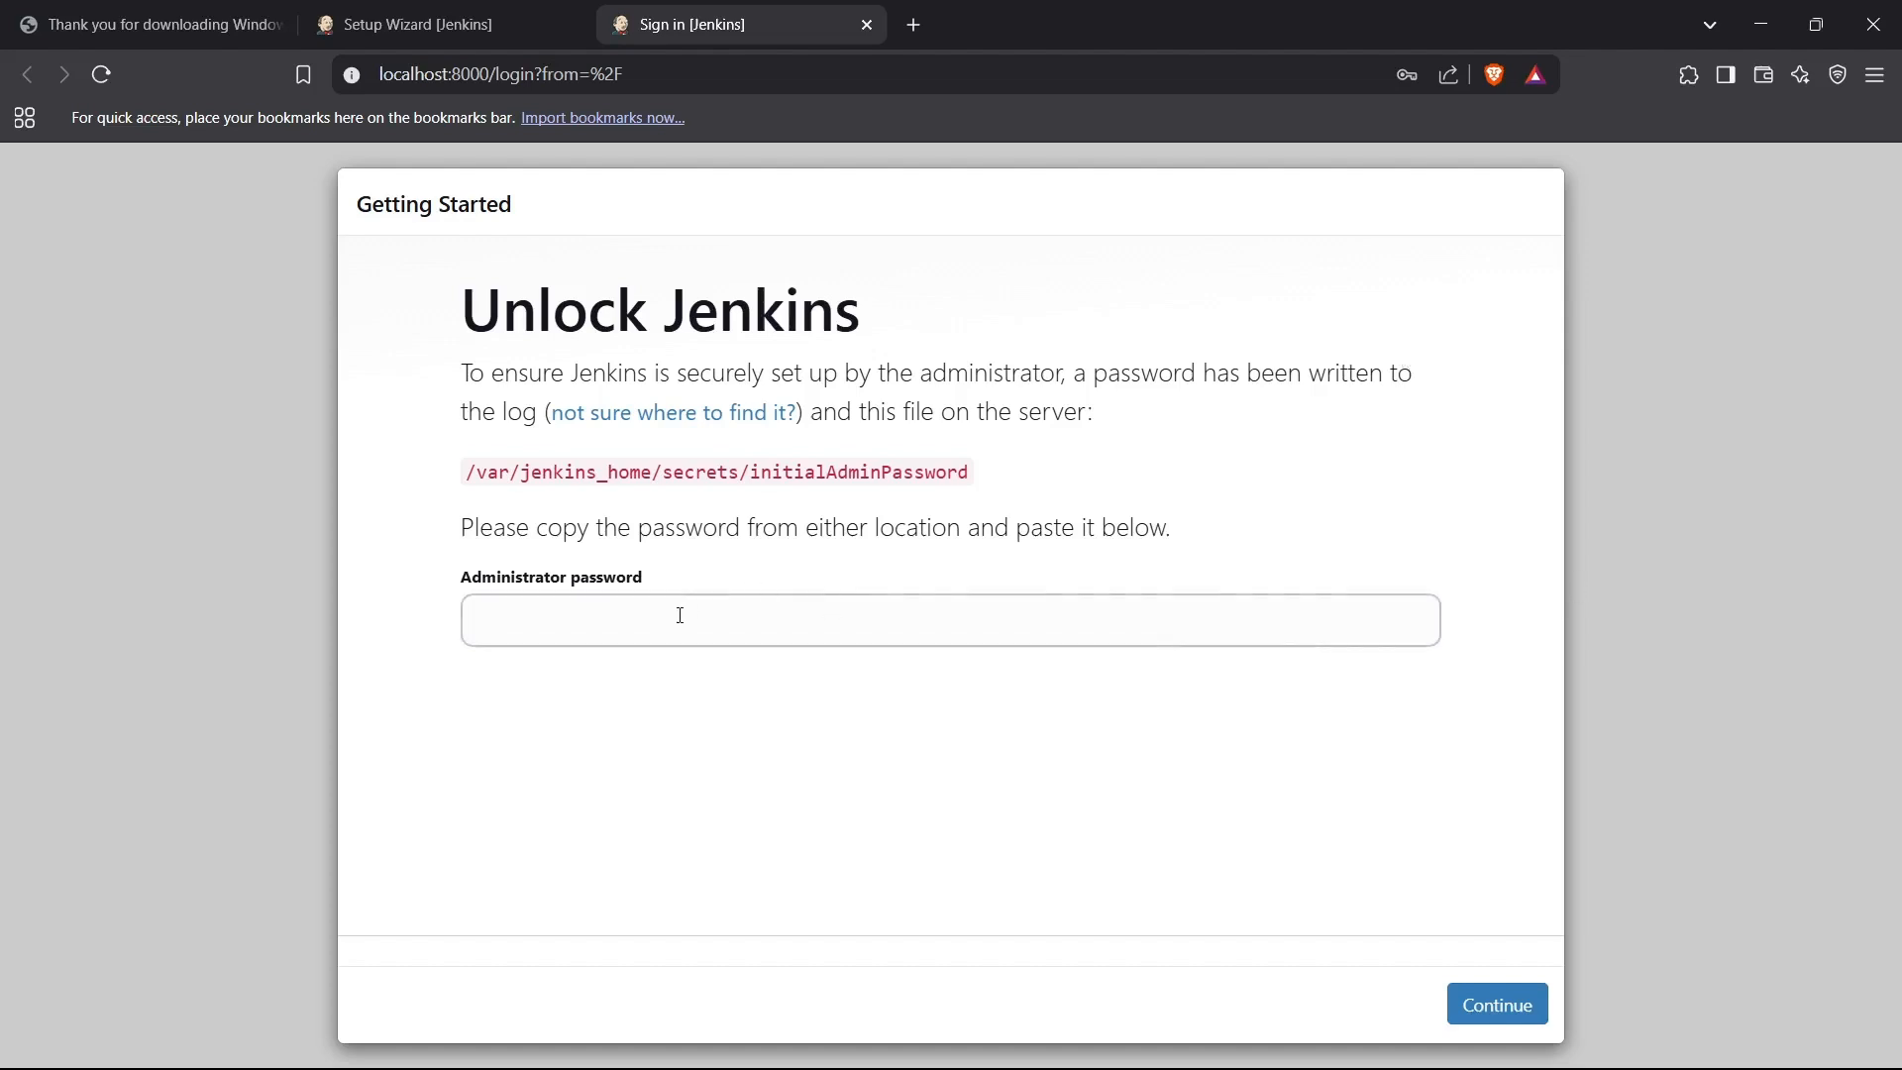
mouse_move(695, 627)
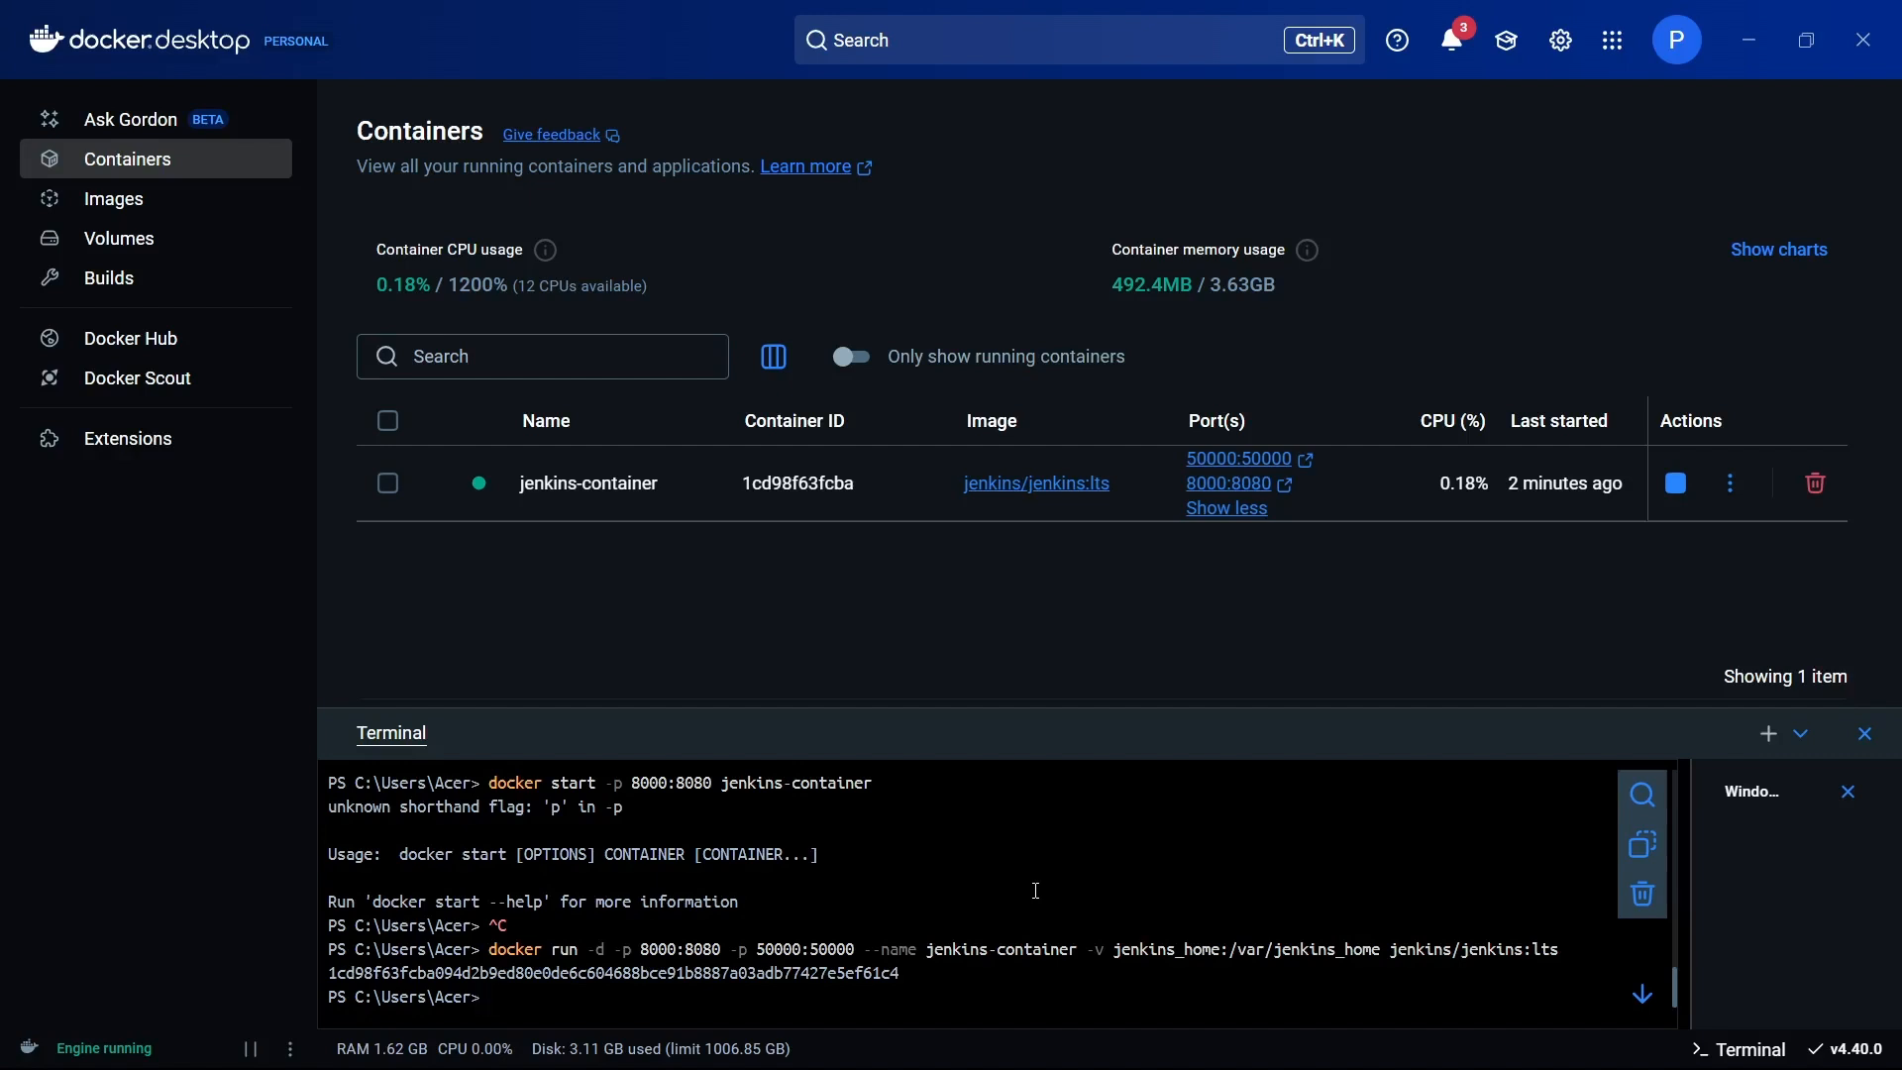
Start a docker exec -i command with cat inside jenkins-container.
text(docker)
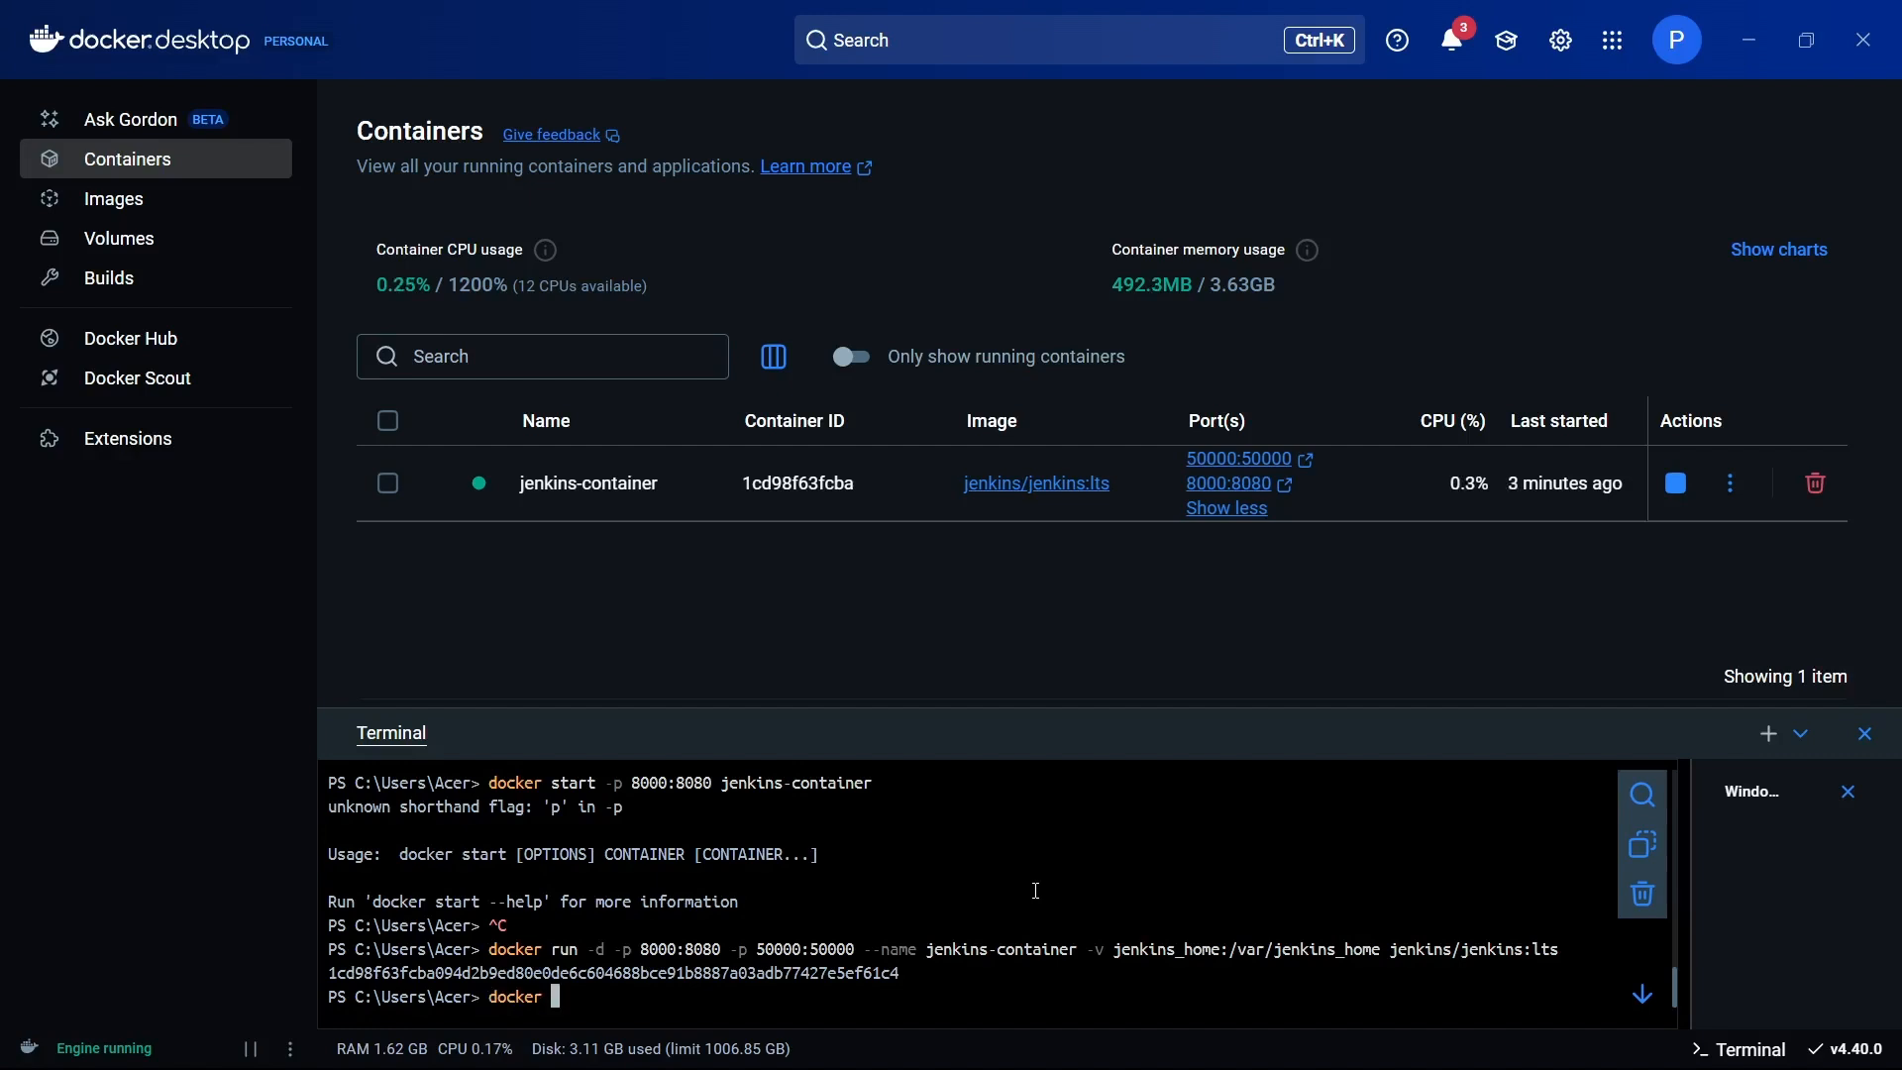
text(exec -it jenkins)
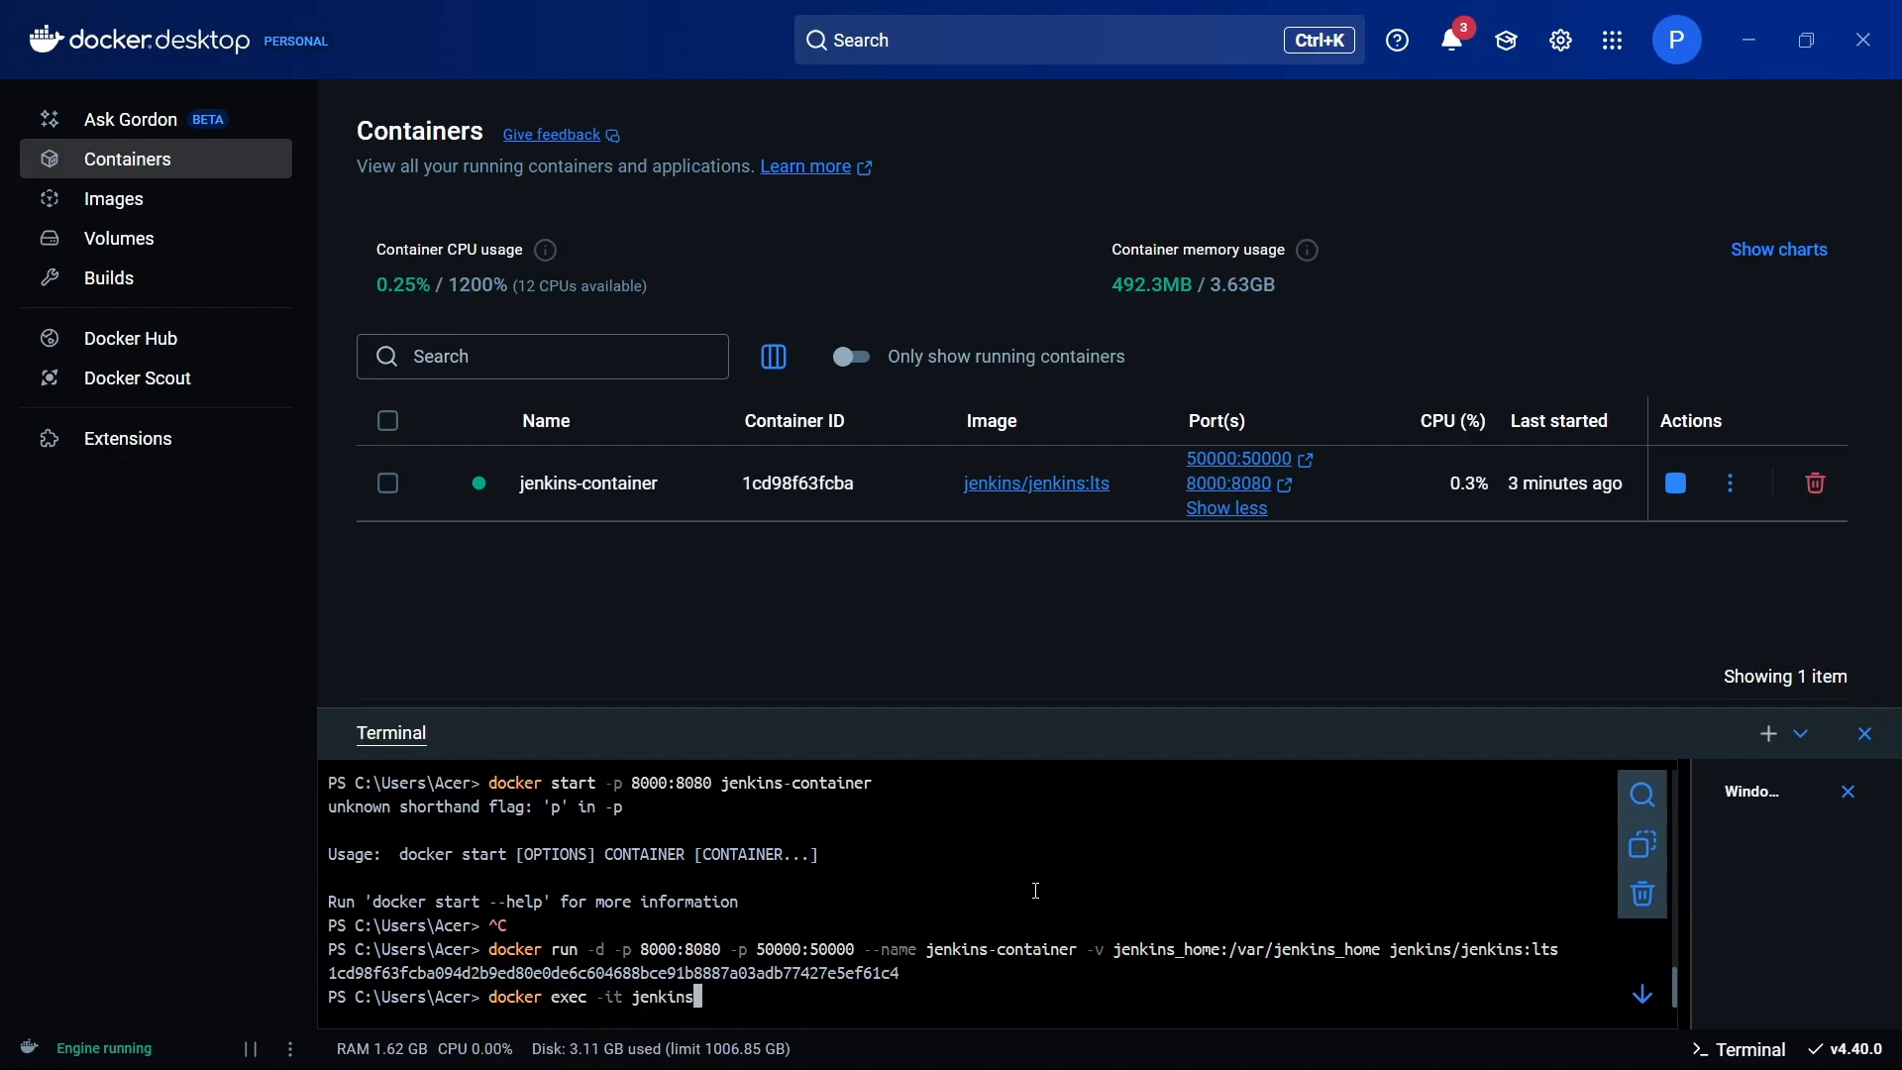
text(-cont)
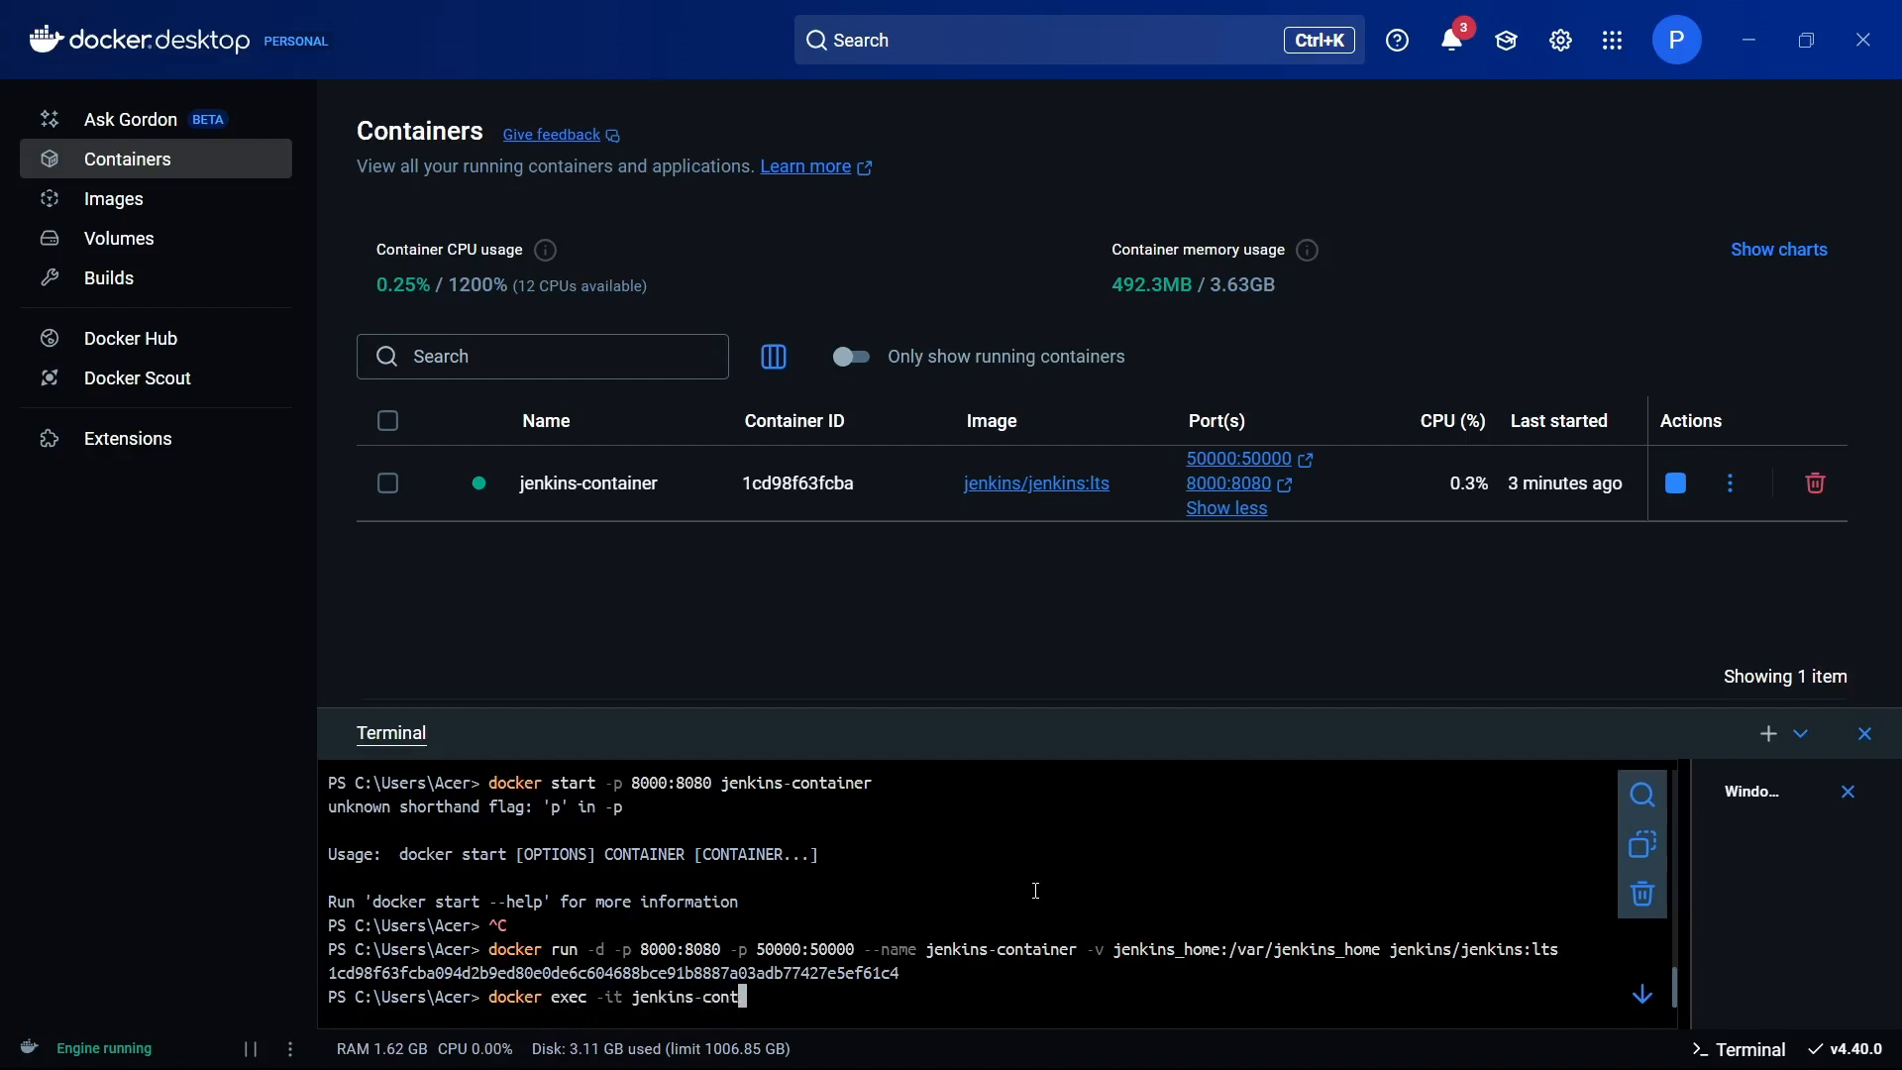
text(ainer)
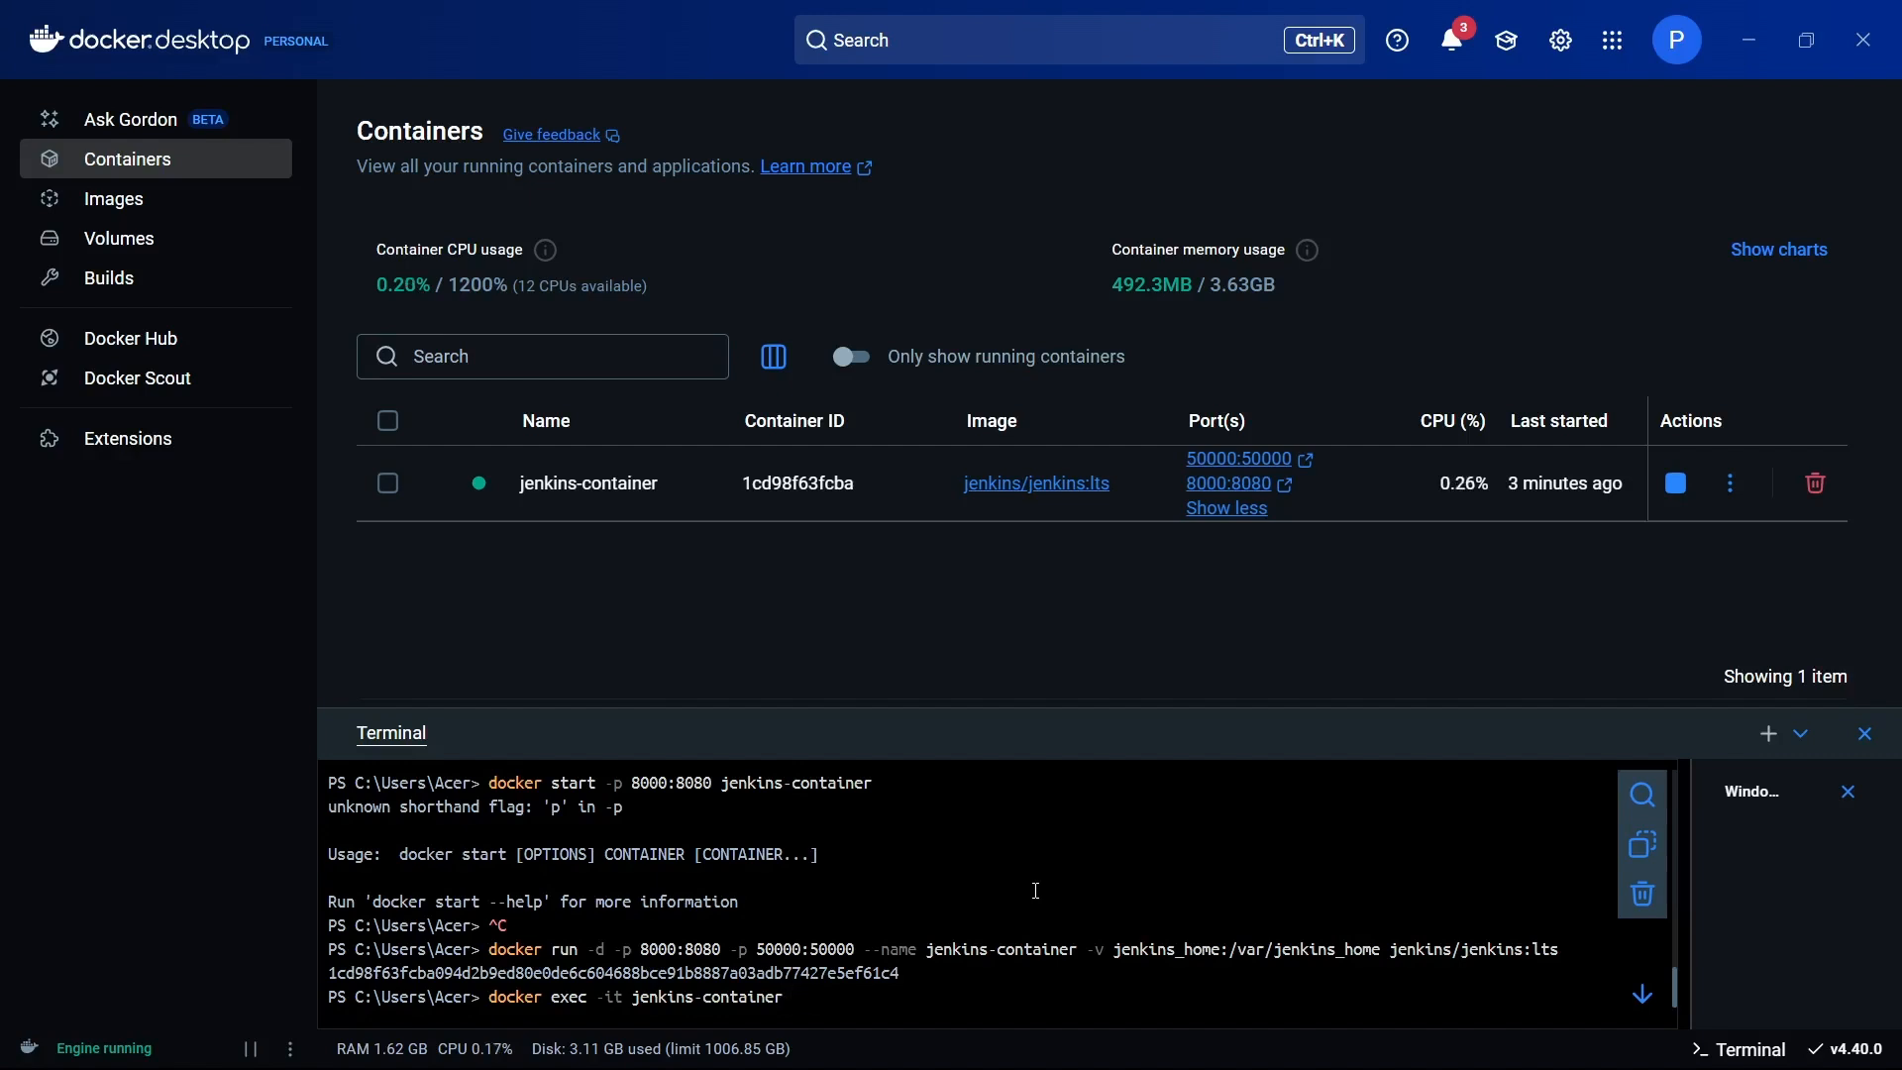
text(cat)
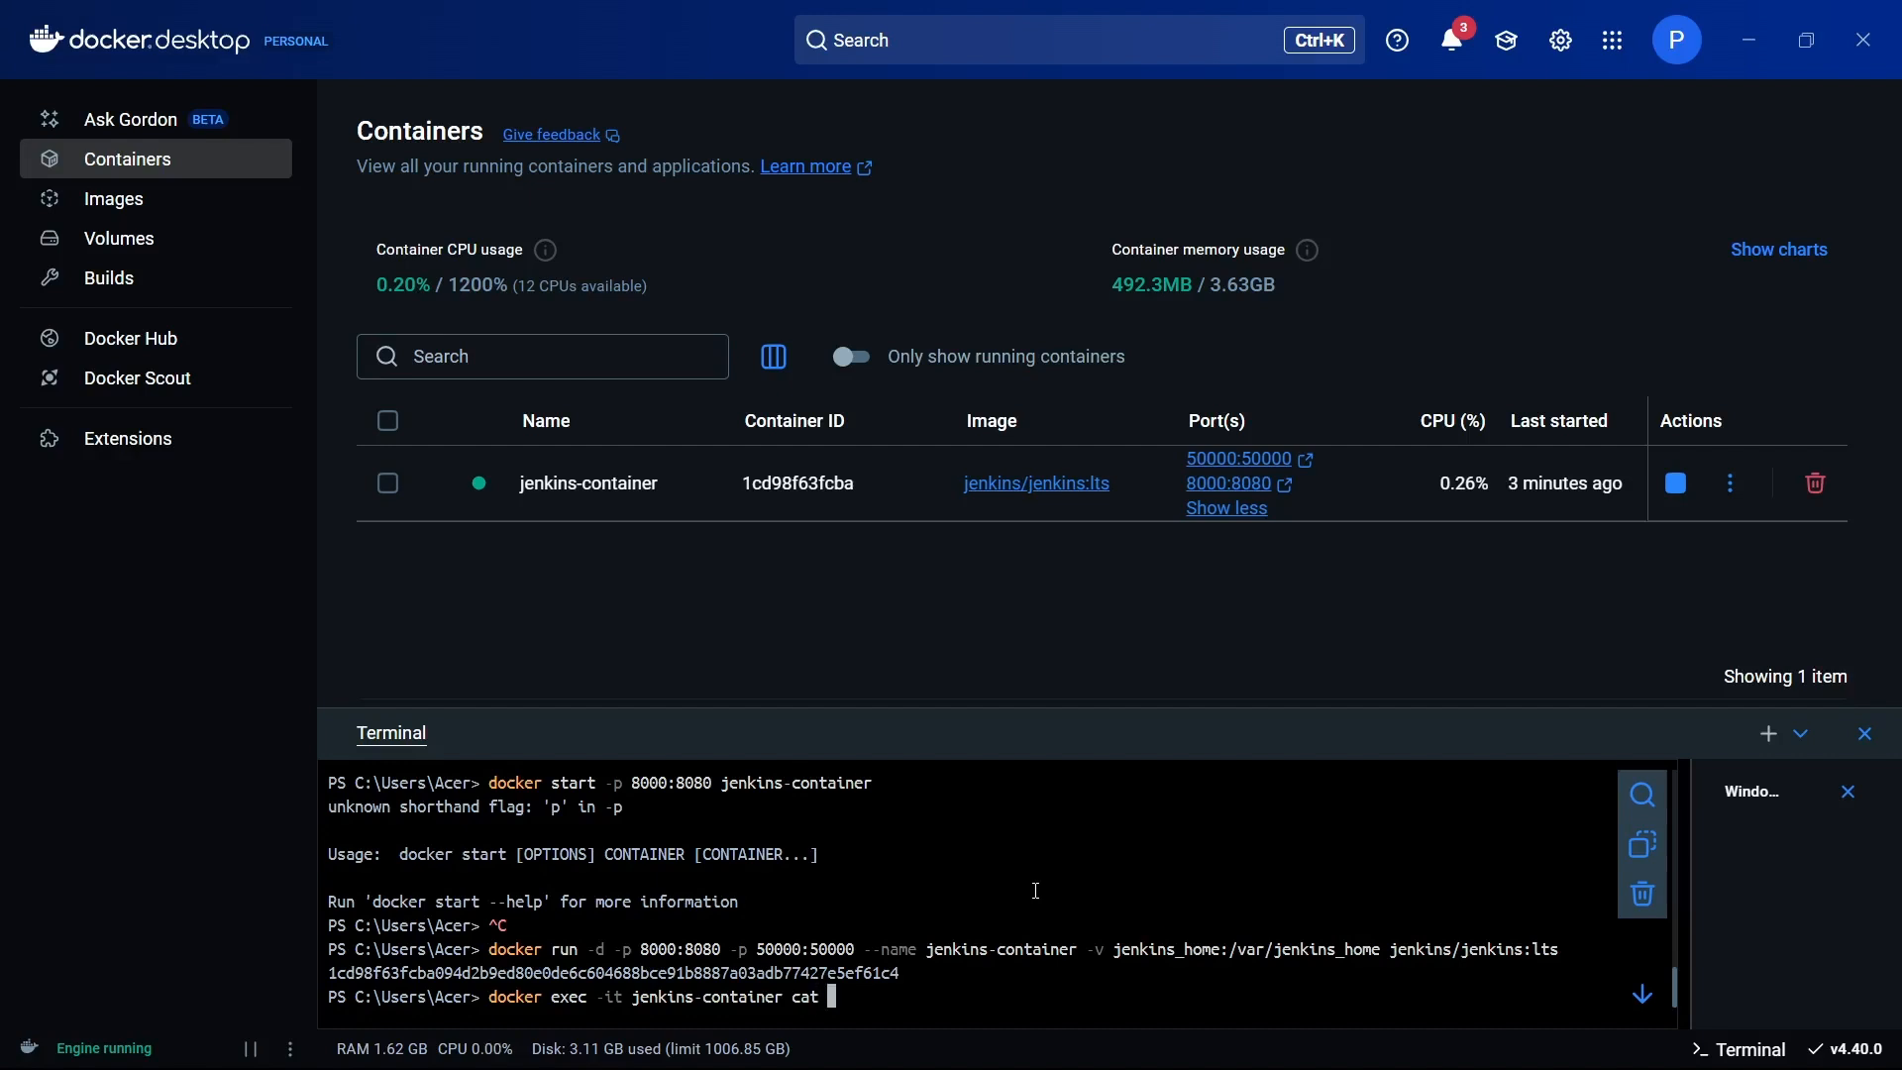
Complete the path /var/jenkins_home/secrets/initialAdminPassword in the terminal command.
text(/var/)
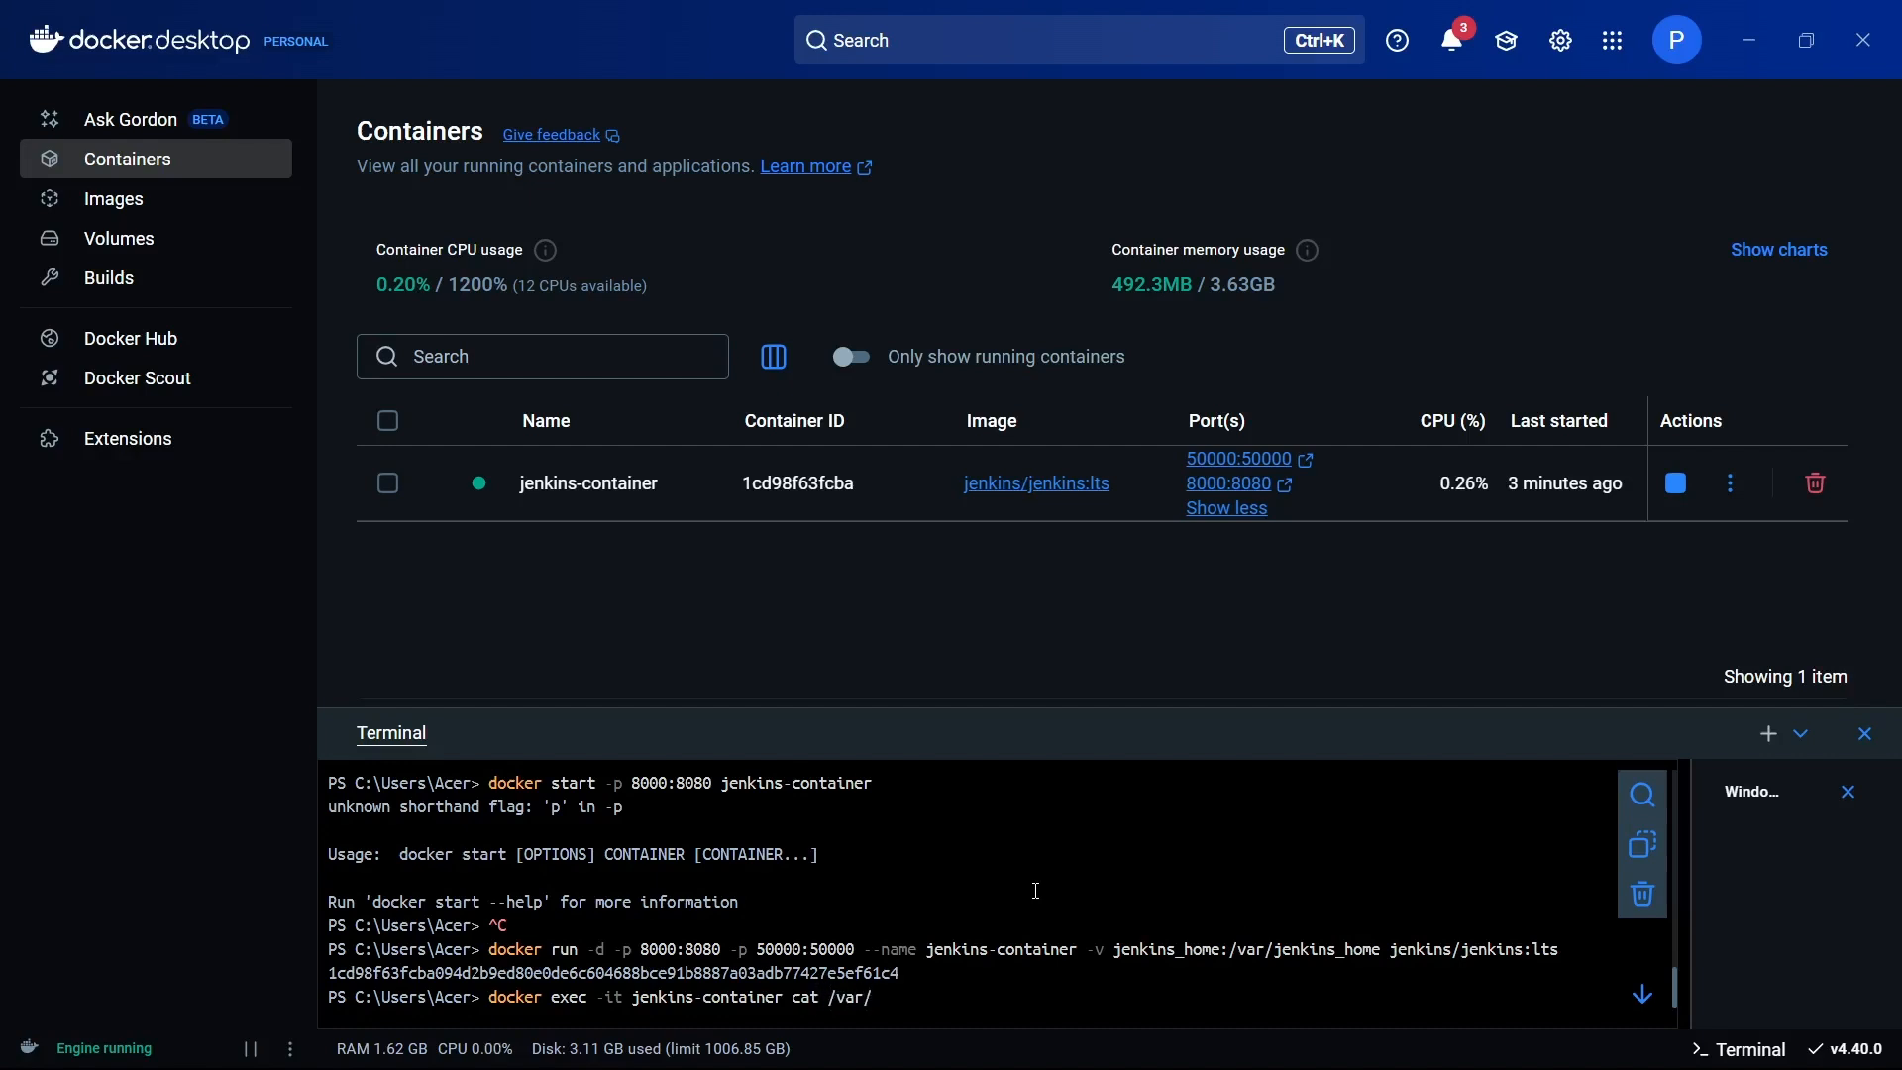
text(jenkins)
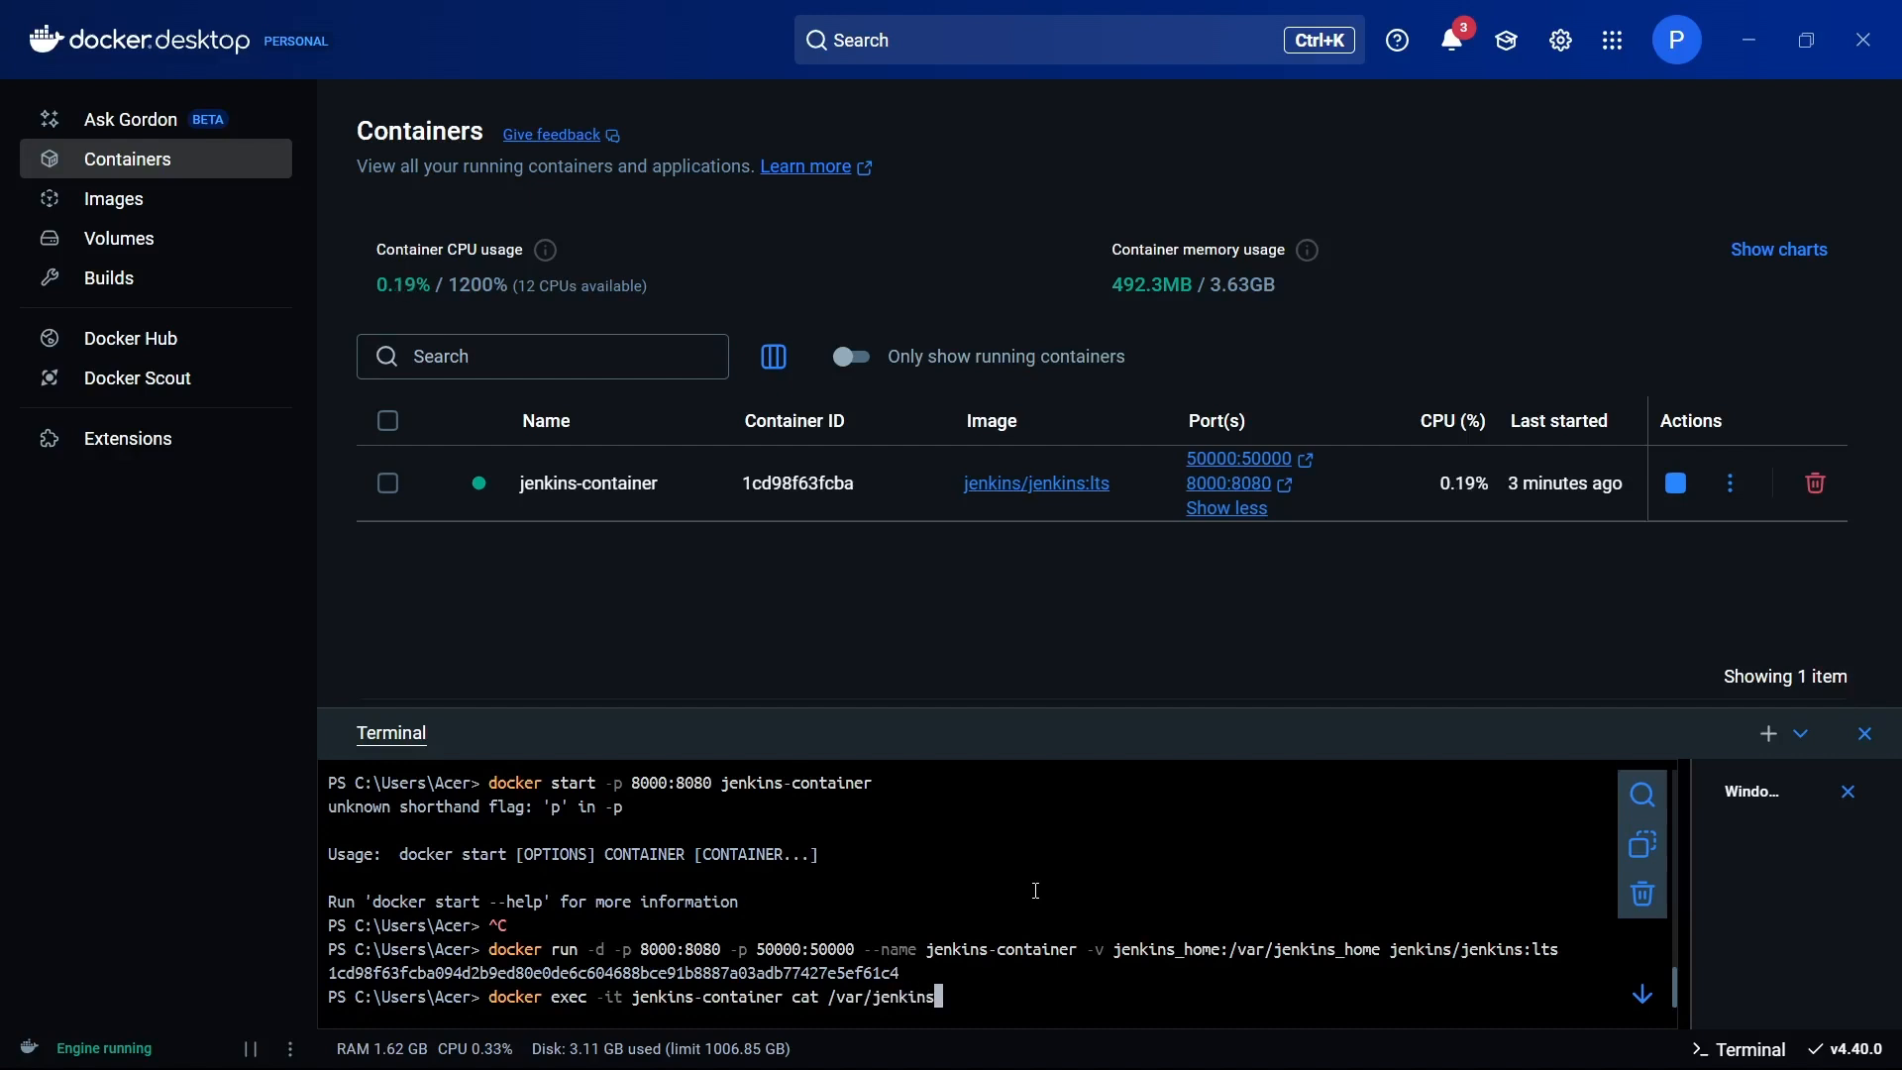
text(_secret)
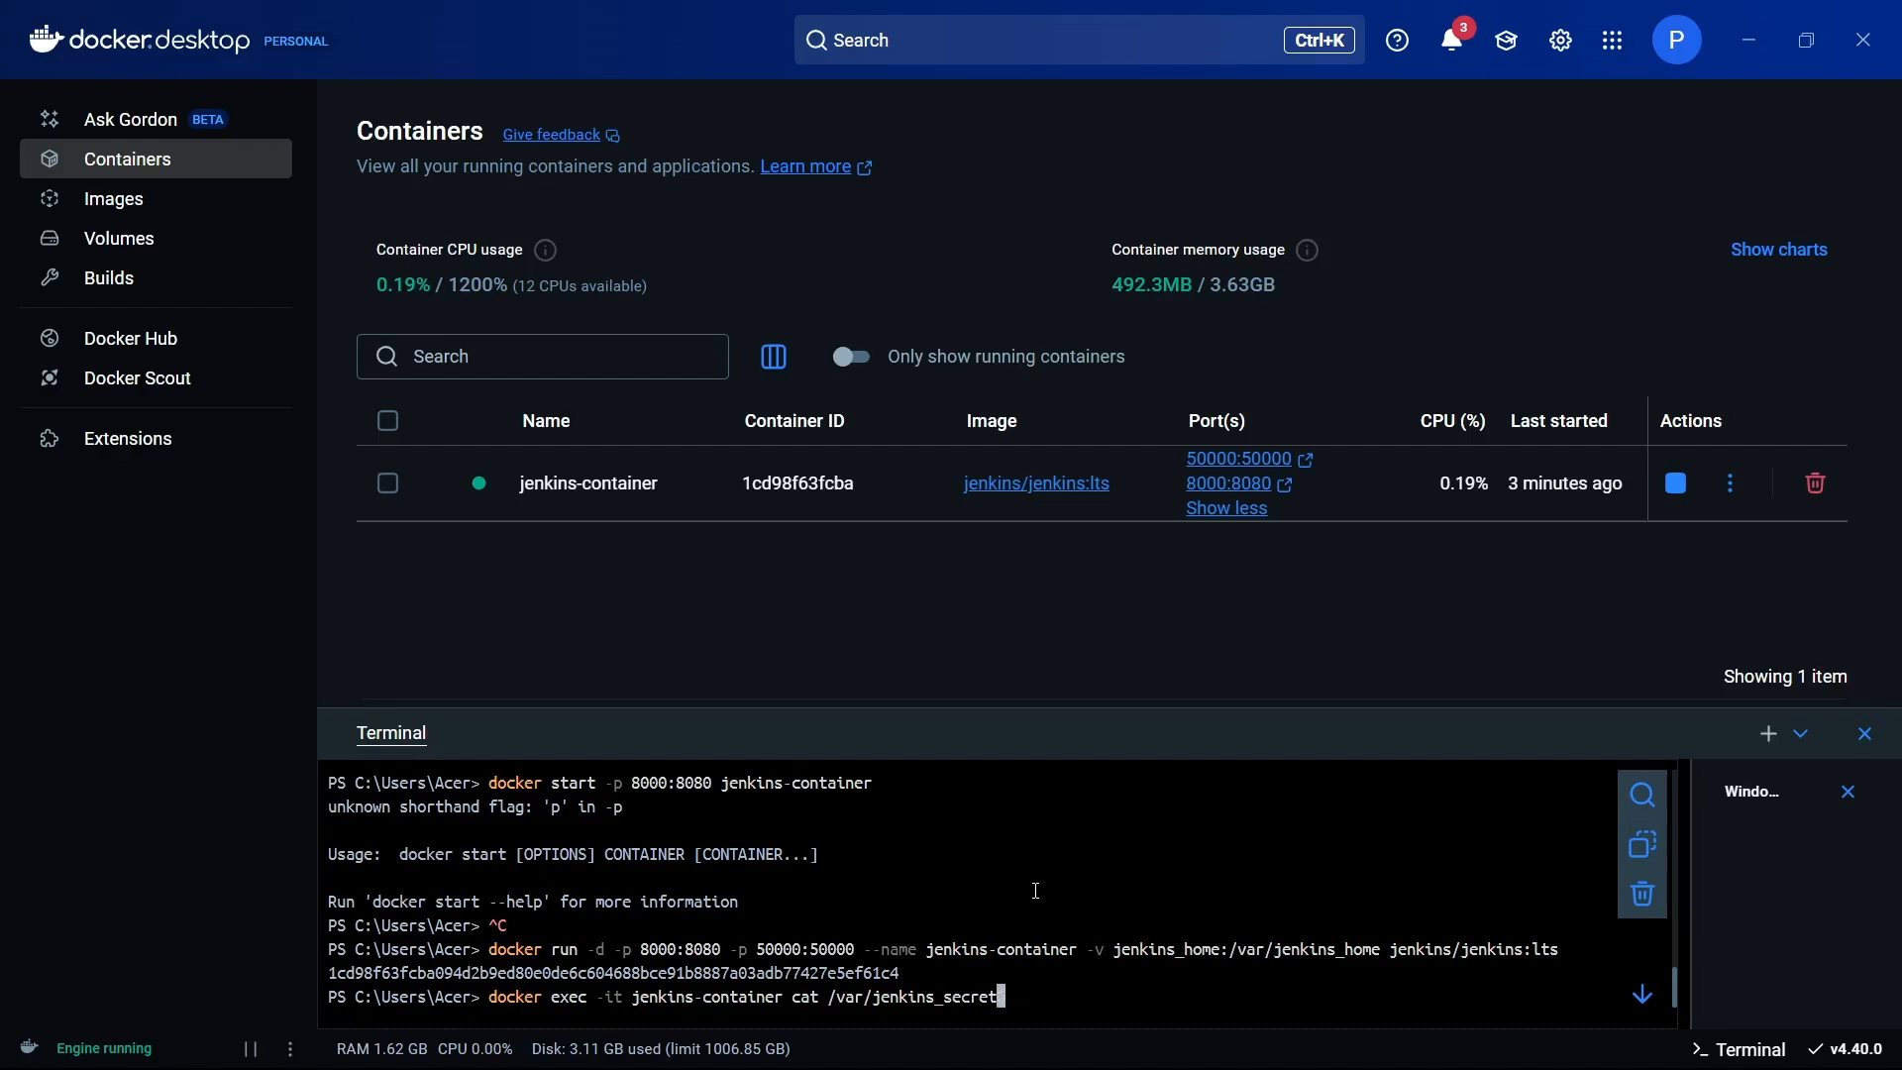
text(s)
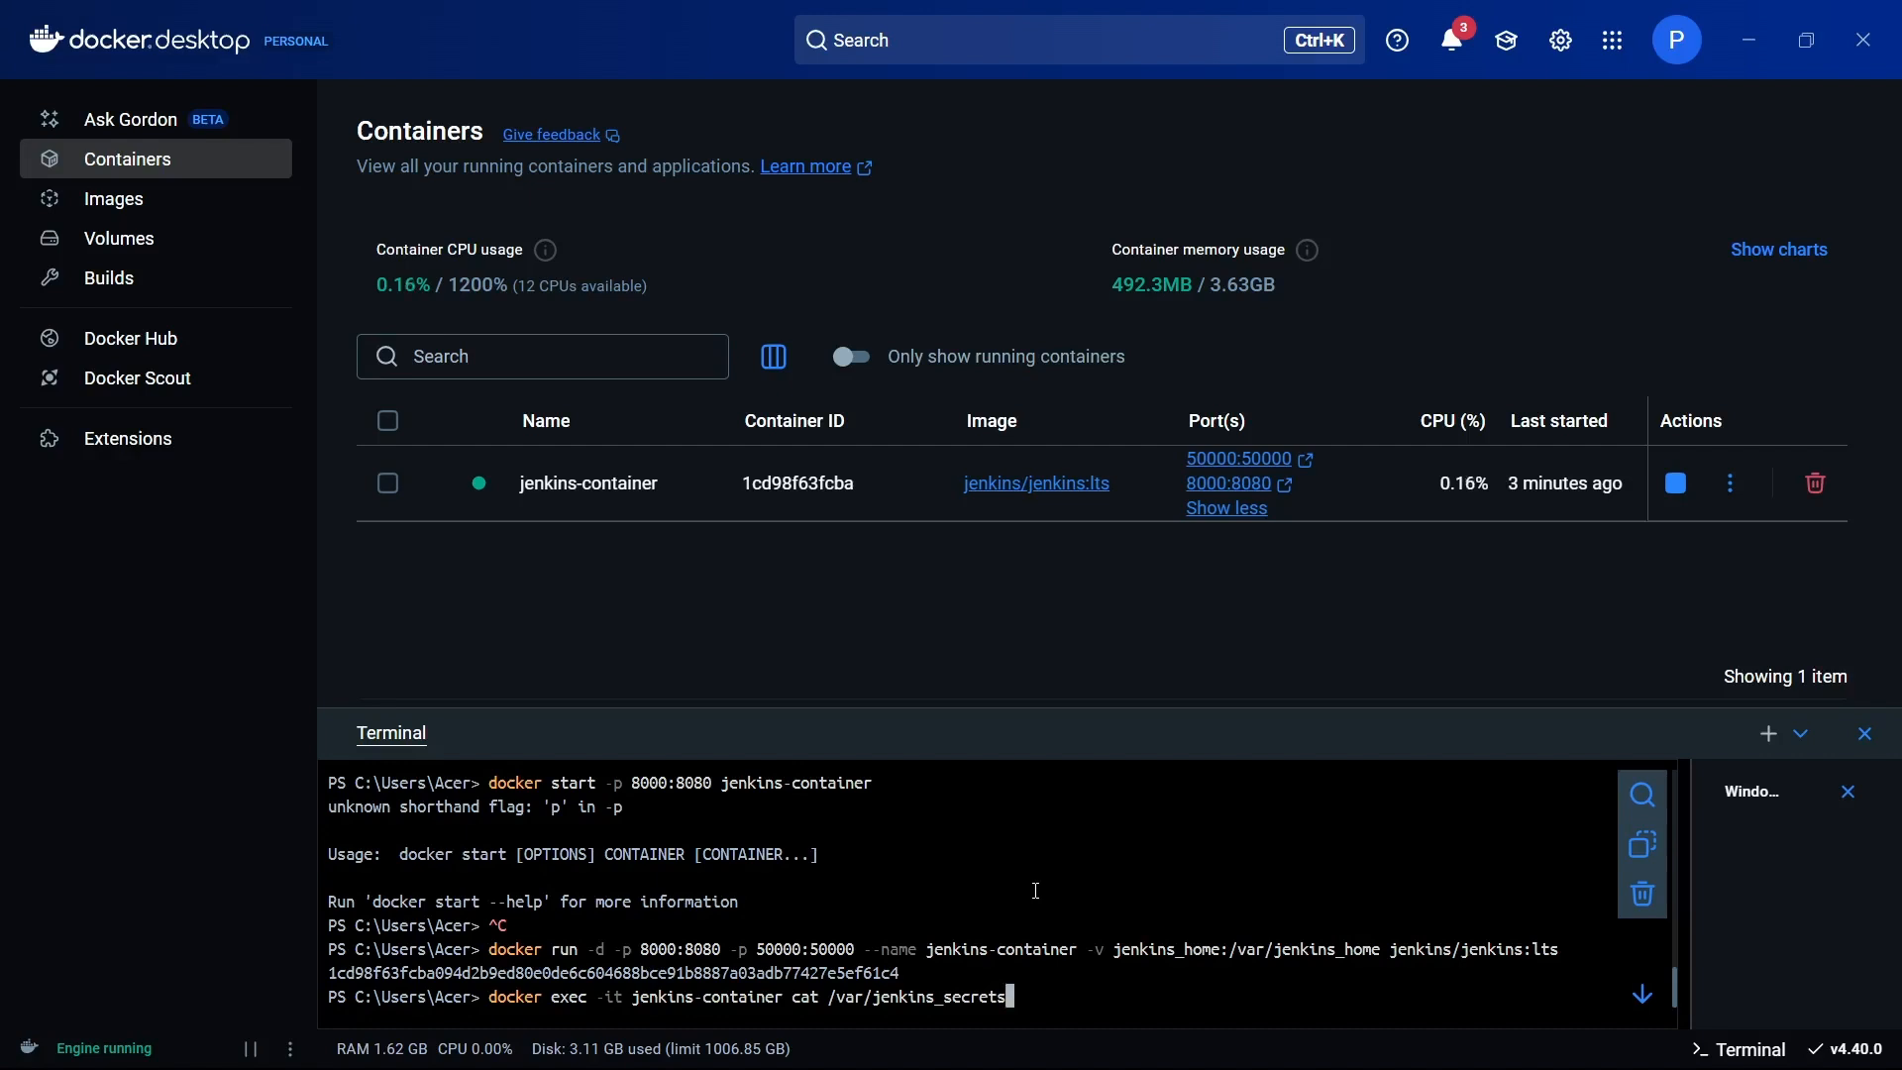
text(/ini)
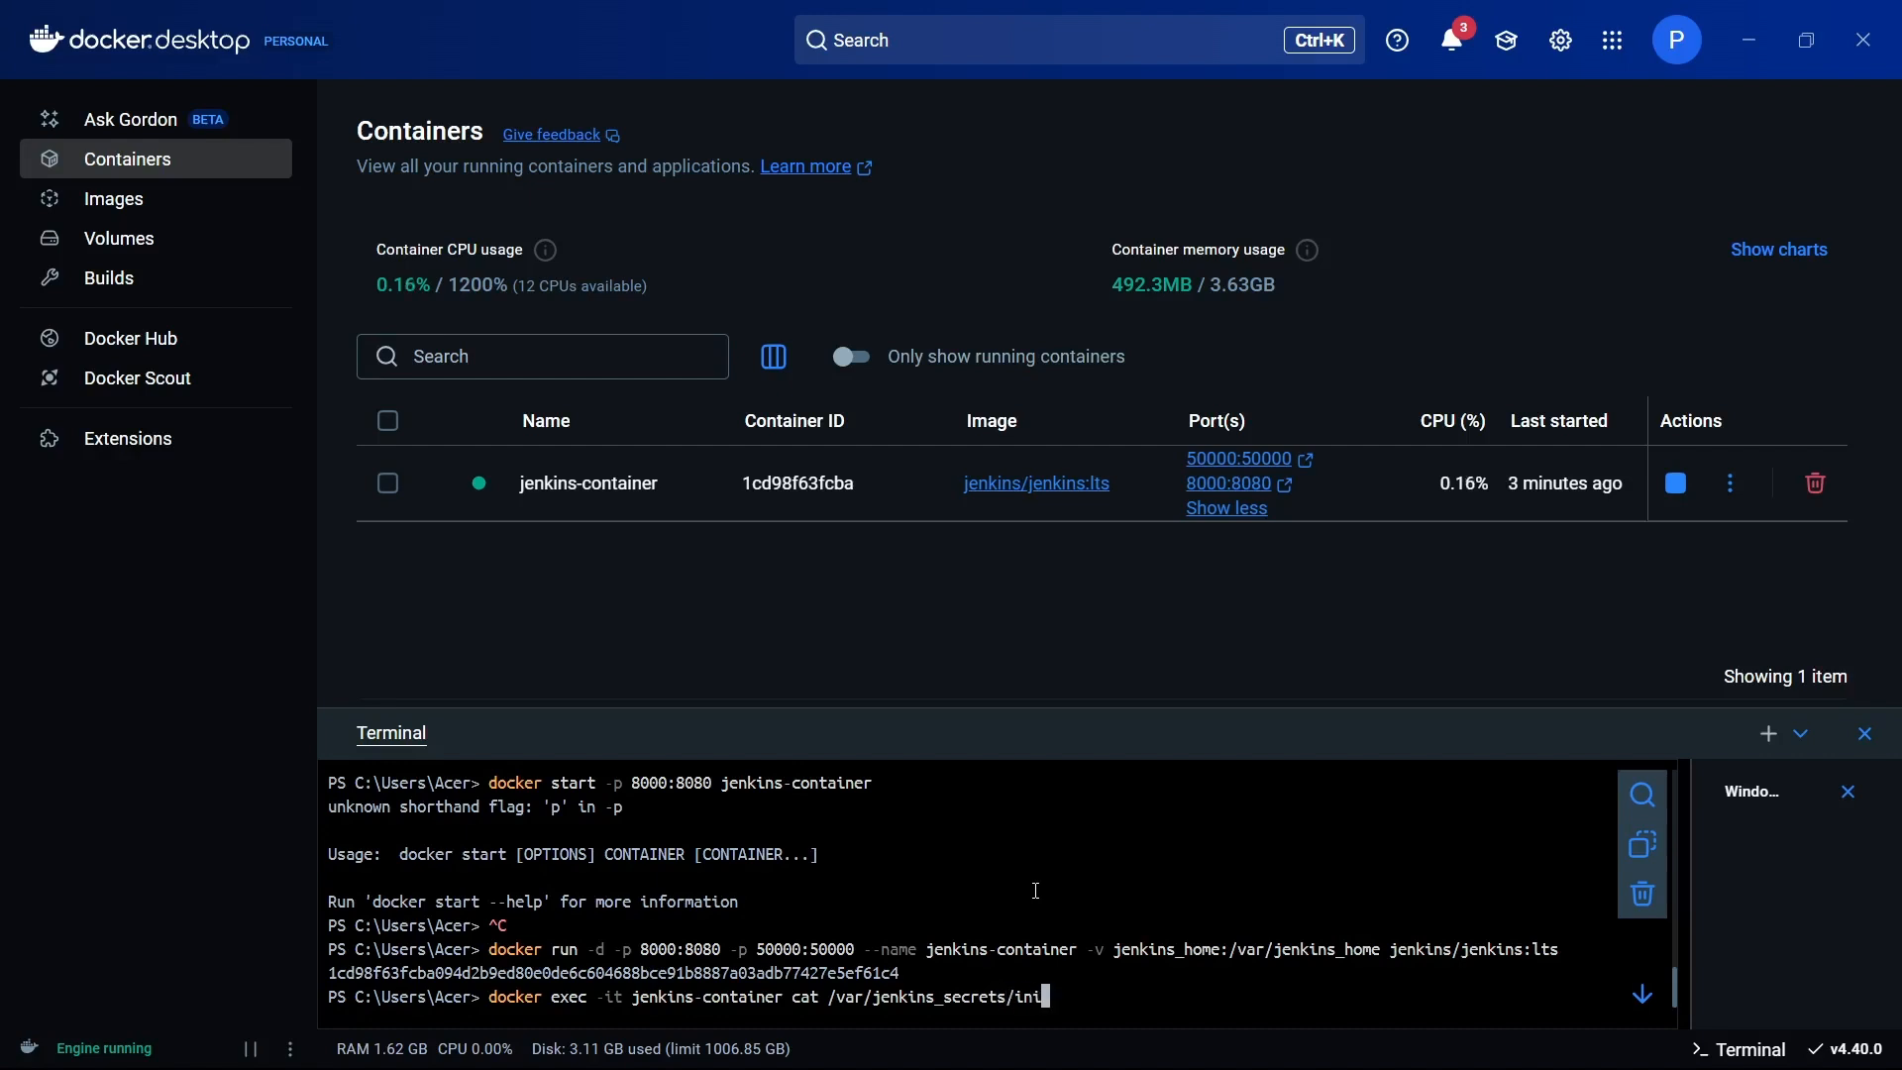
text(tial)
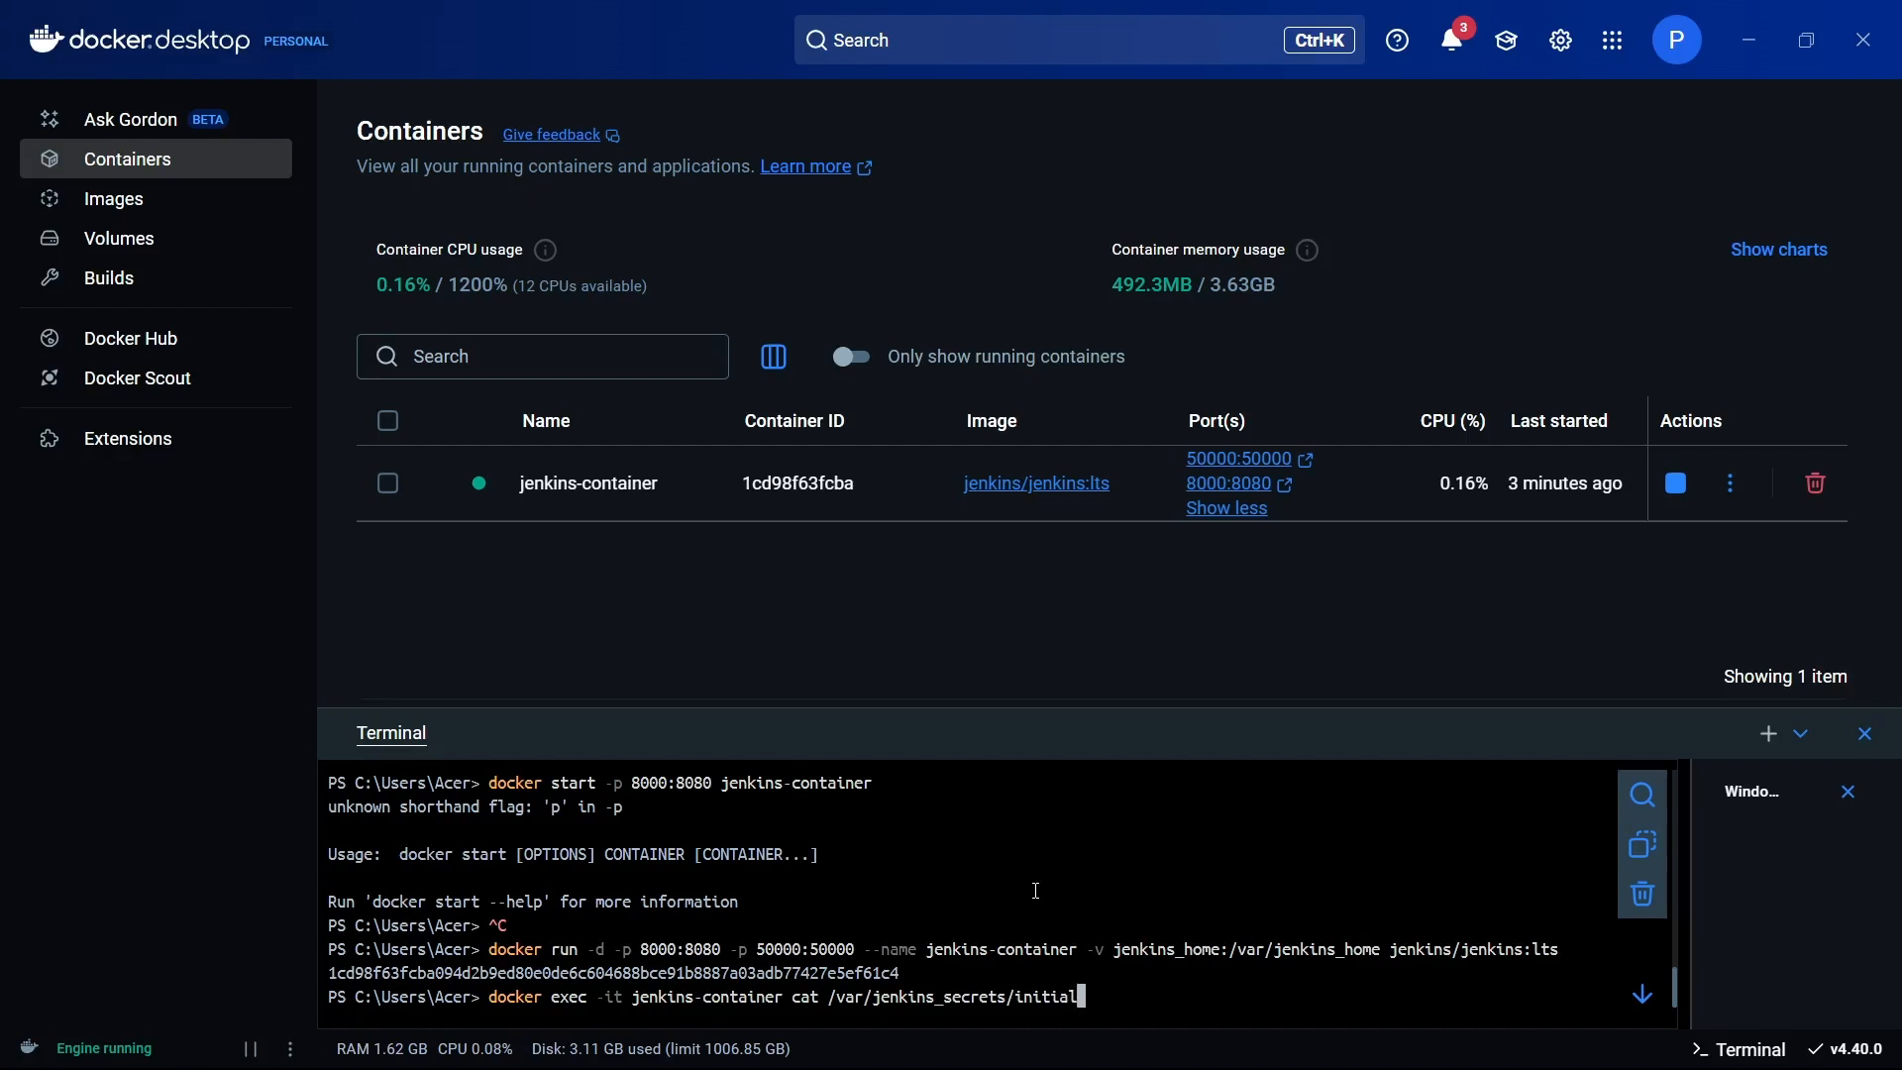
text(AdminP)
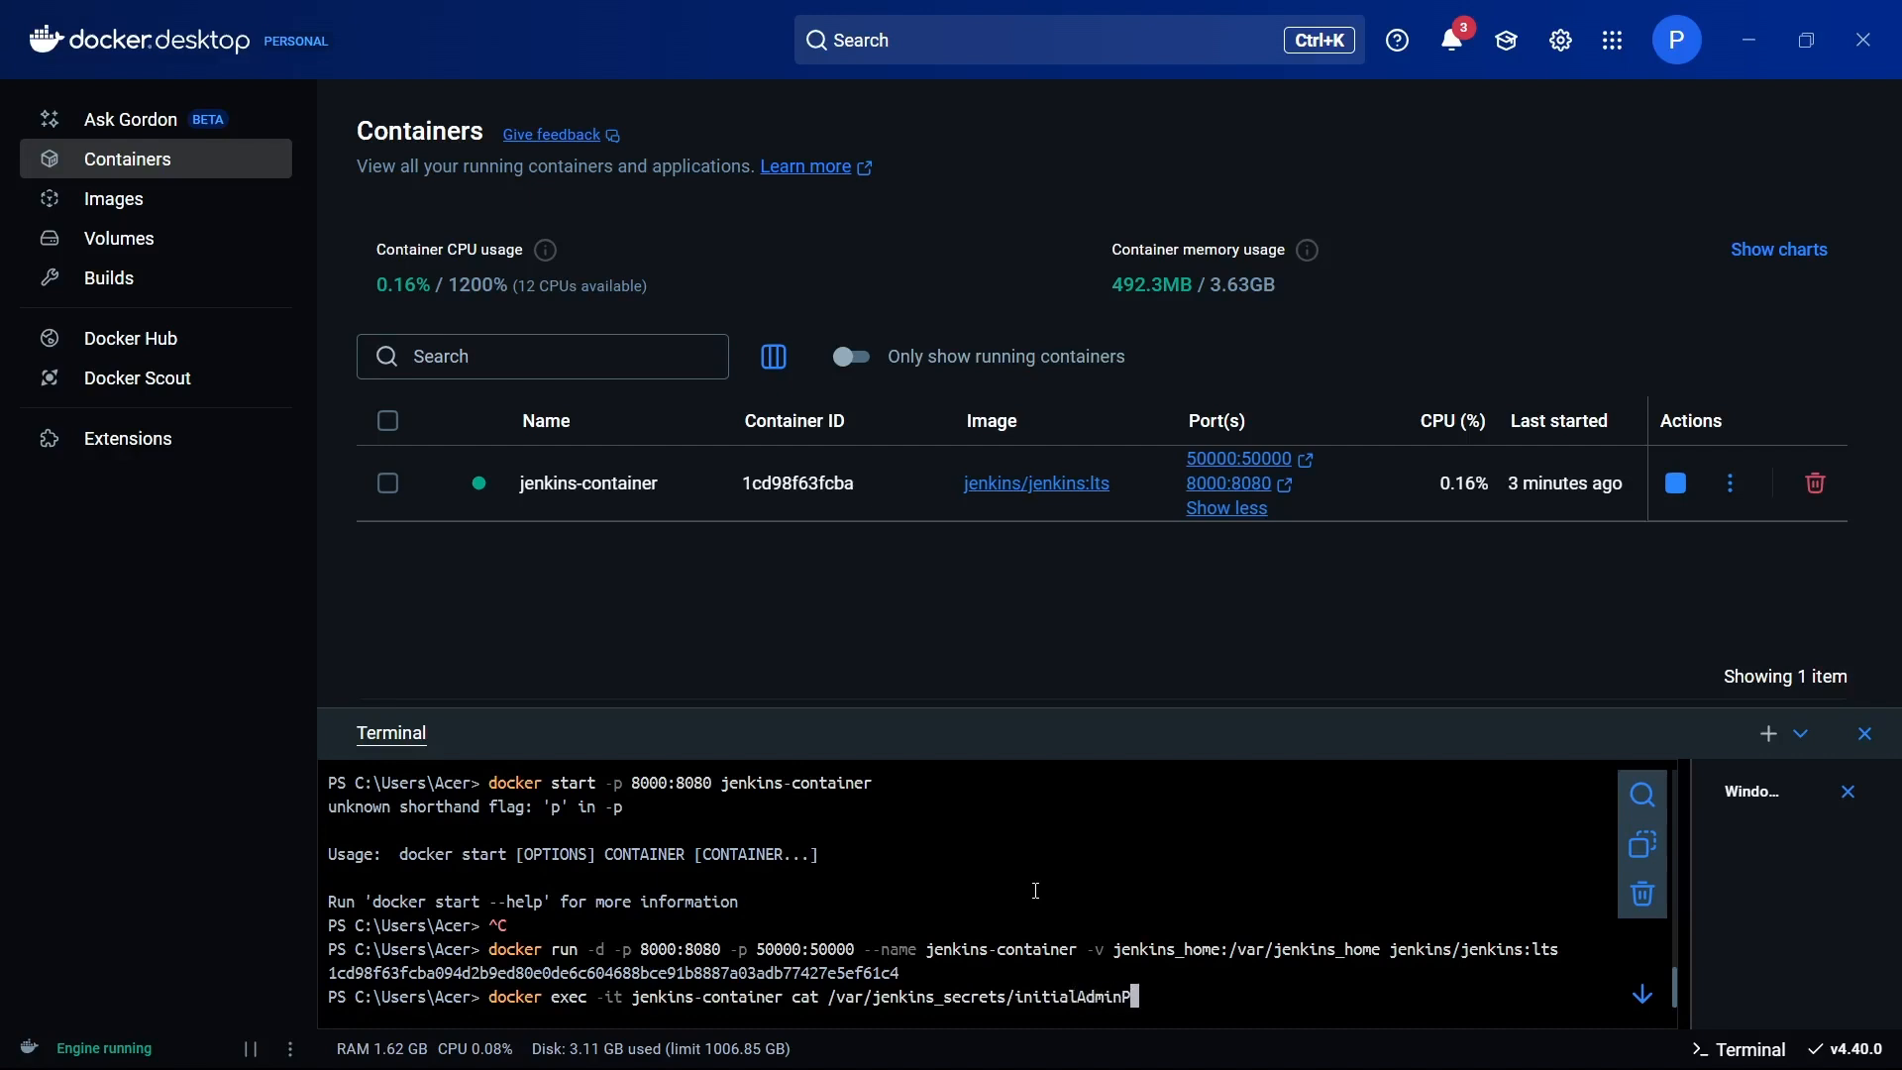
text(assword)
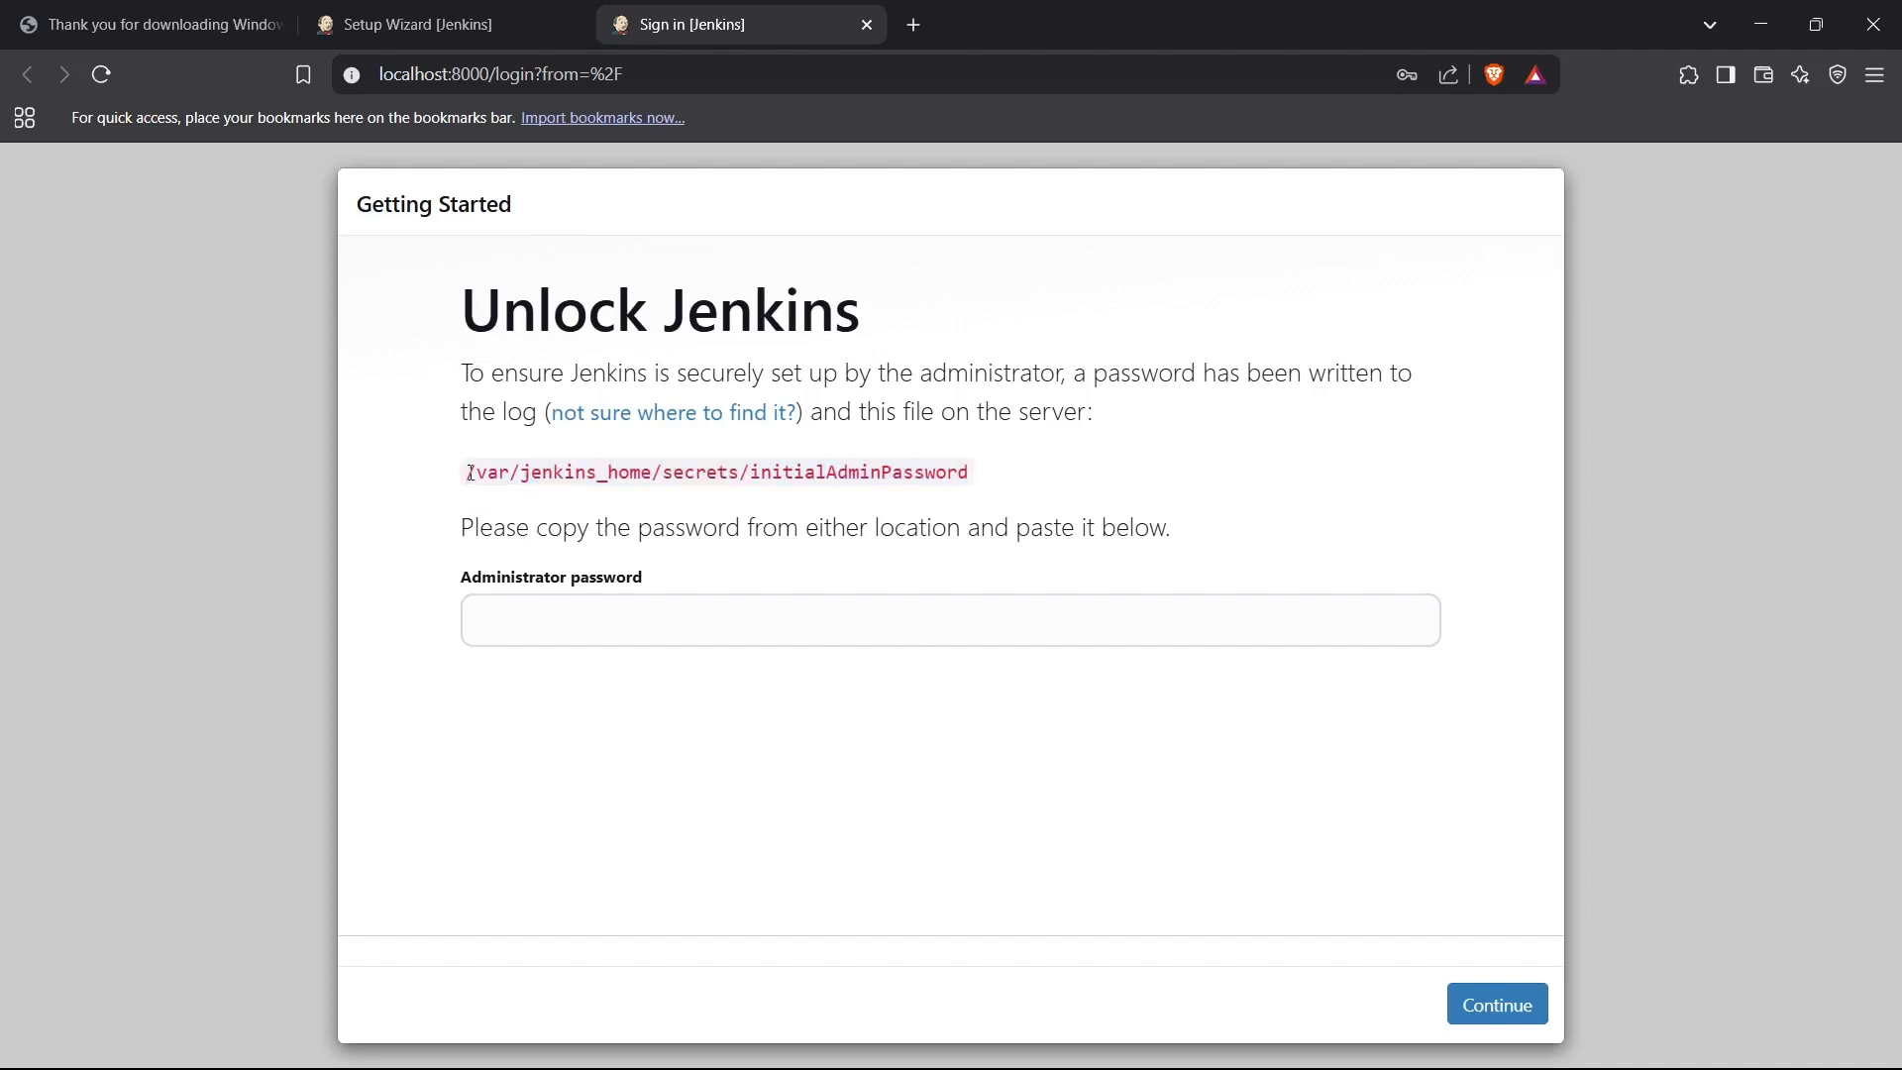
mouse_move(982, 474)
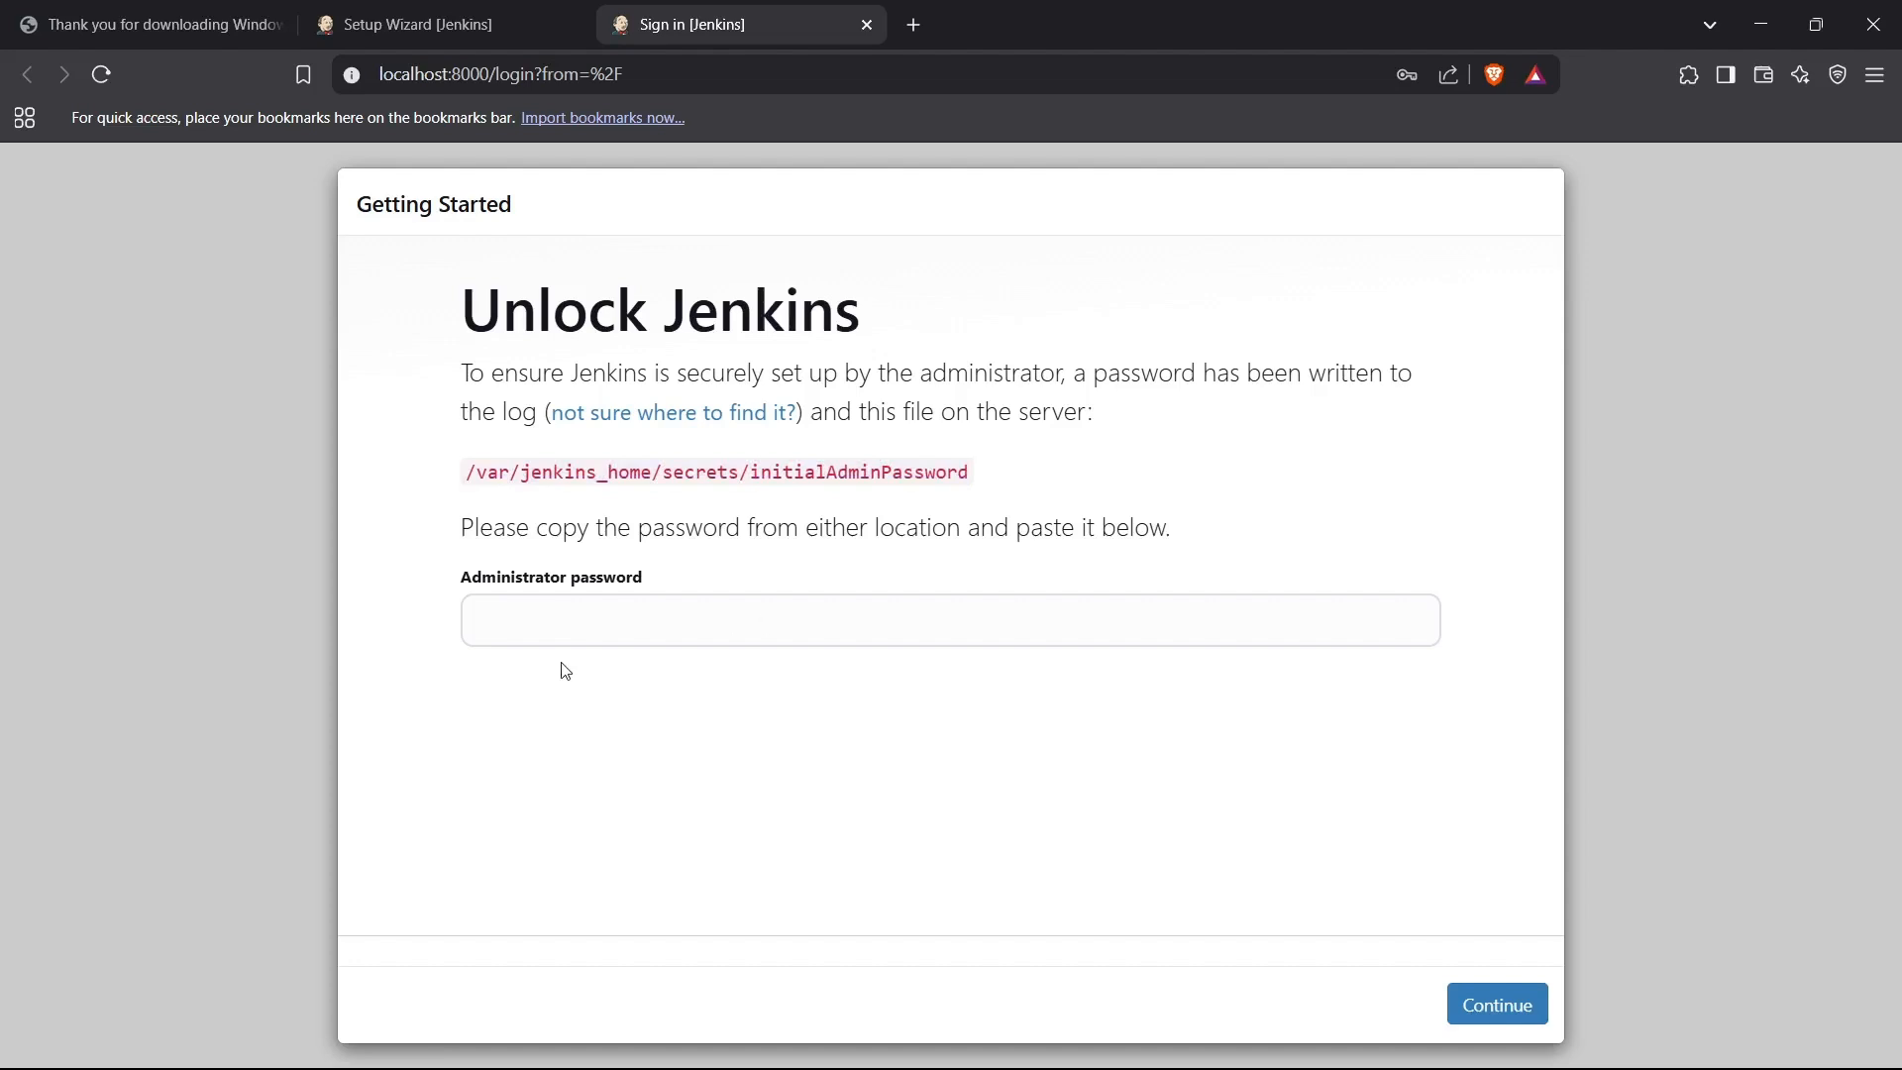
Paste the administrator password and click Continue to unlock Jenkins.
click(949, 634)
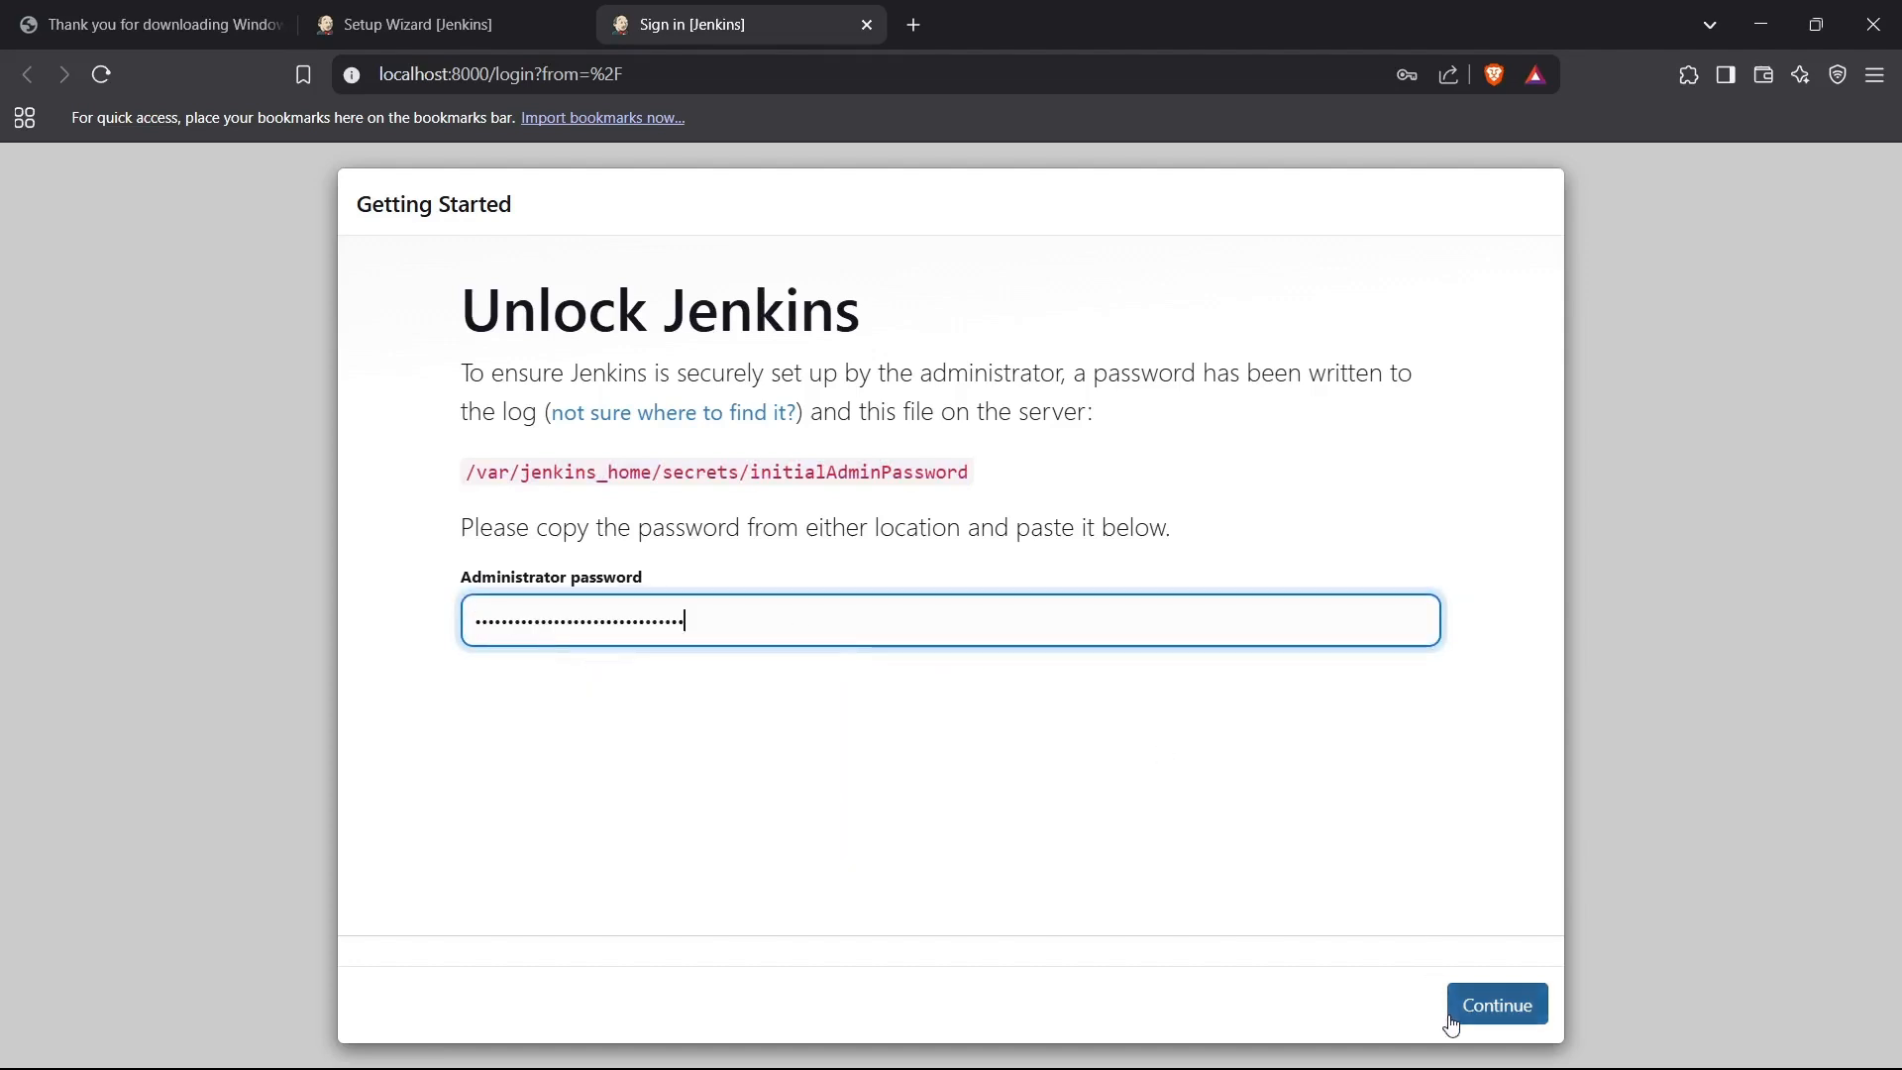
click(1496, 1003)
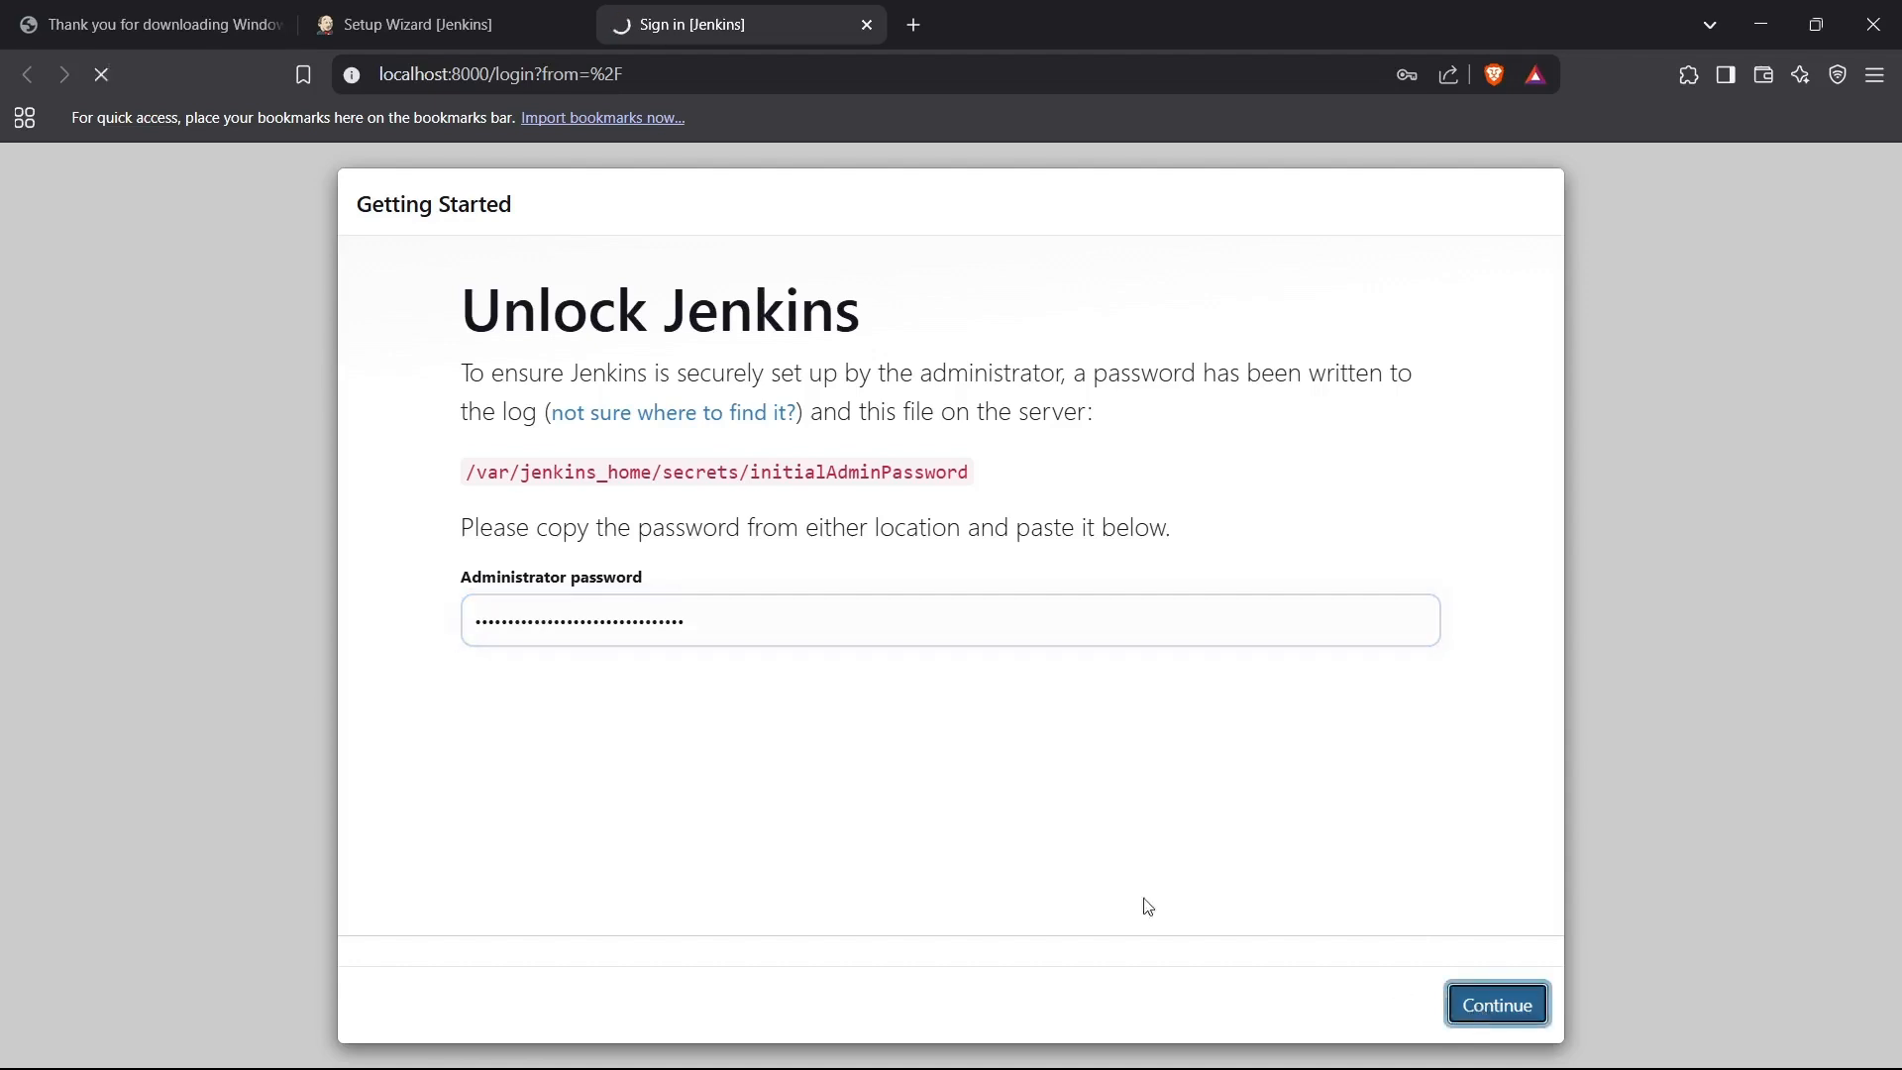
click(1496, 1003)
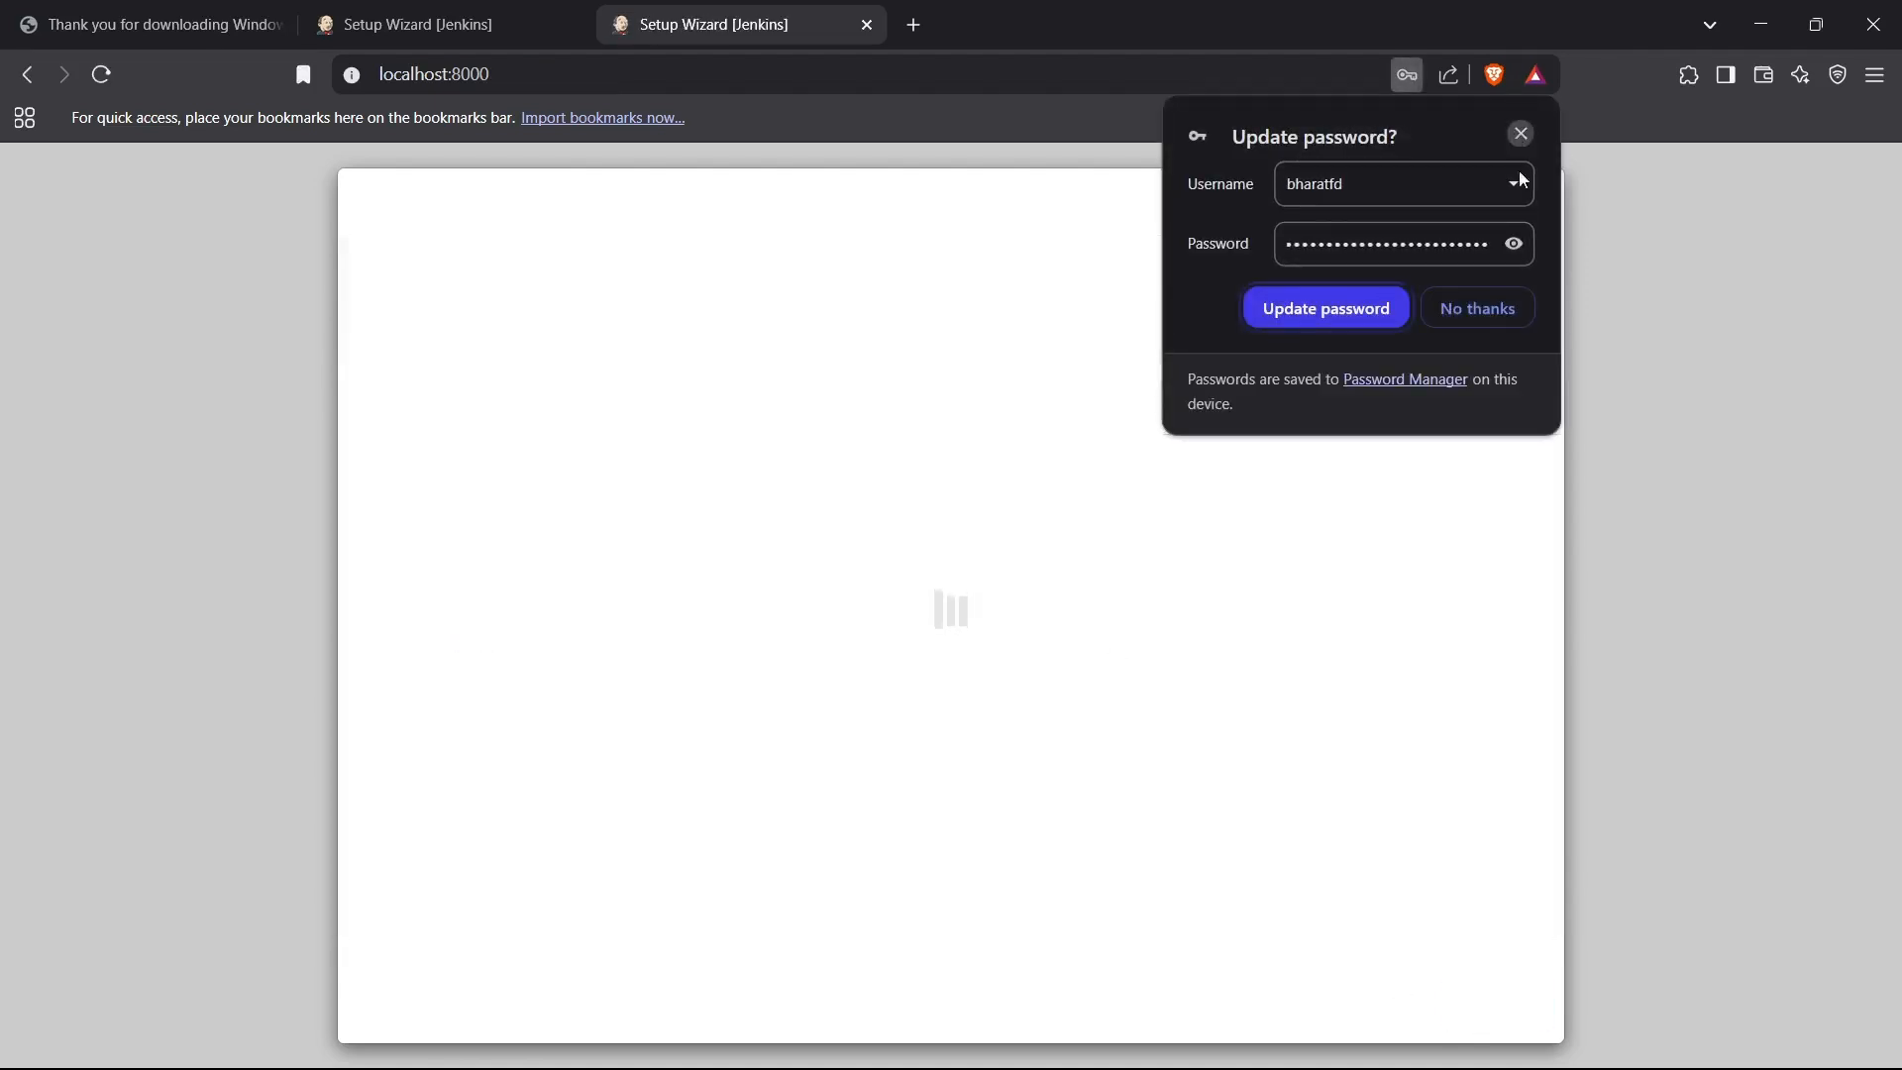
click(1520, 134)
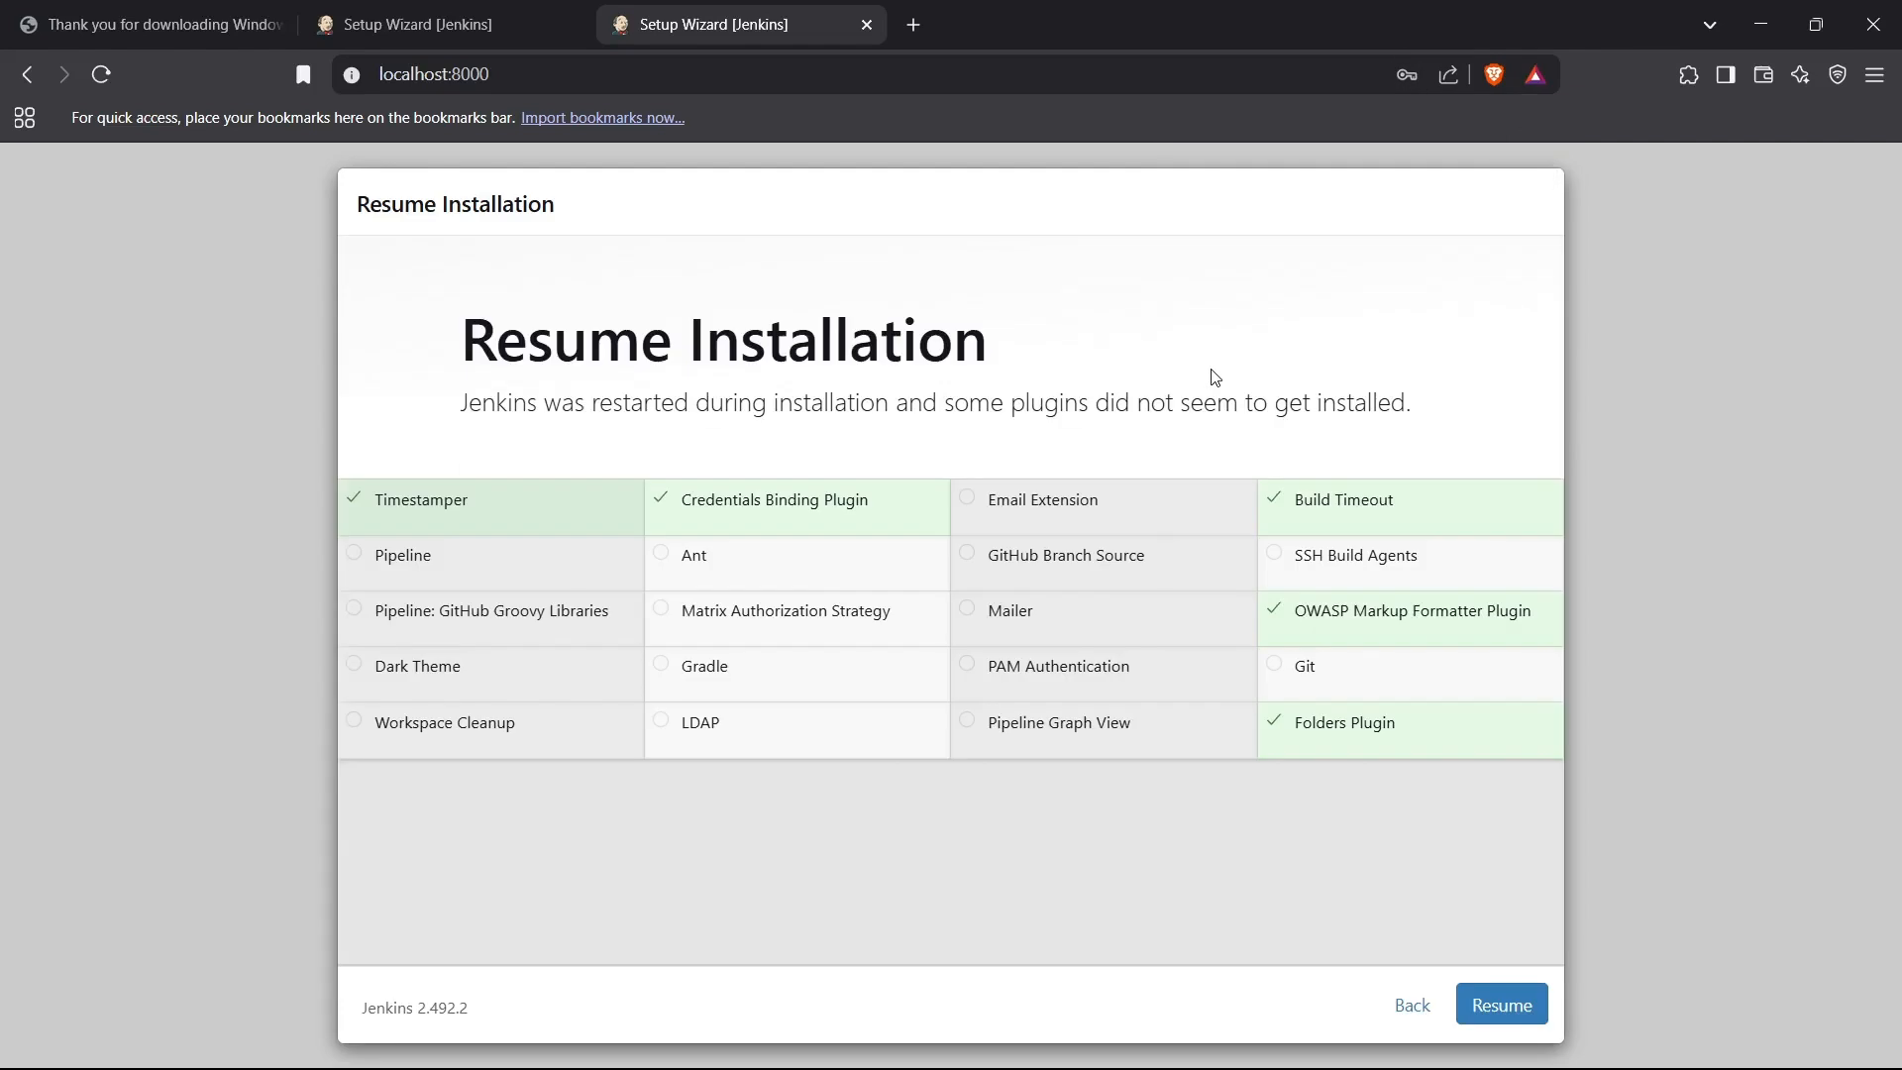
mouse_move(1054, 723)
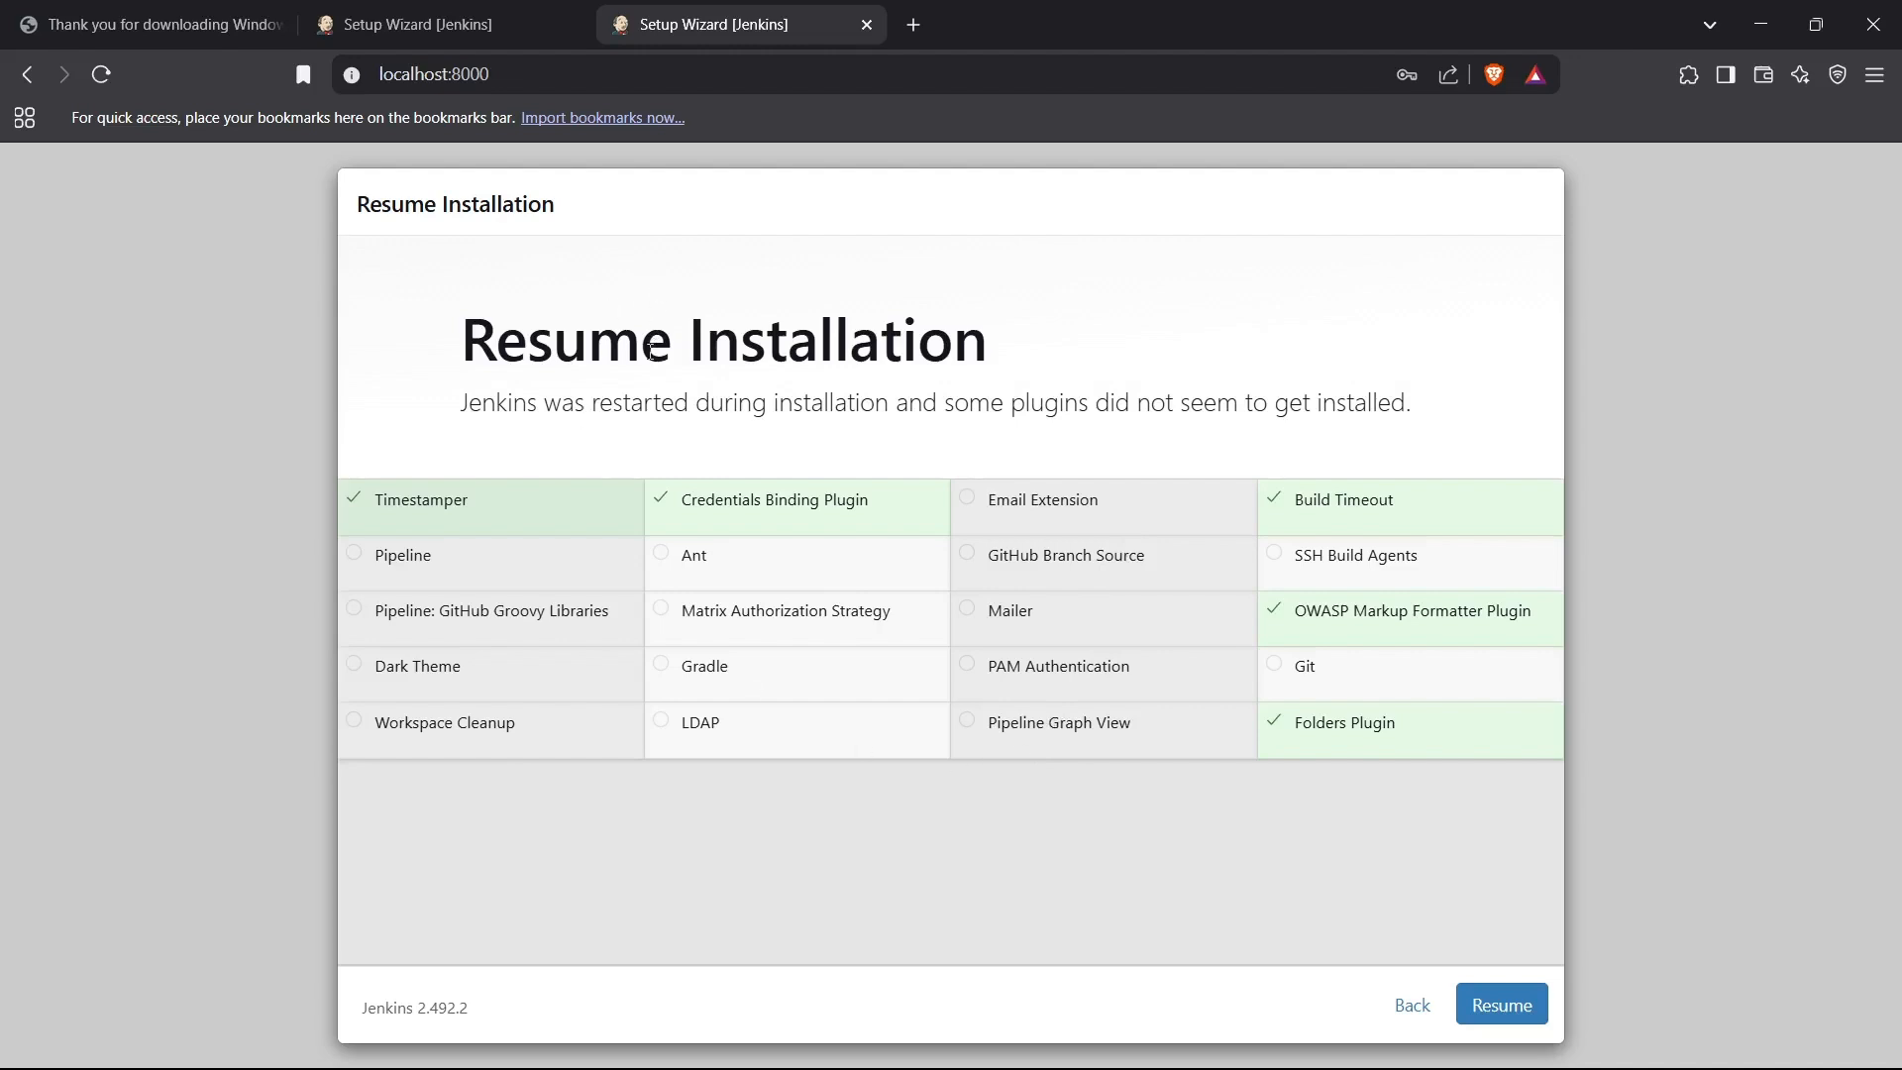
mouse_move(576, 430)
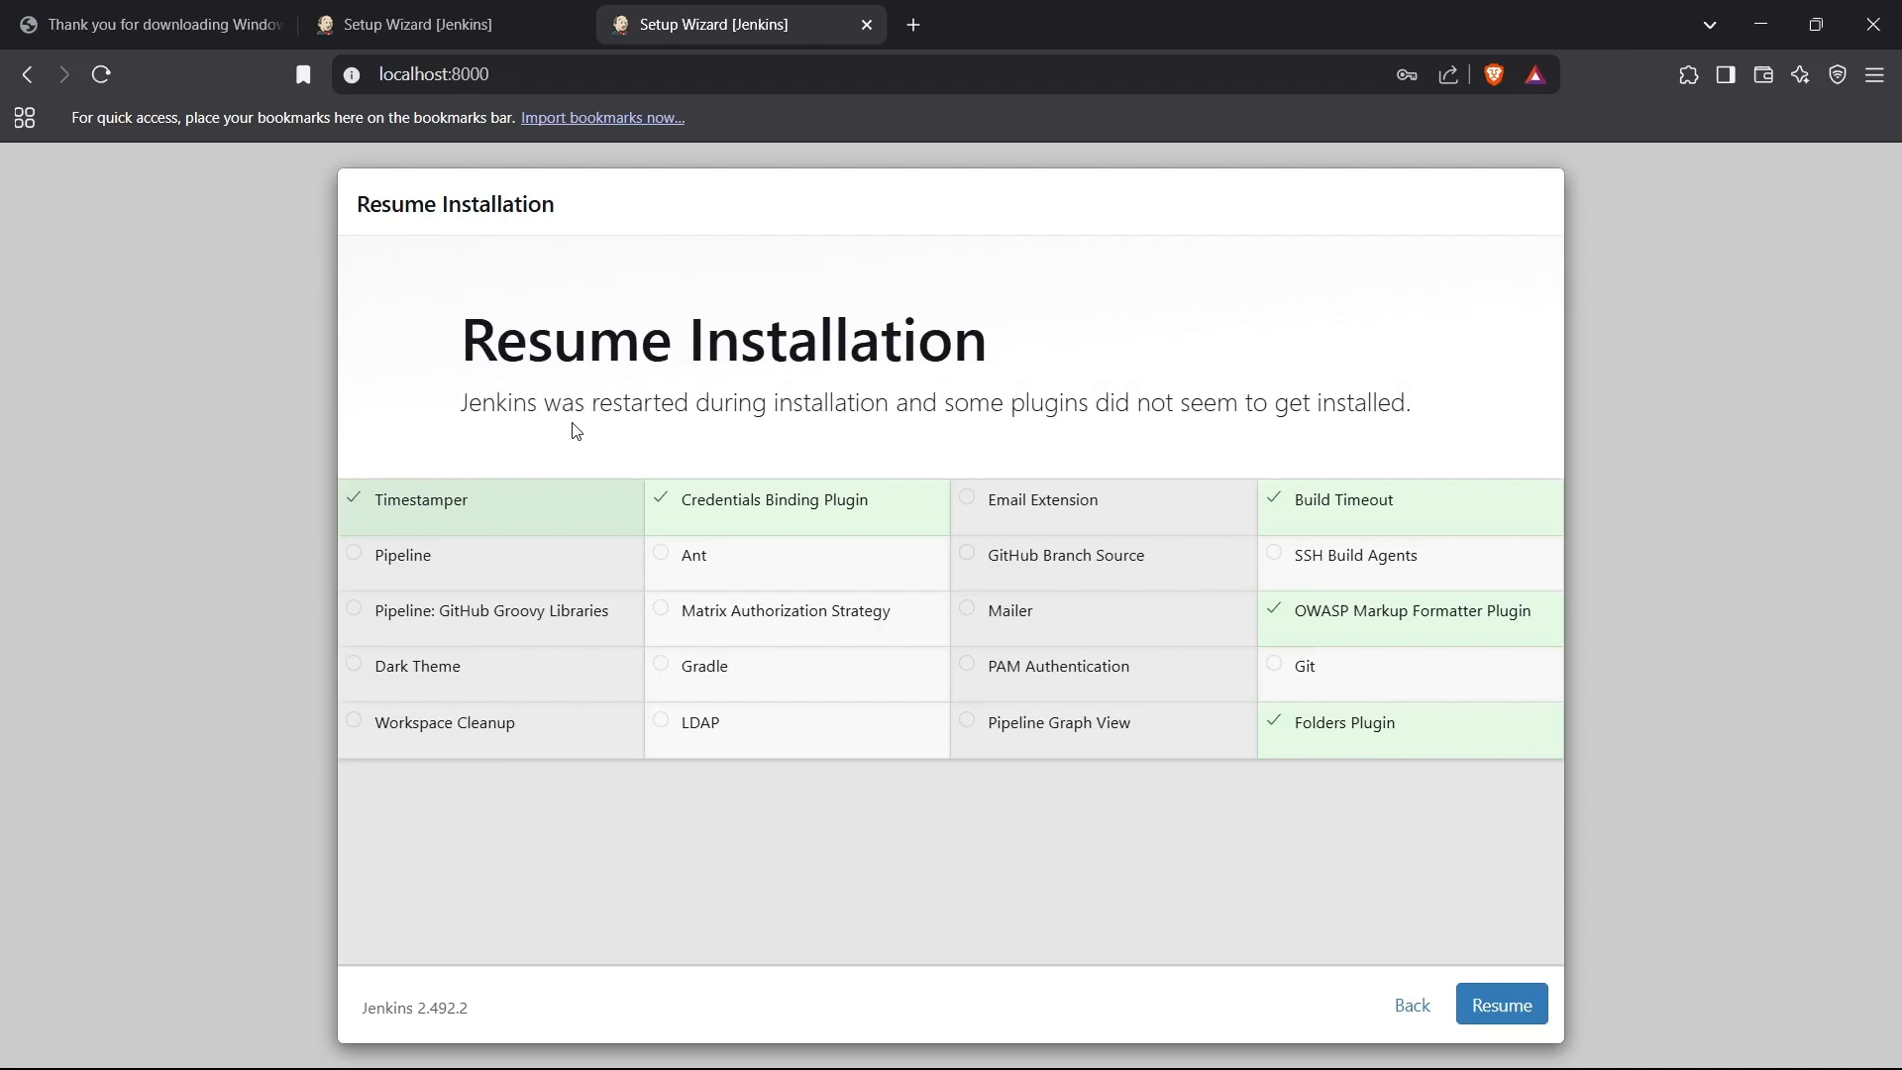
mouse_move(536, 487)
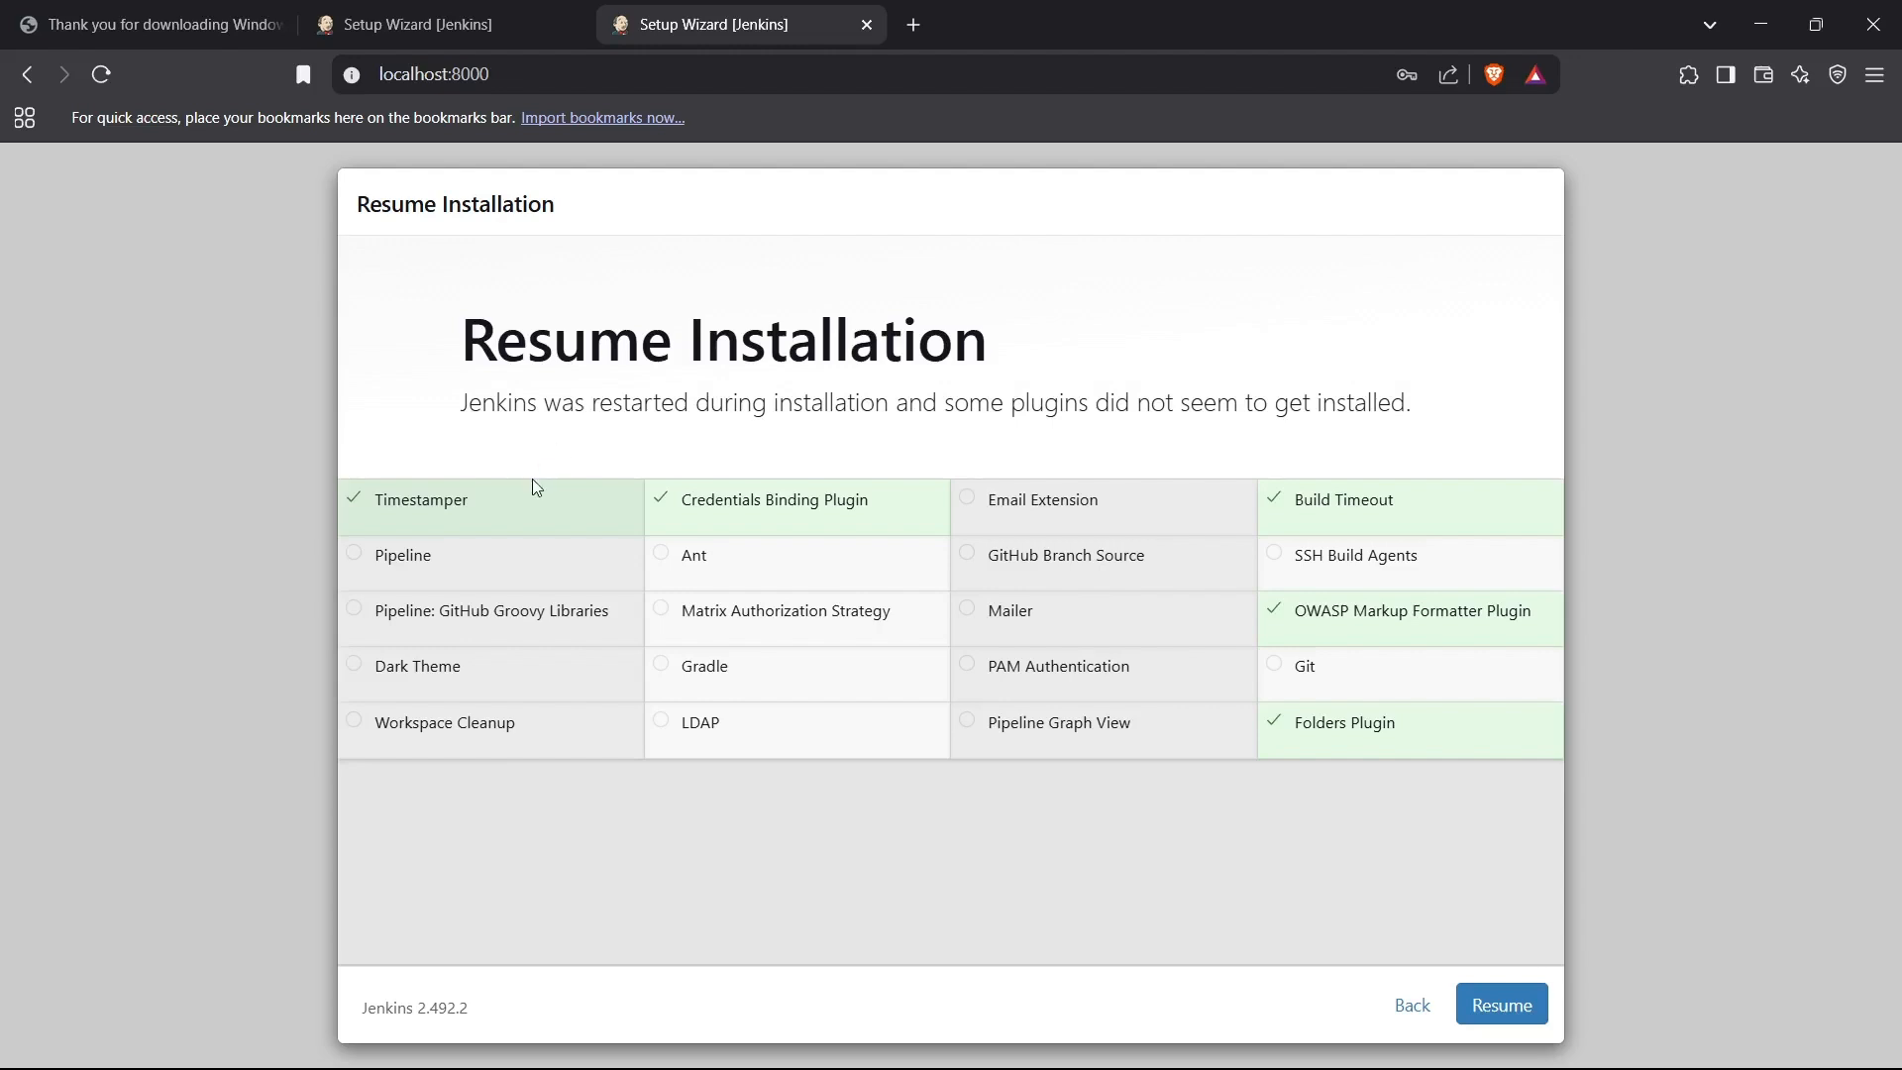
mouse_move(1077, 591)
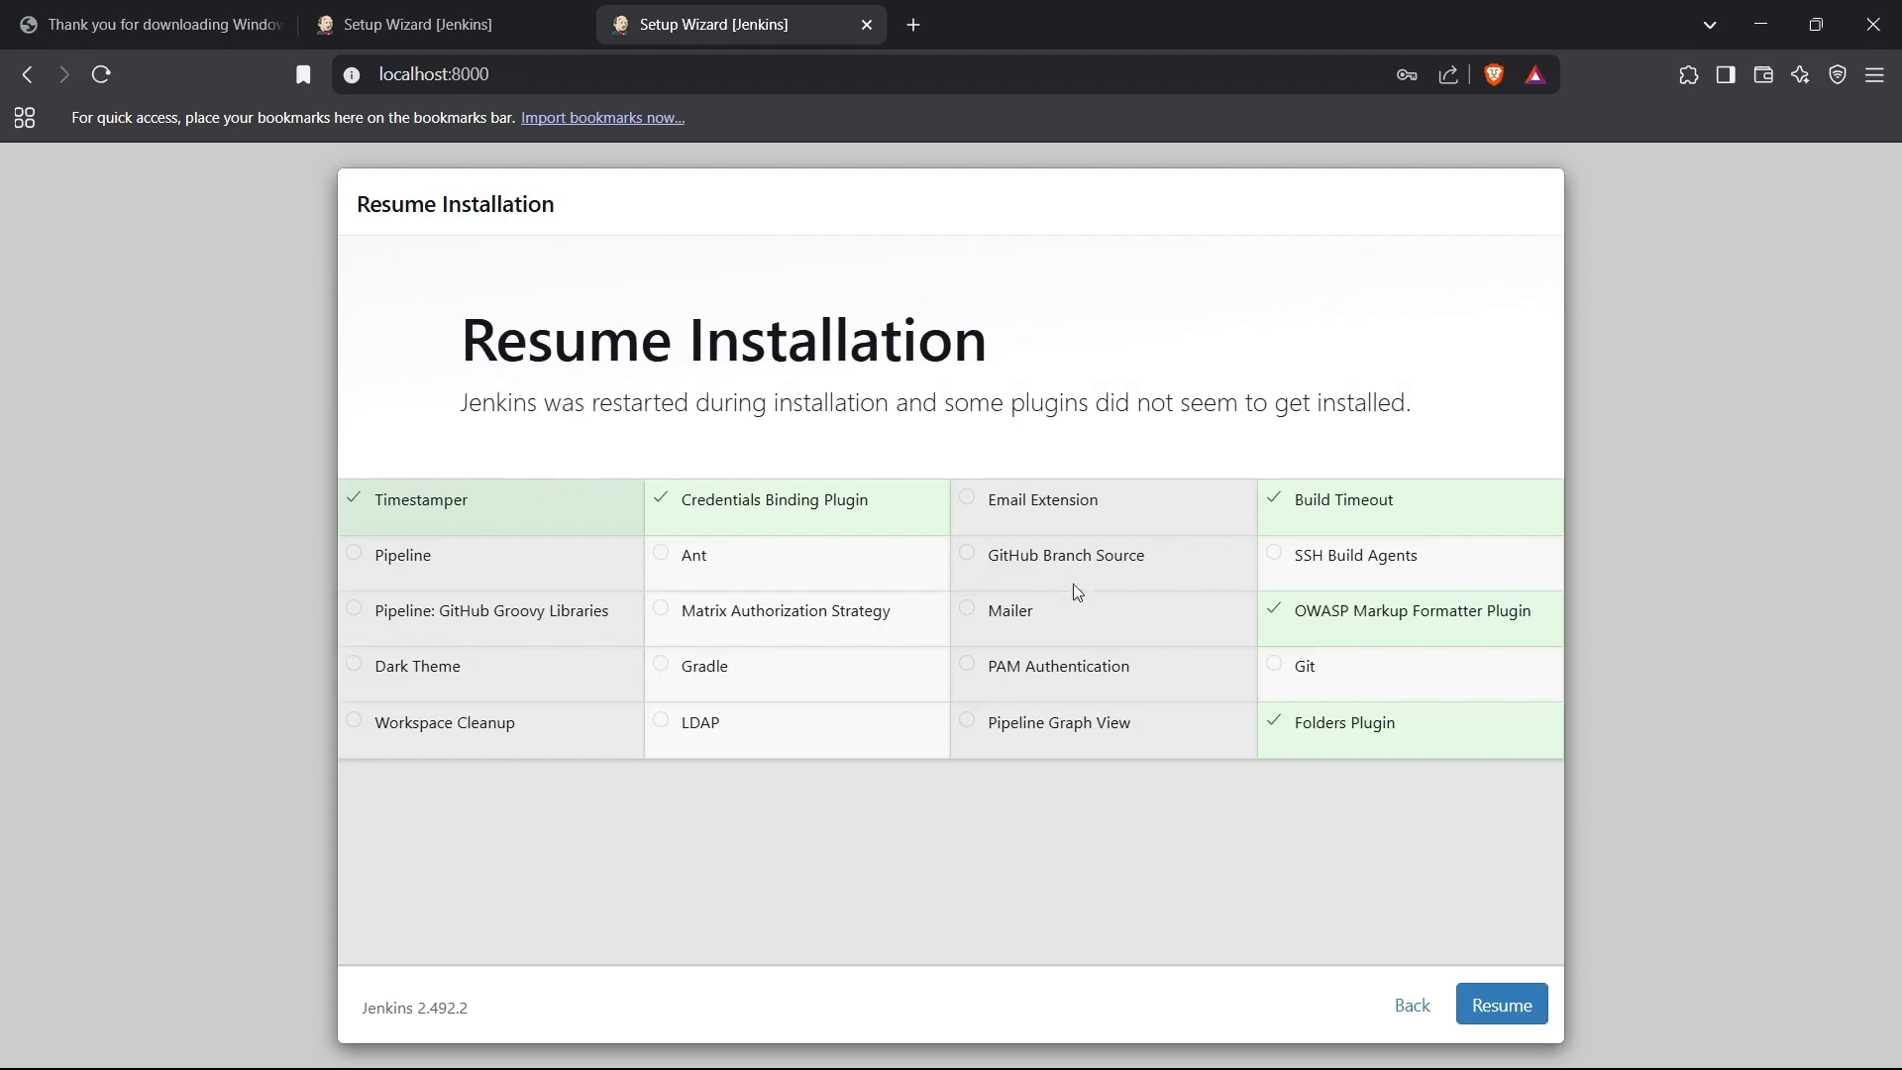
Resume the interrupted setup to reach the Customize Jenkins plugin page.
click(1501, 1003)
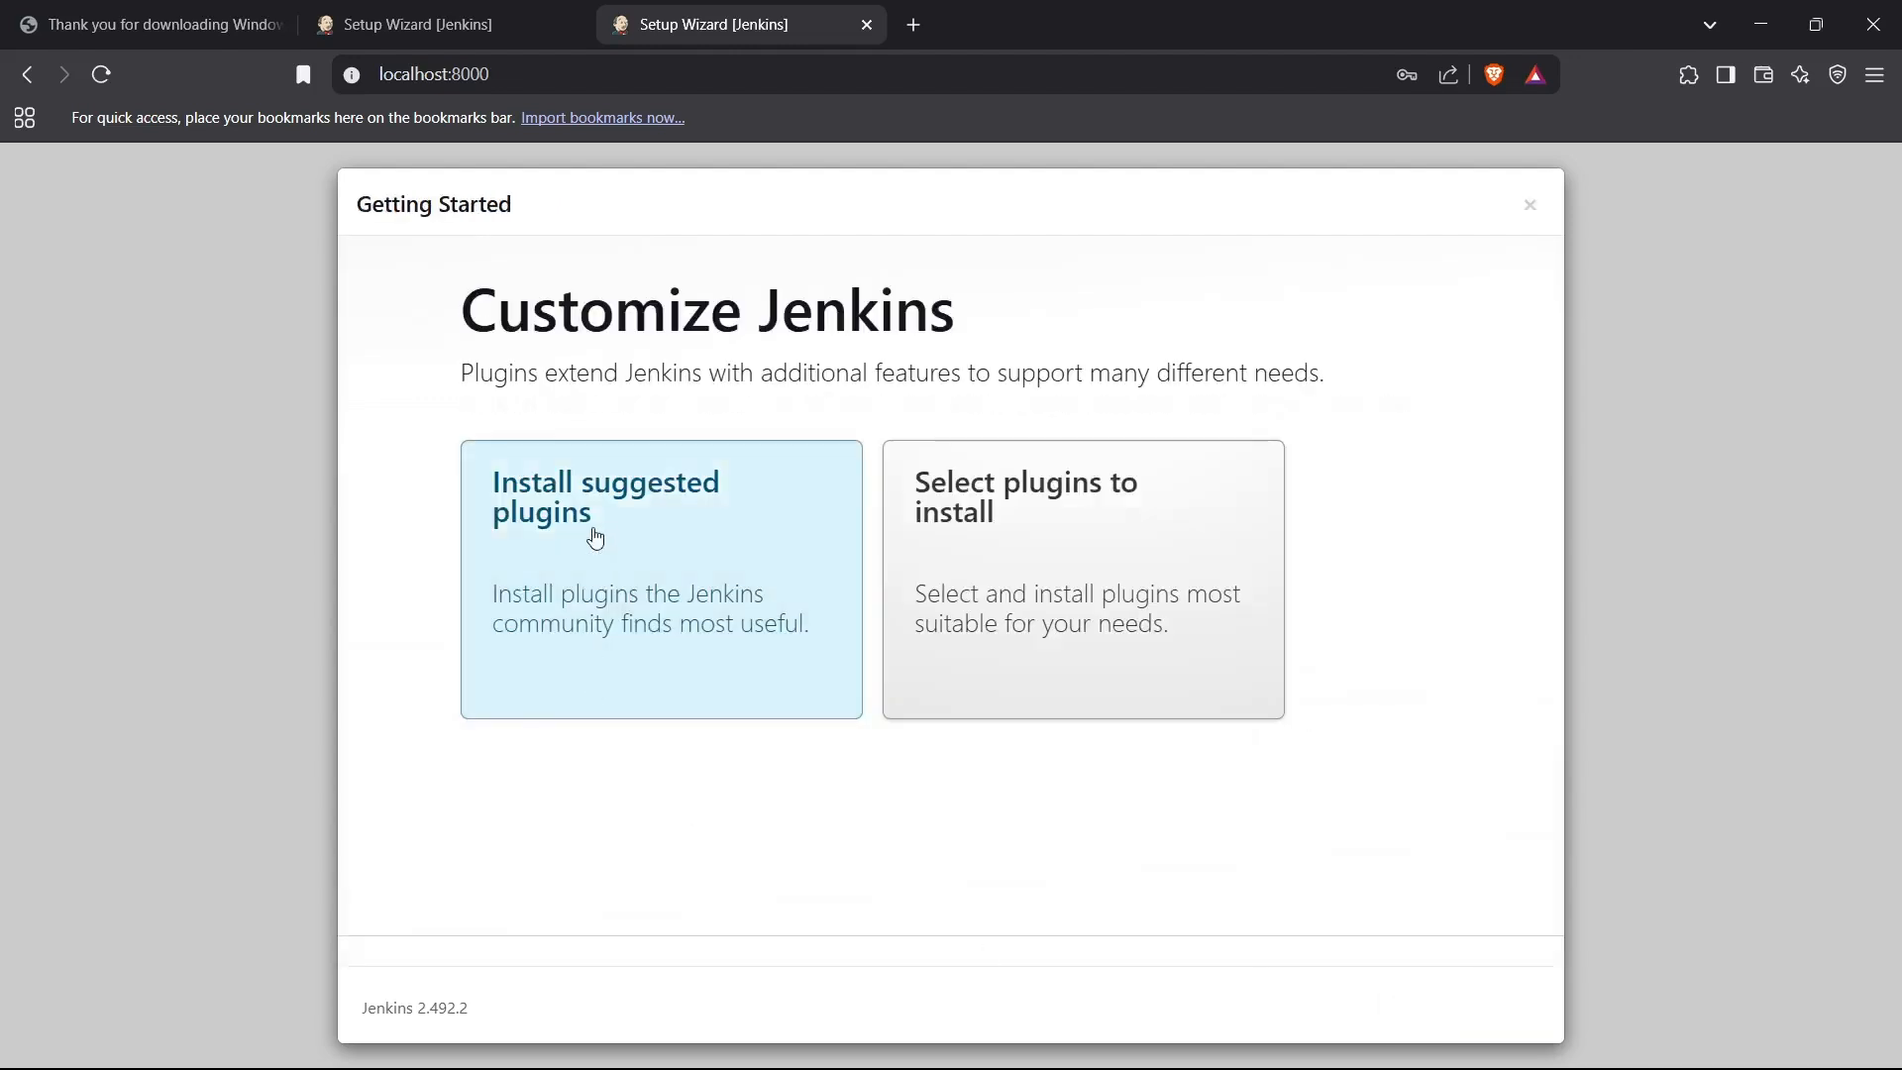
mouse_move(558, 707)
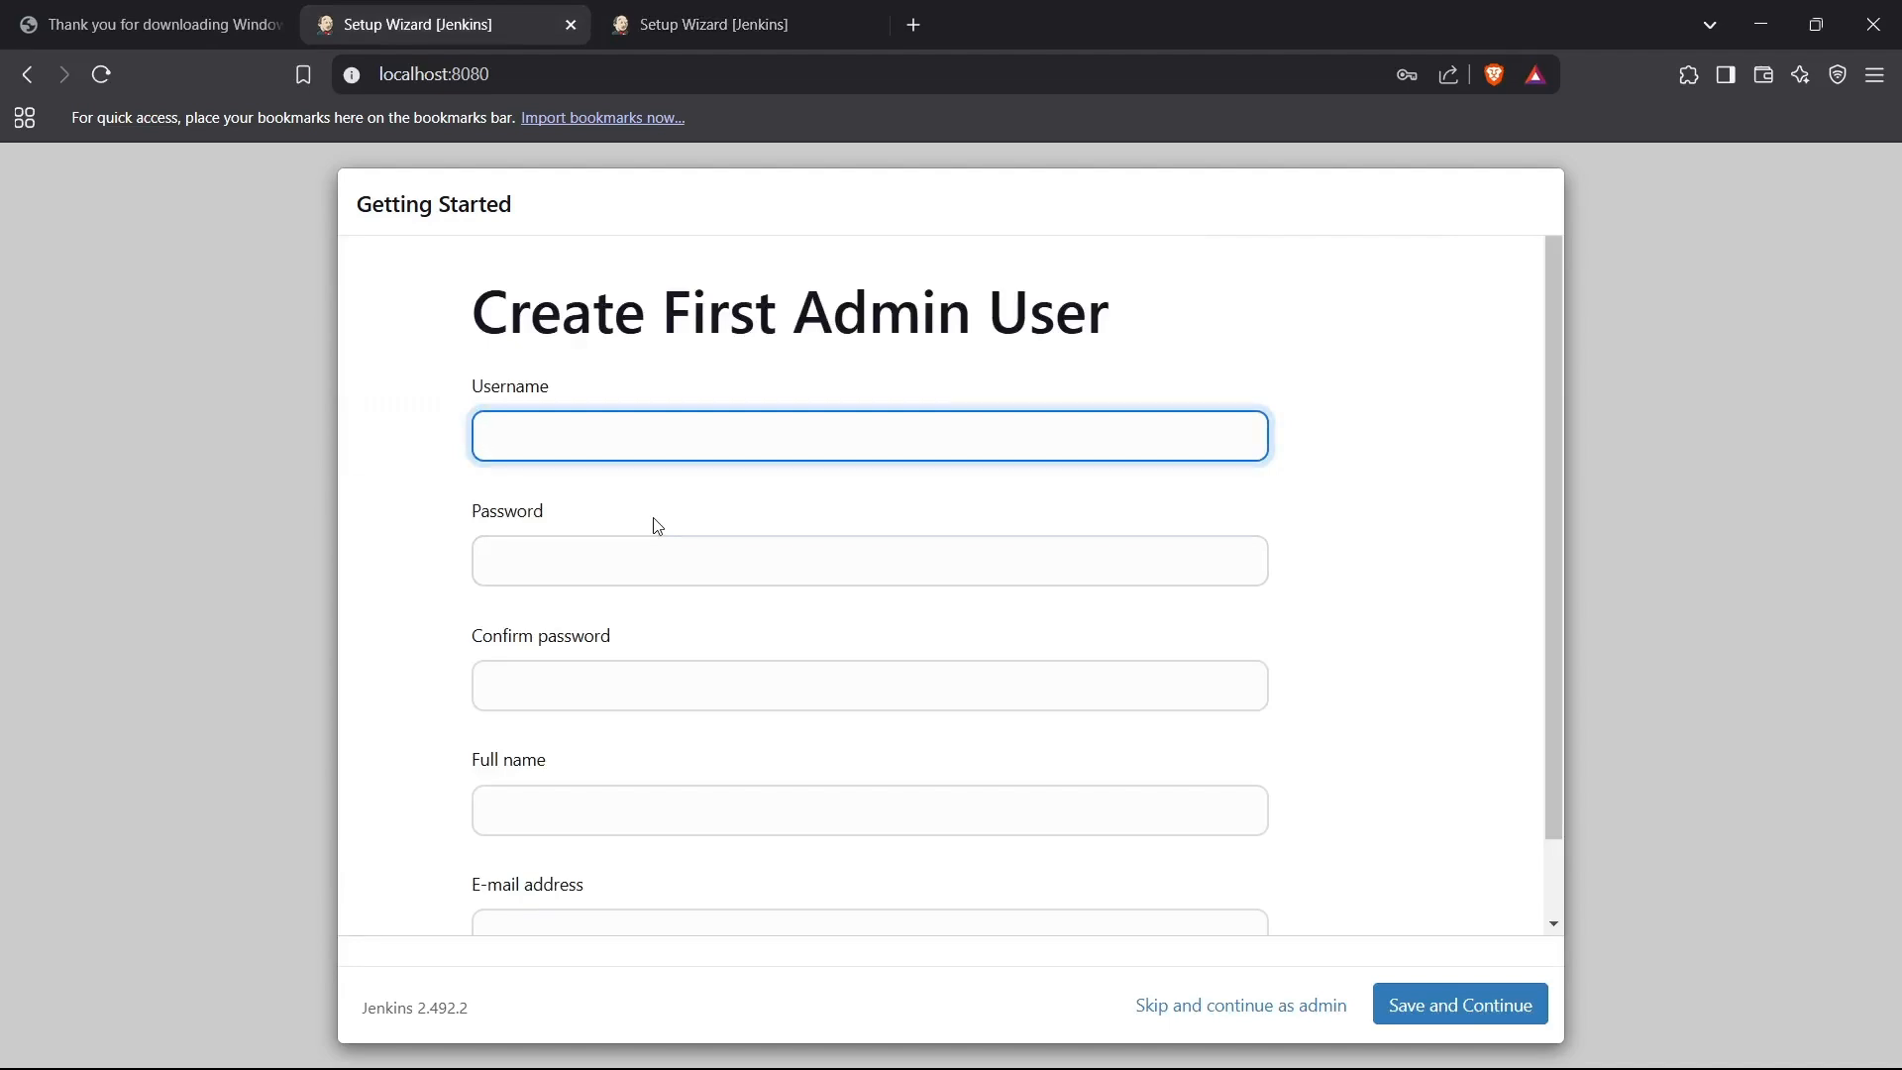
Fill the admin user form with username admin and name parth, then save.
text(admin)
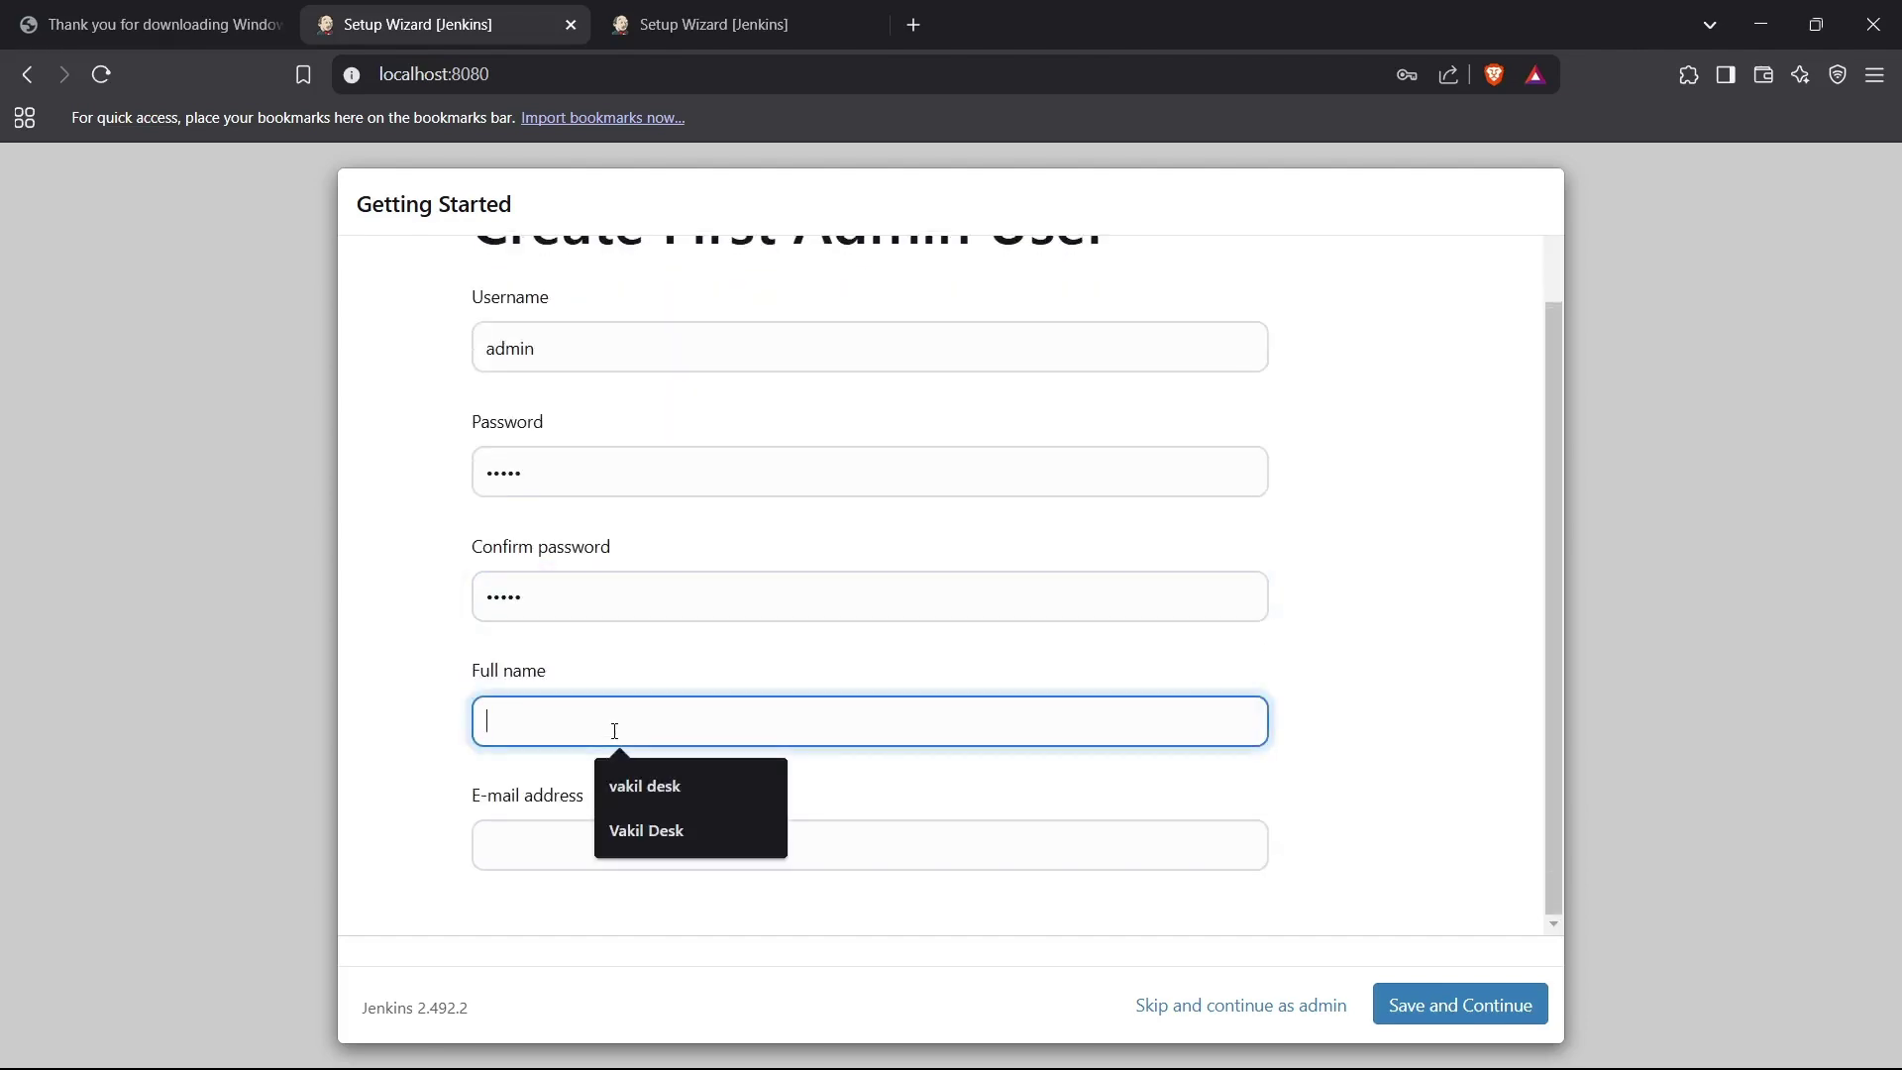
text(parth)
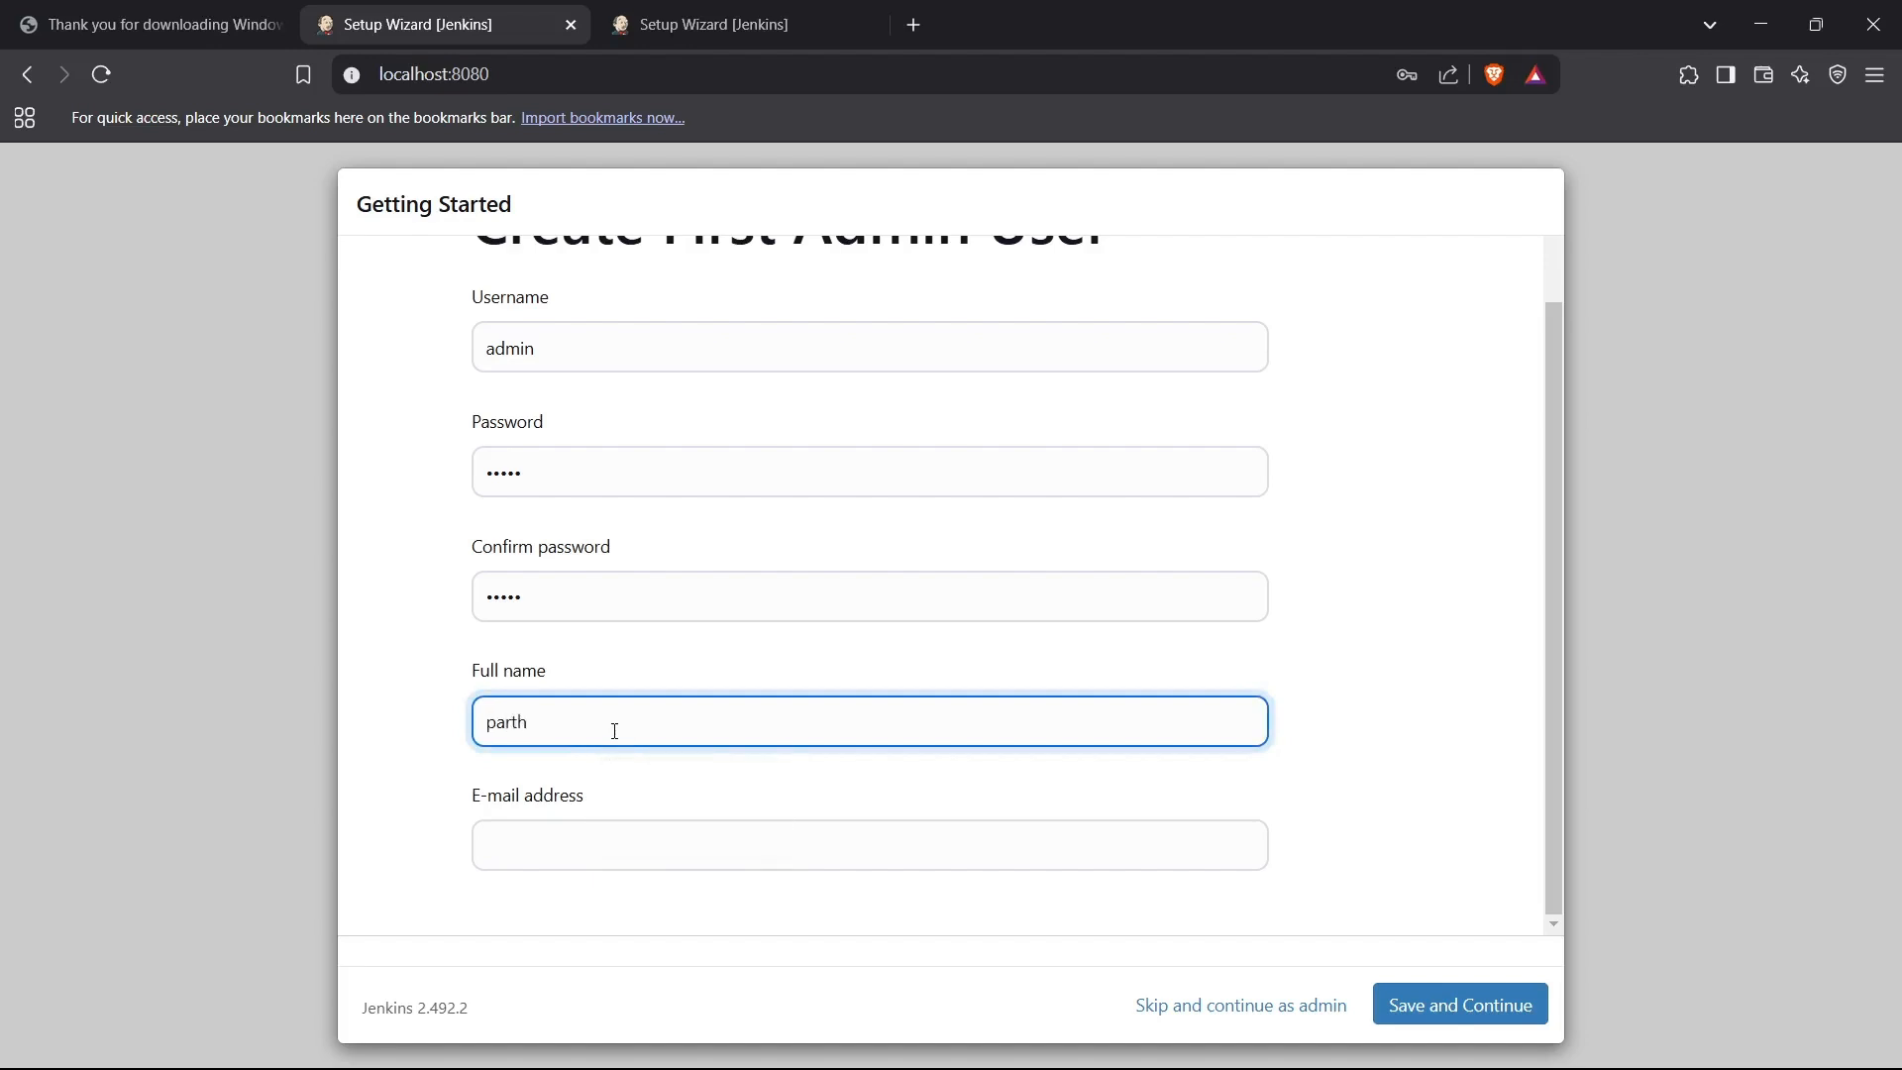
key(ctrl+a)
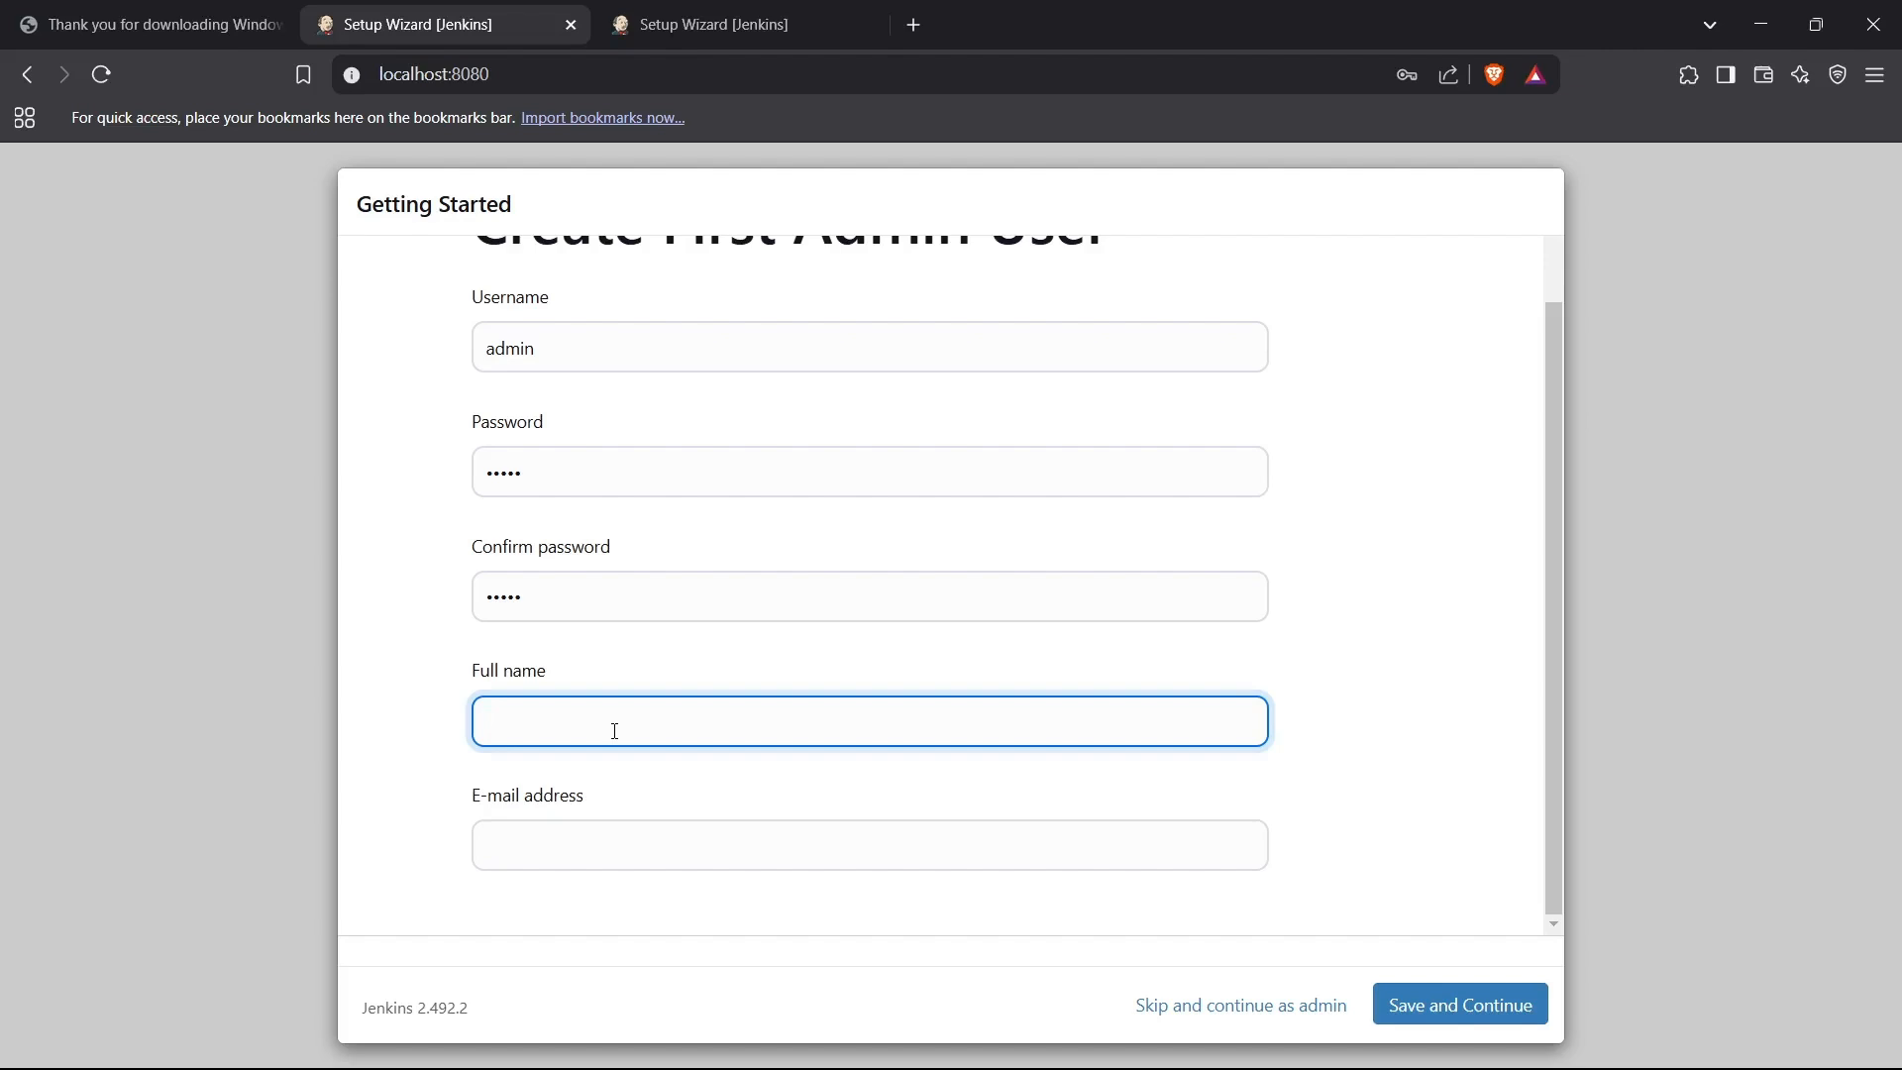
text(parth)
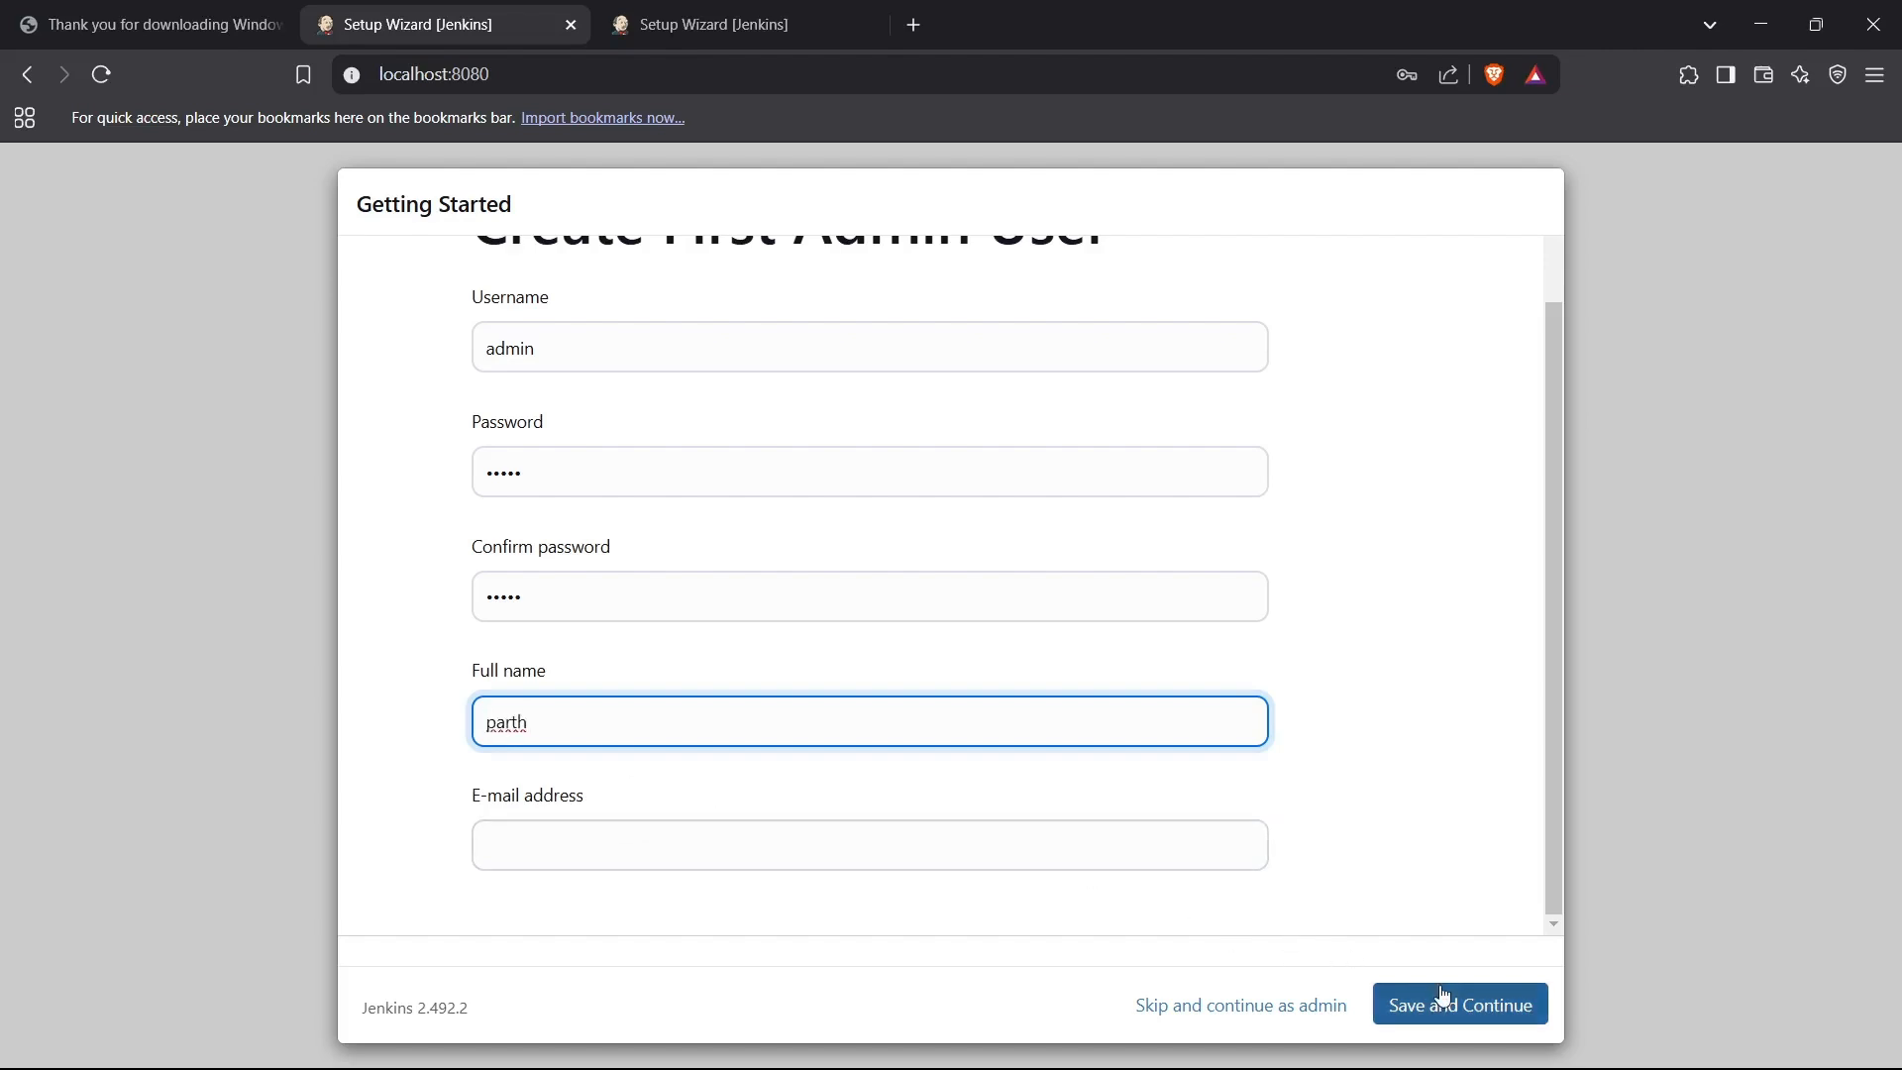
click(1459, 1005)
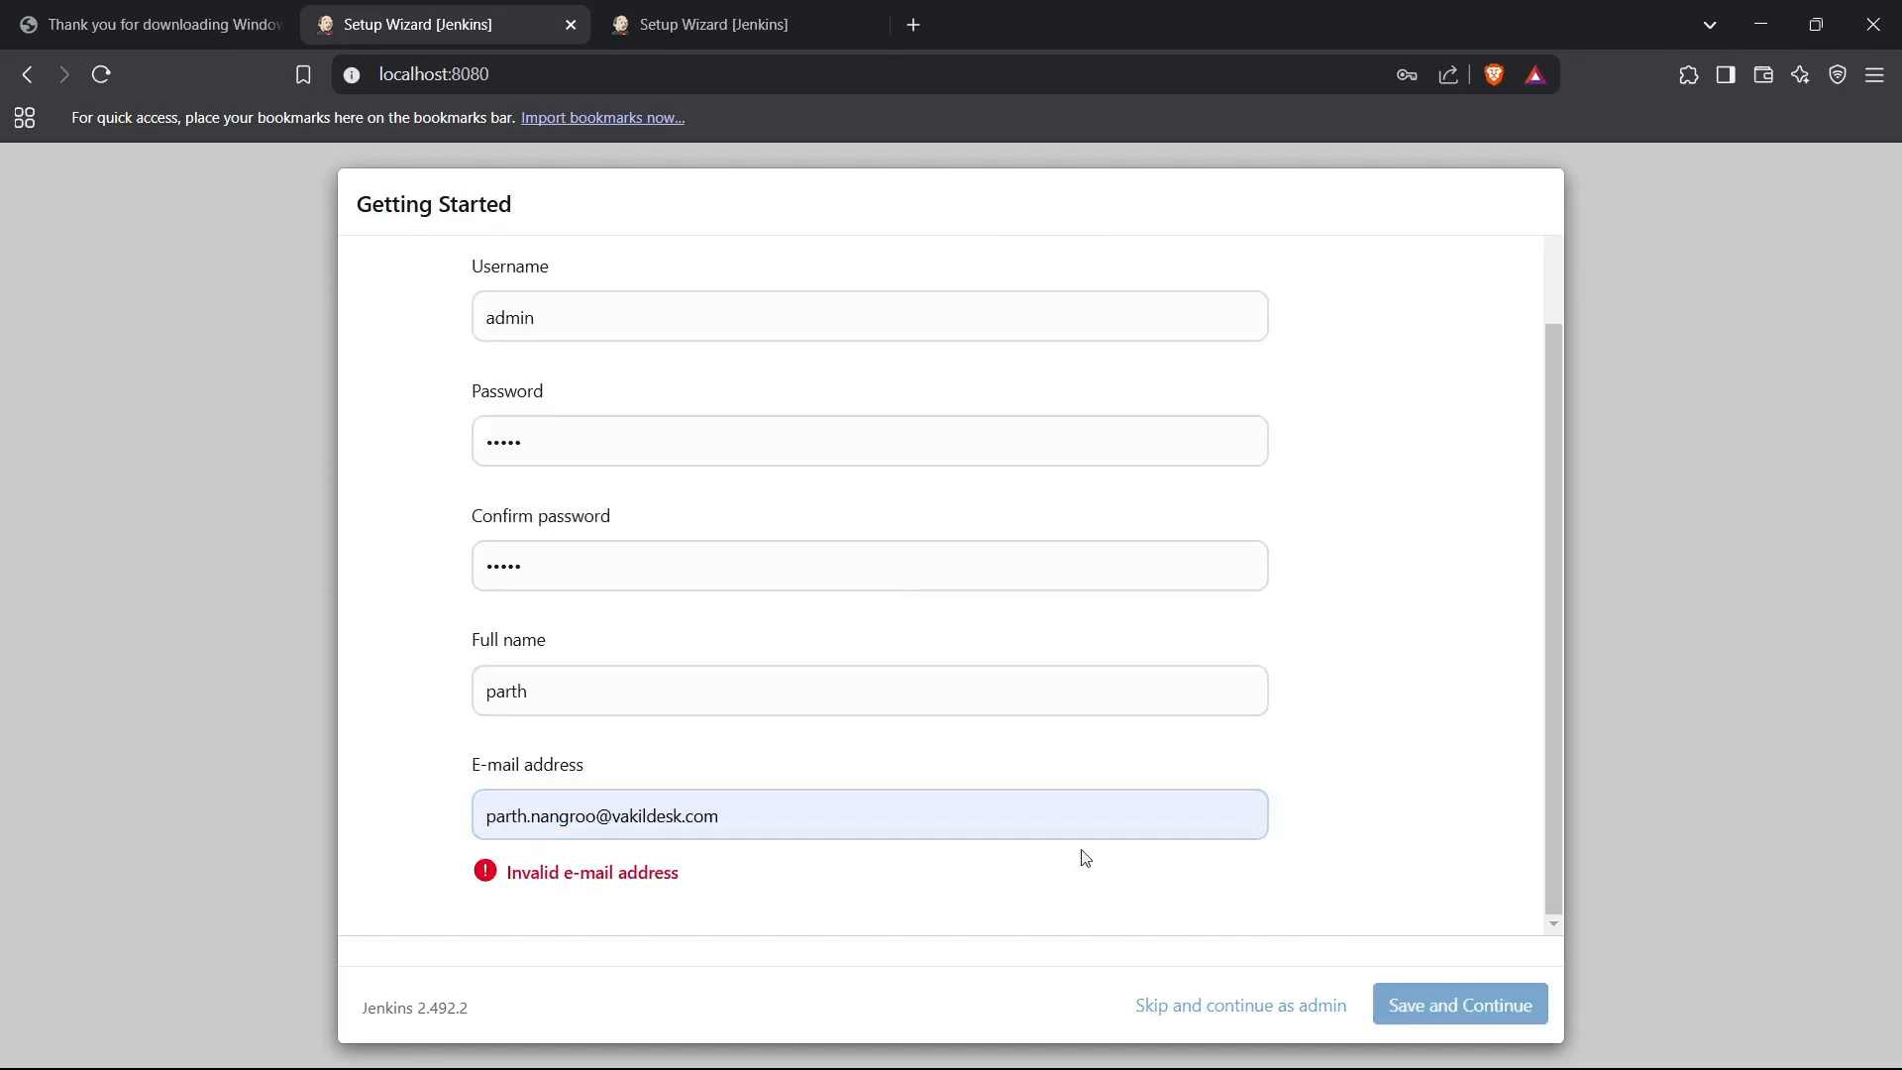
click(1461, 1004)
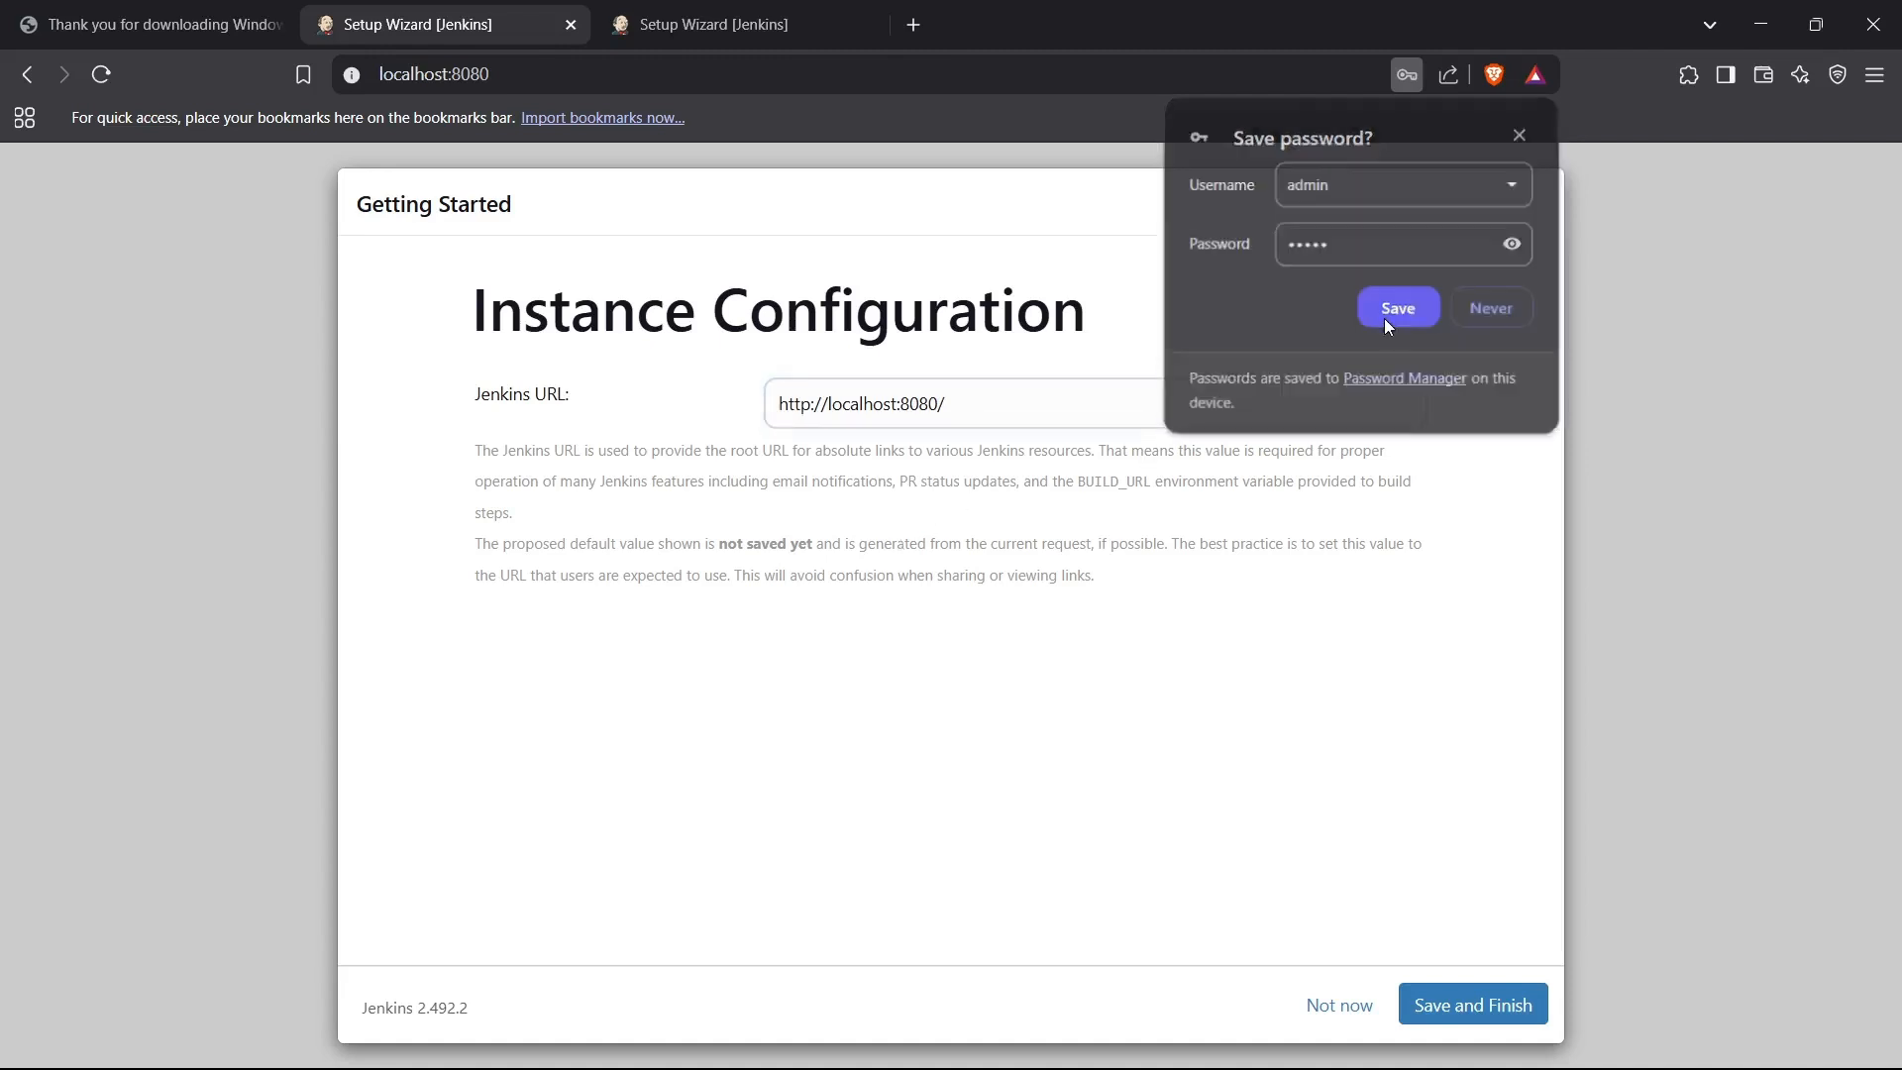
click(1398, 307)
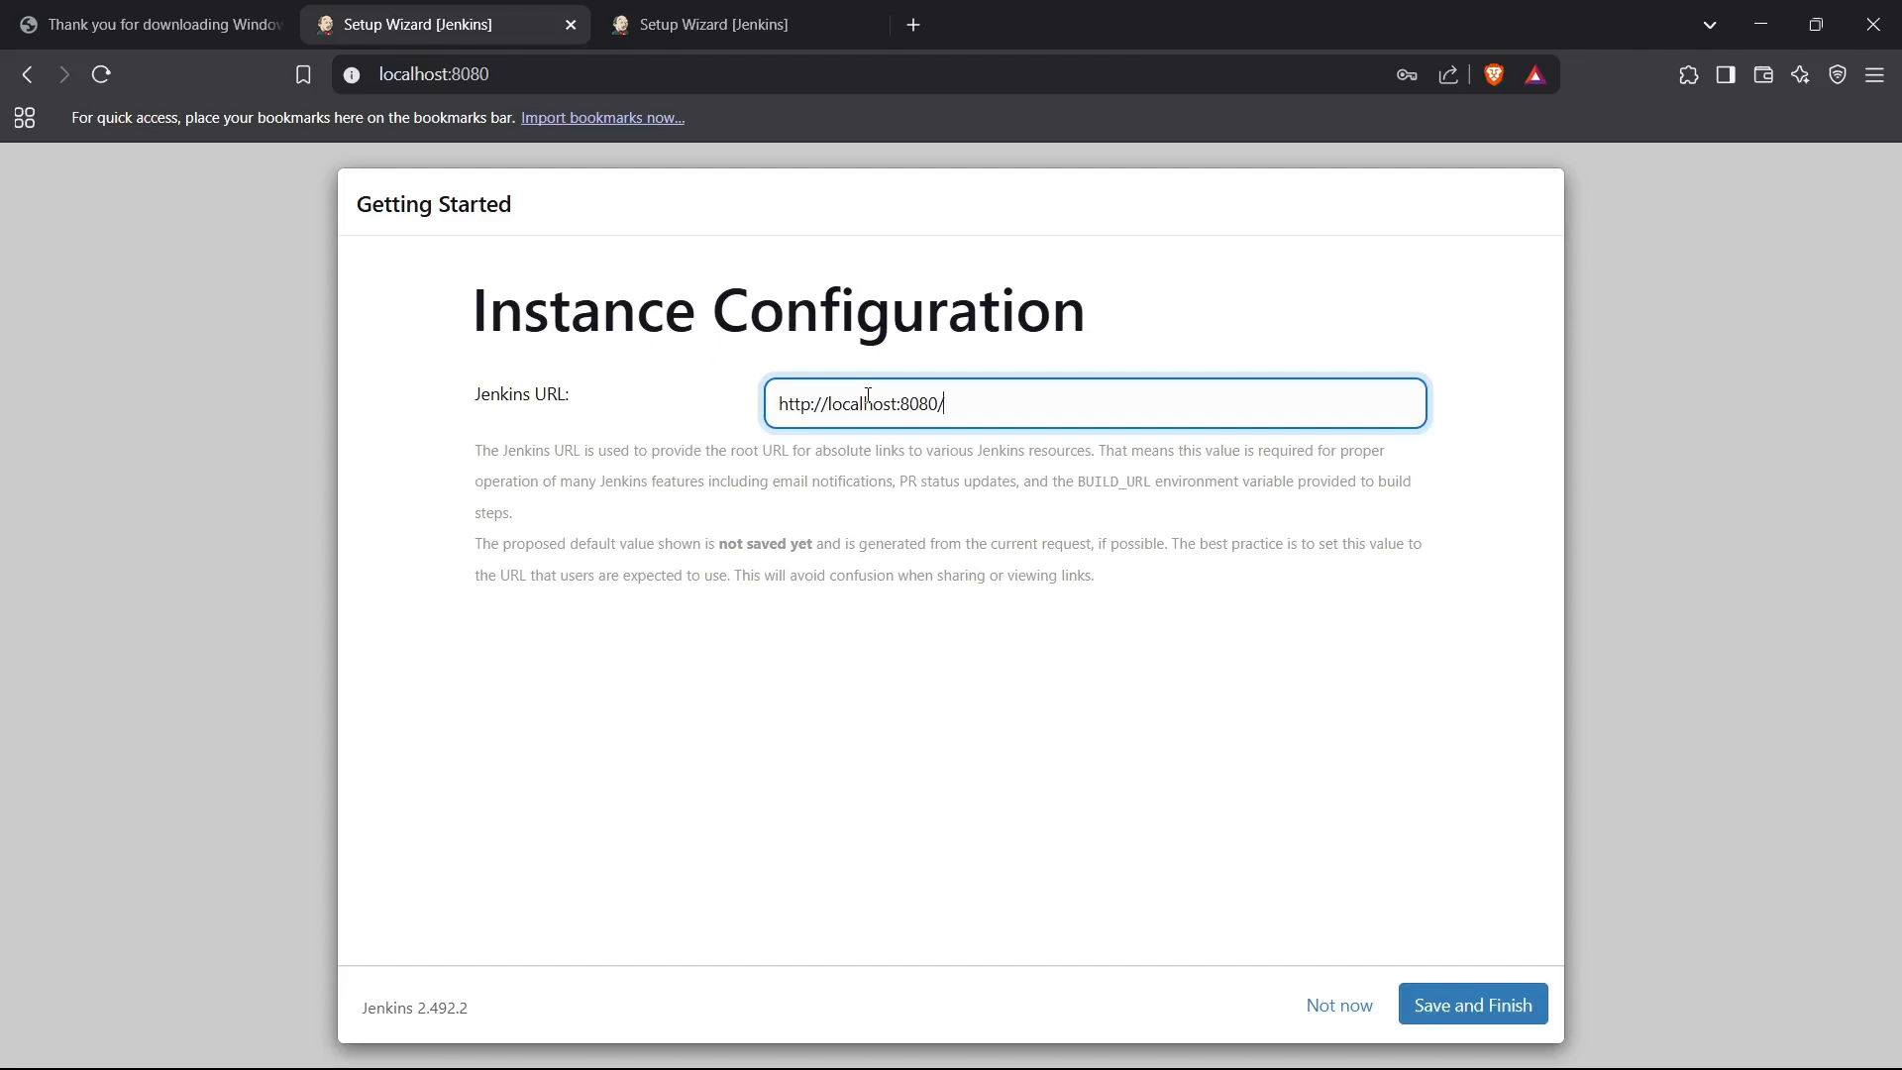
mouse_move(1370, 909)
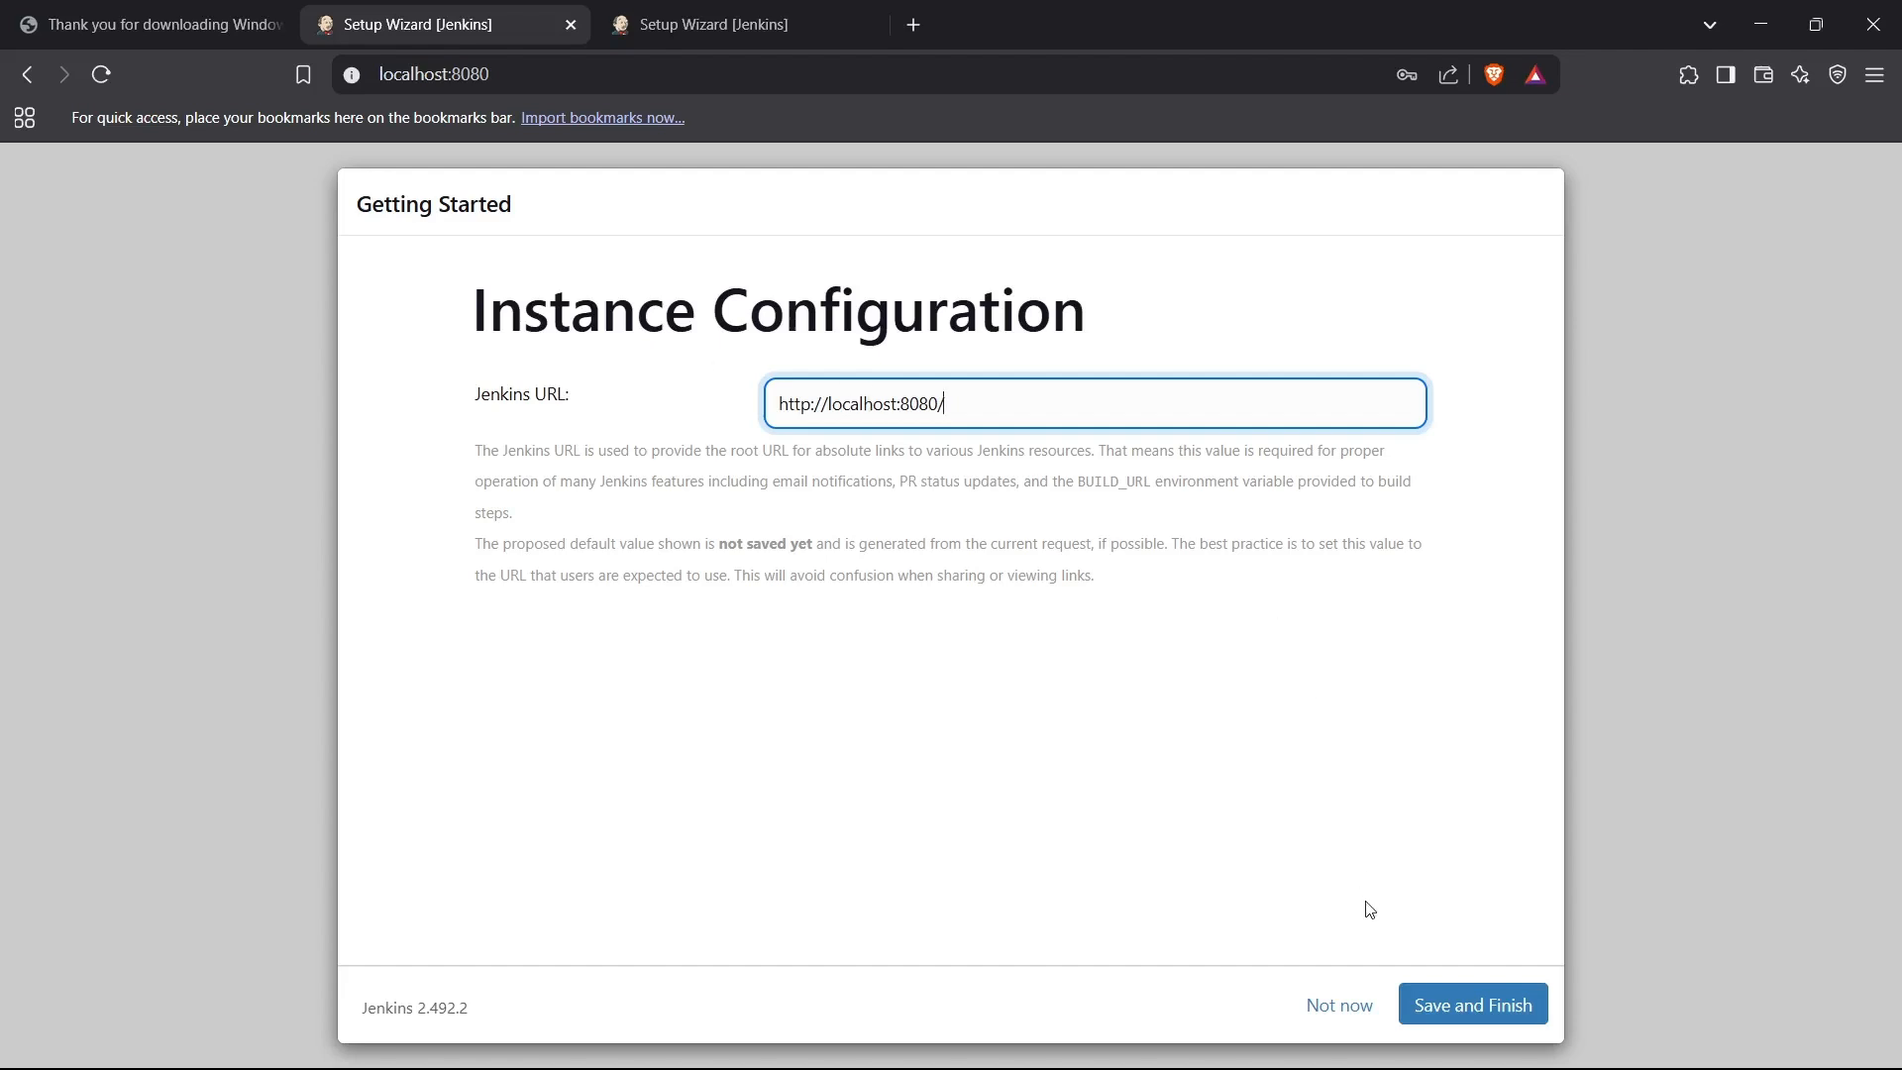
click(1473, 1003)
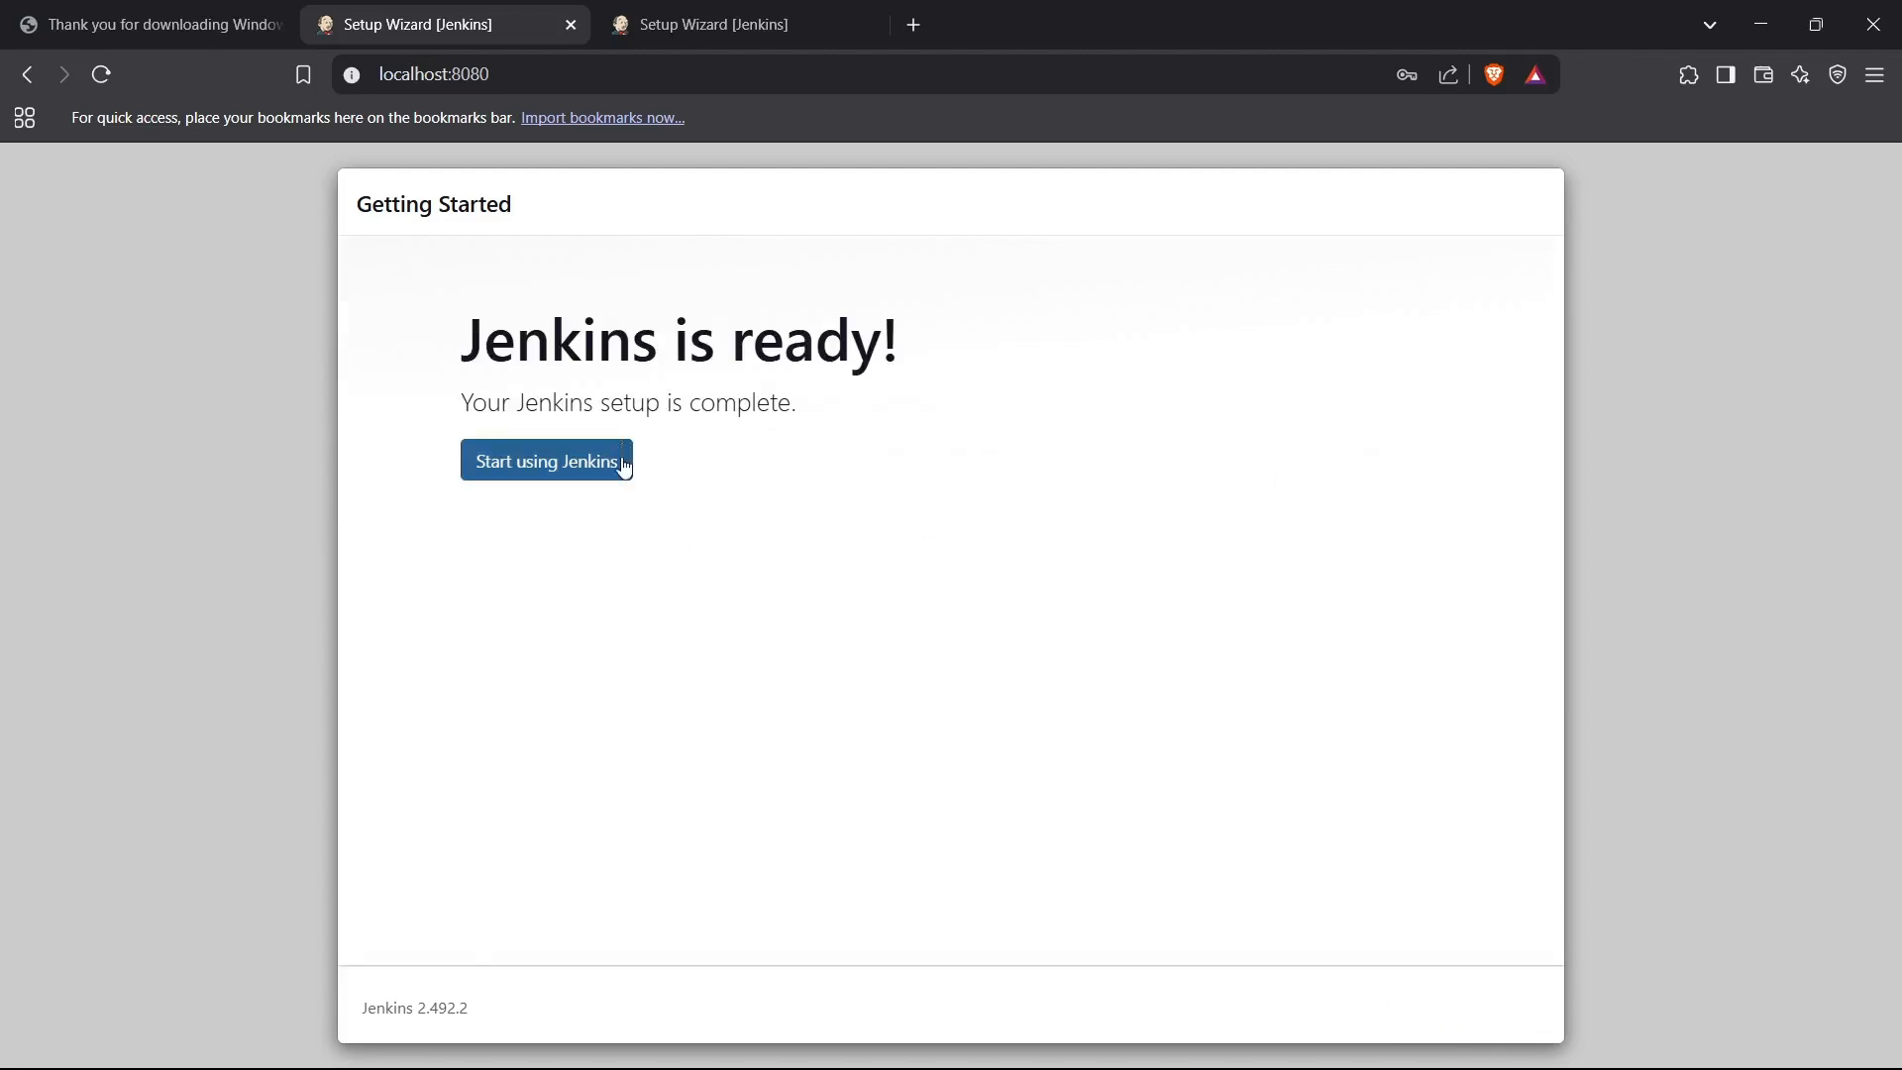
Click Start using Jenkins to reach the Welcome to Jenkins dashboard.
click(546, 460)
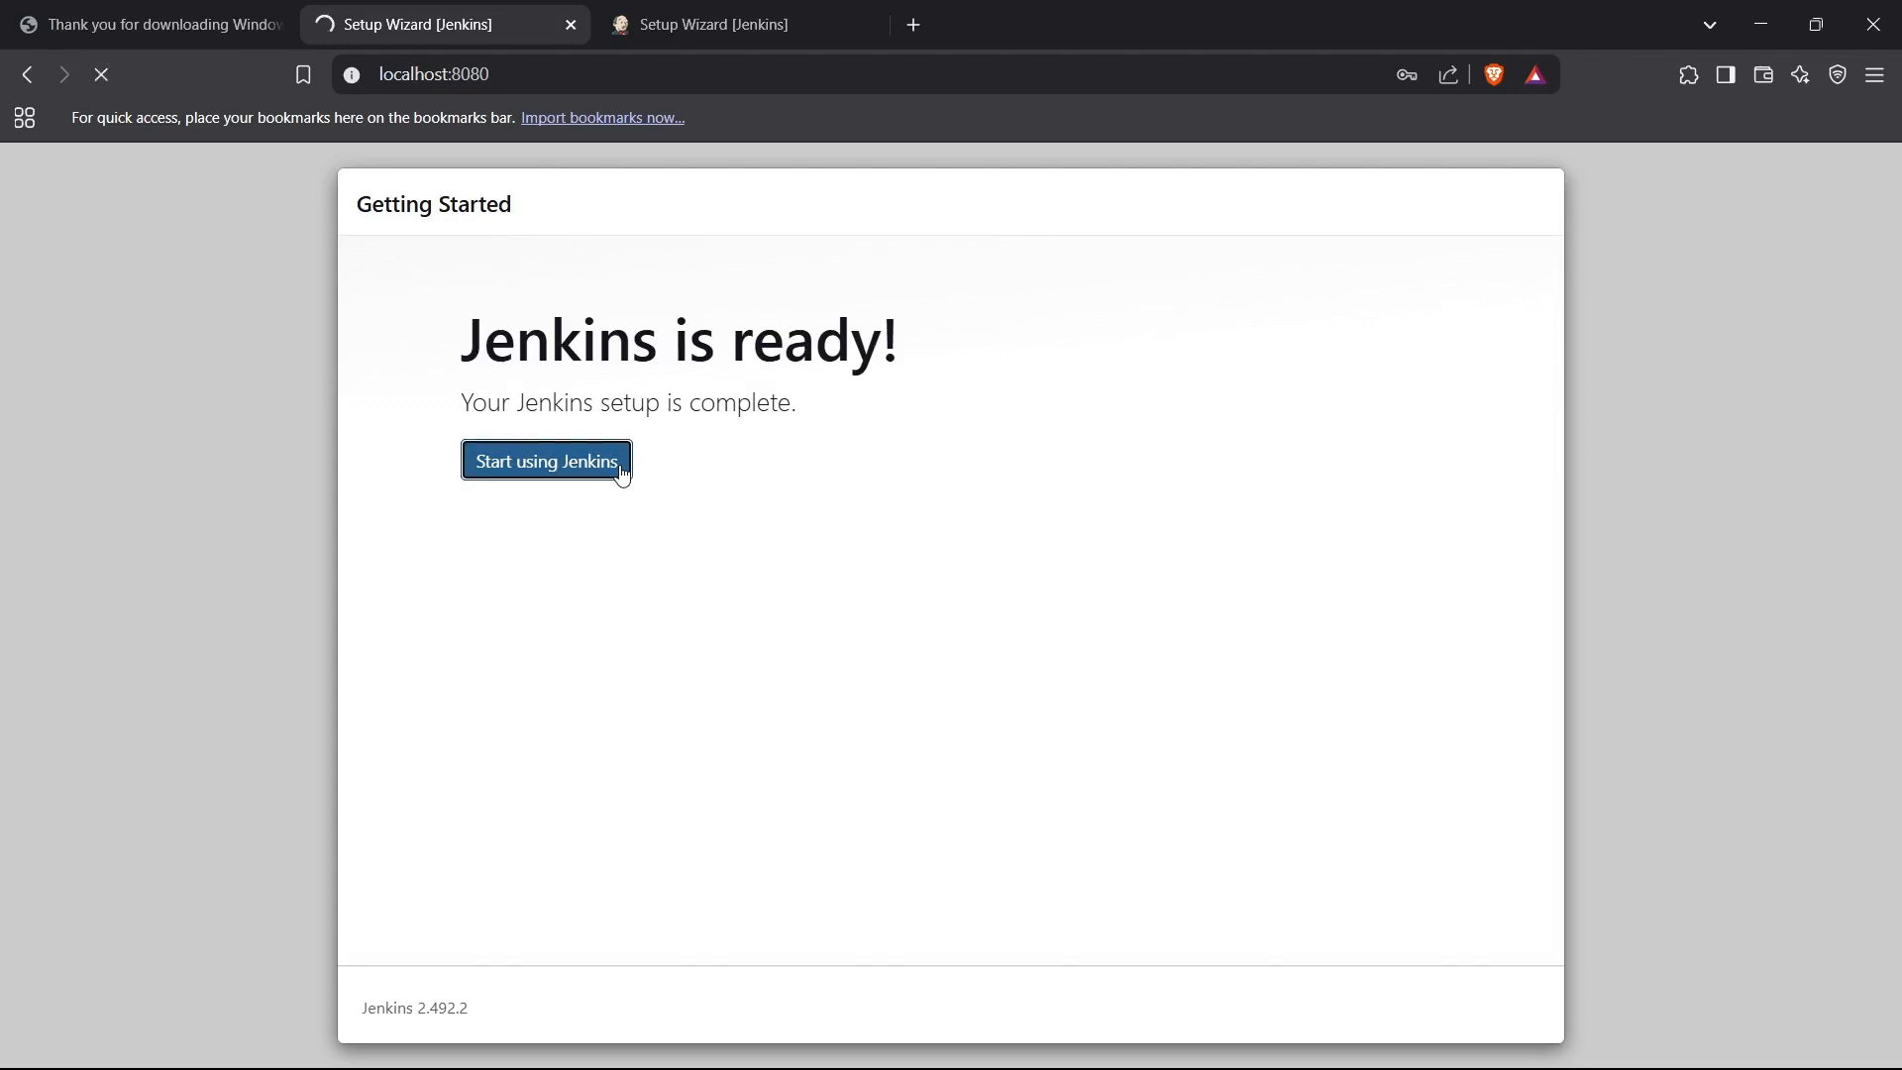
click(546, 461)
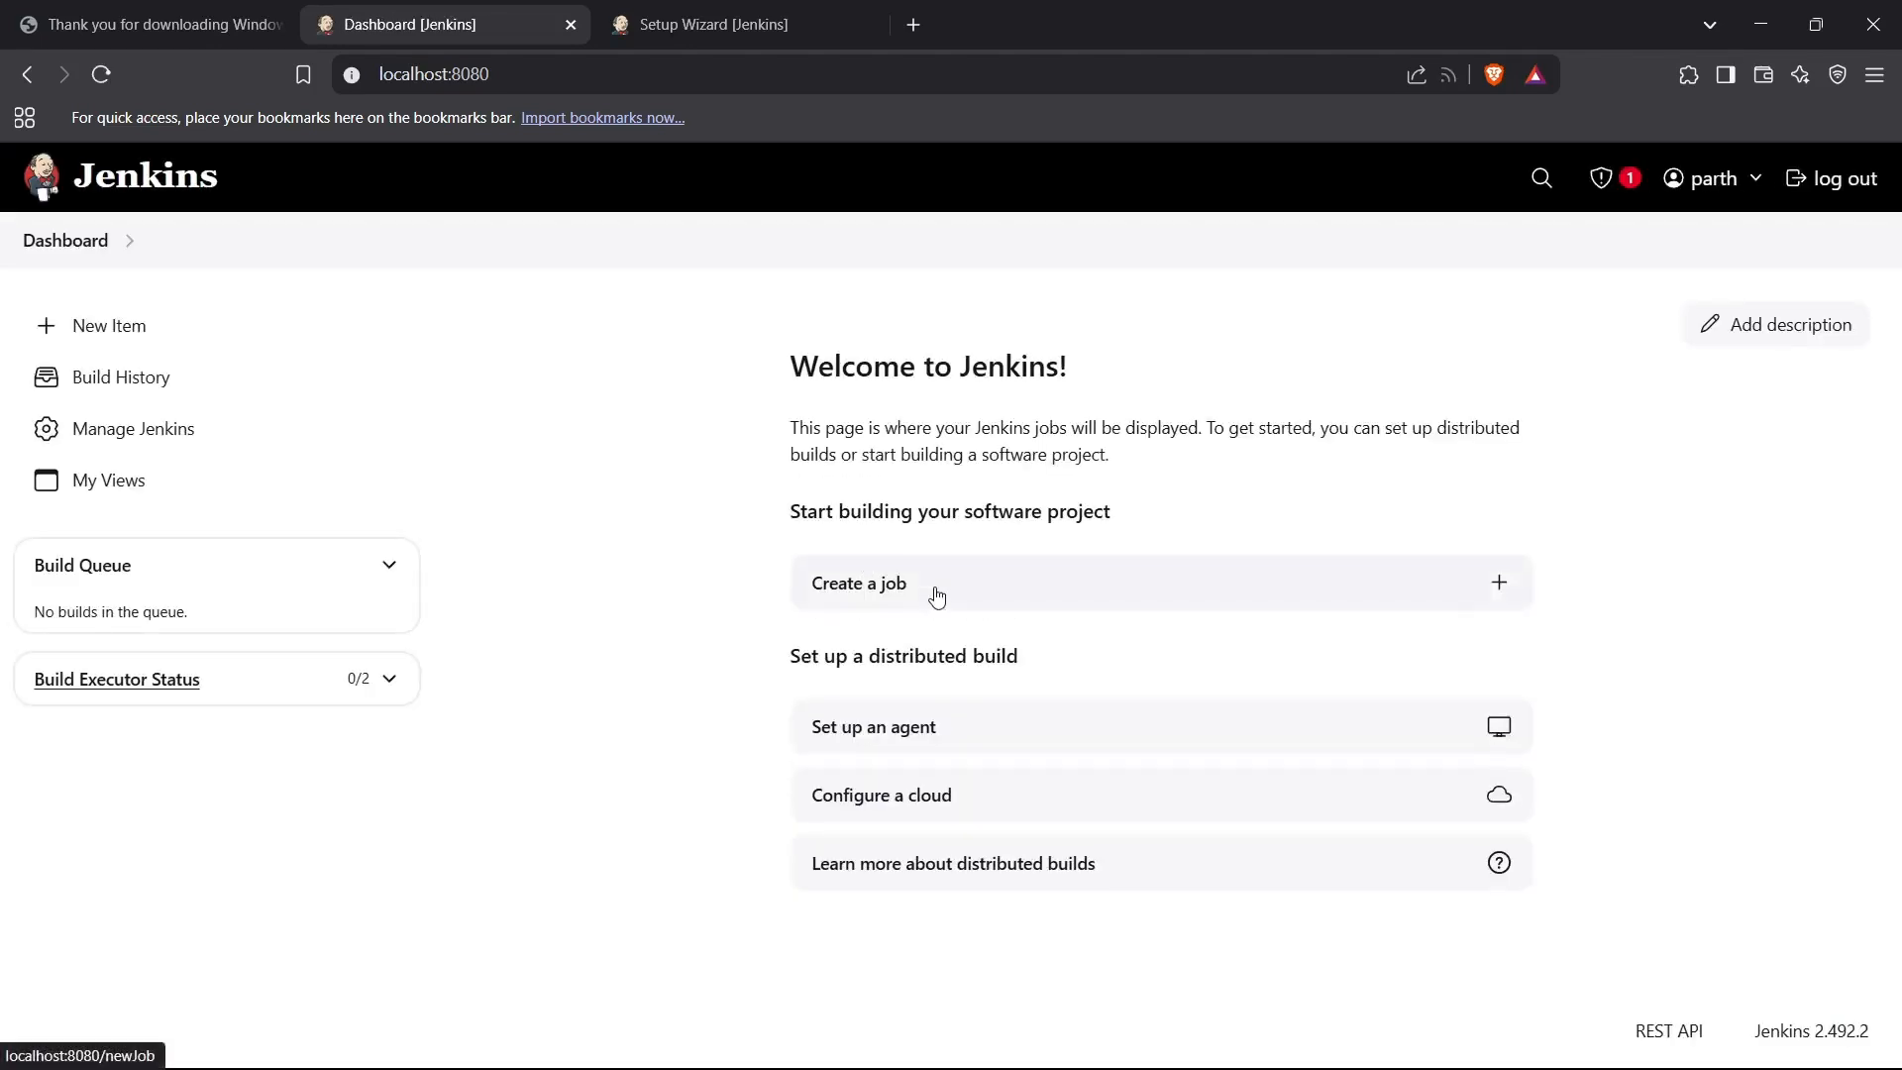
mouse_move(938, 722)
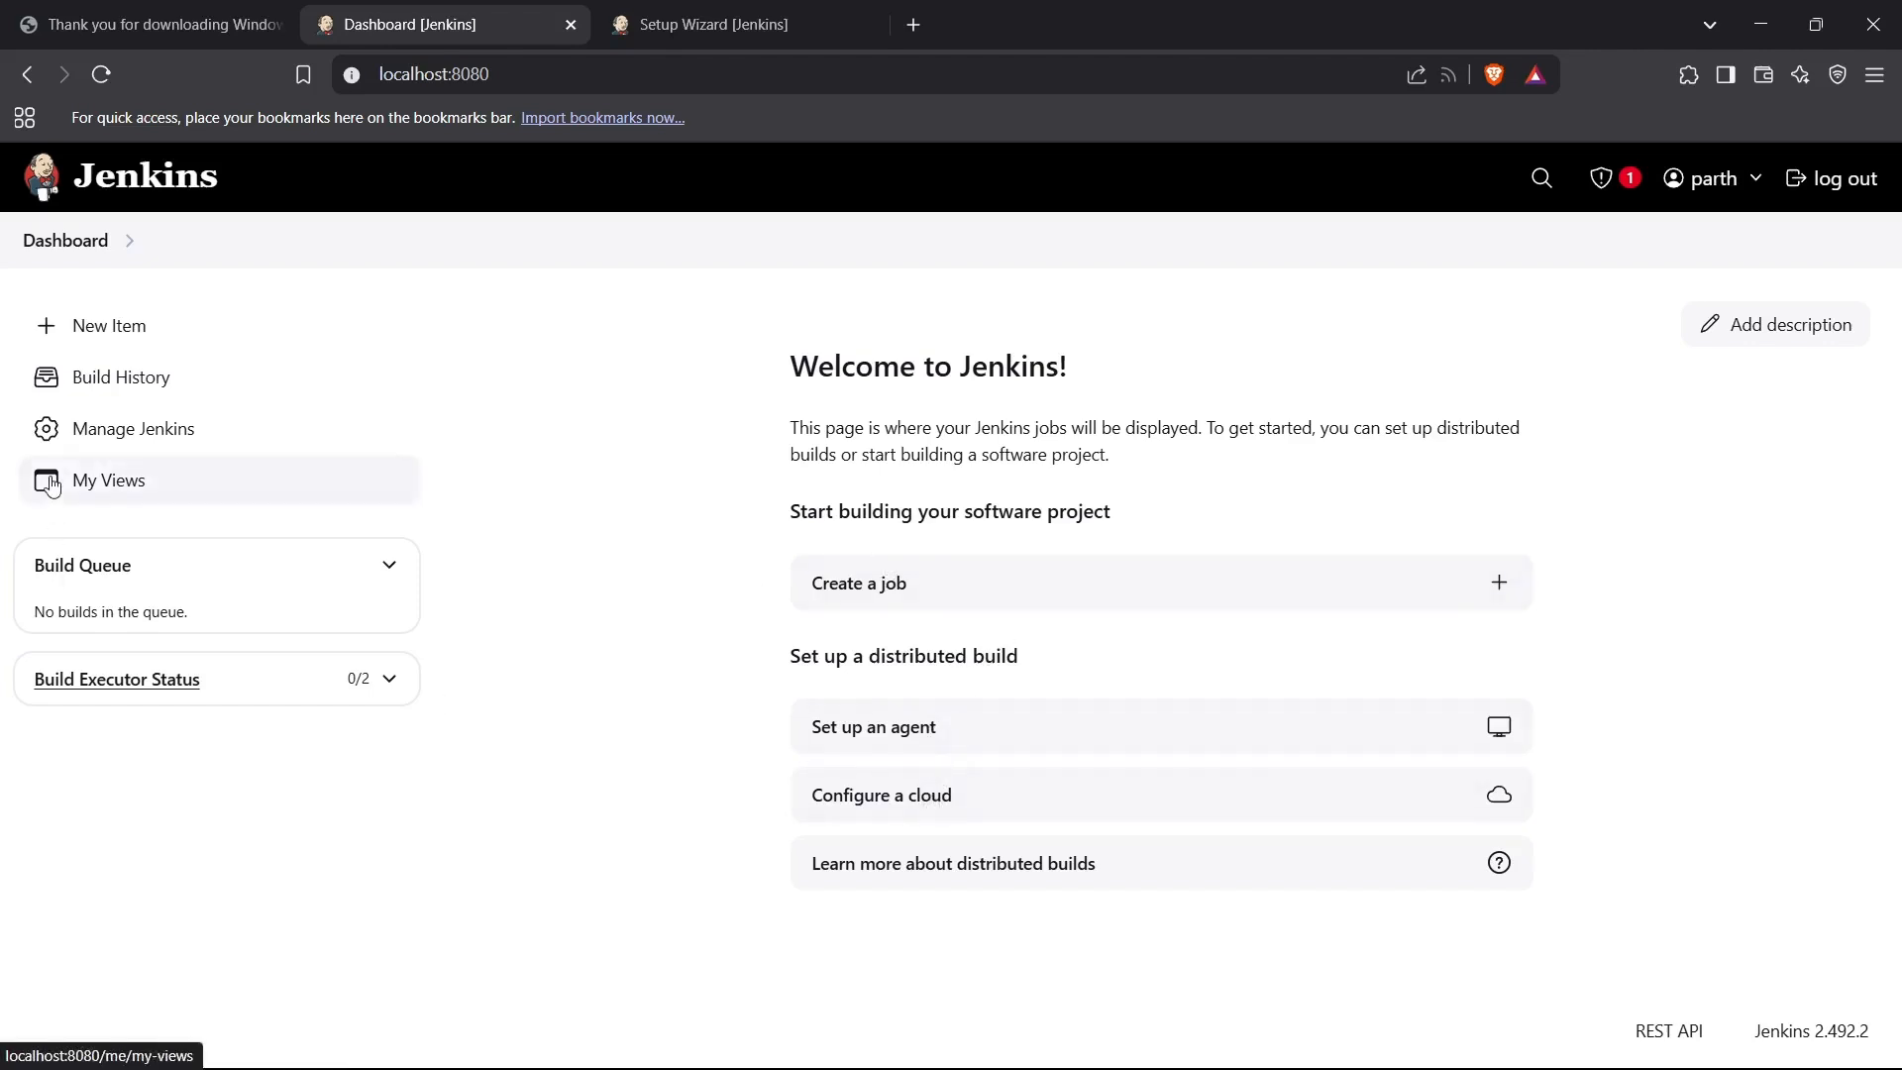
mouse_move(356, 473)
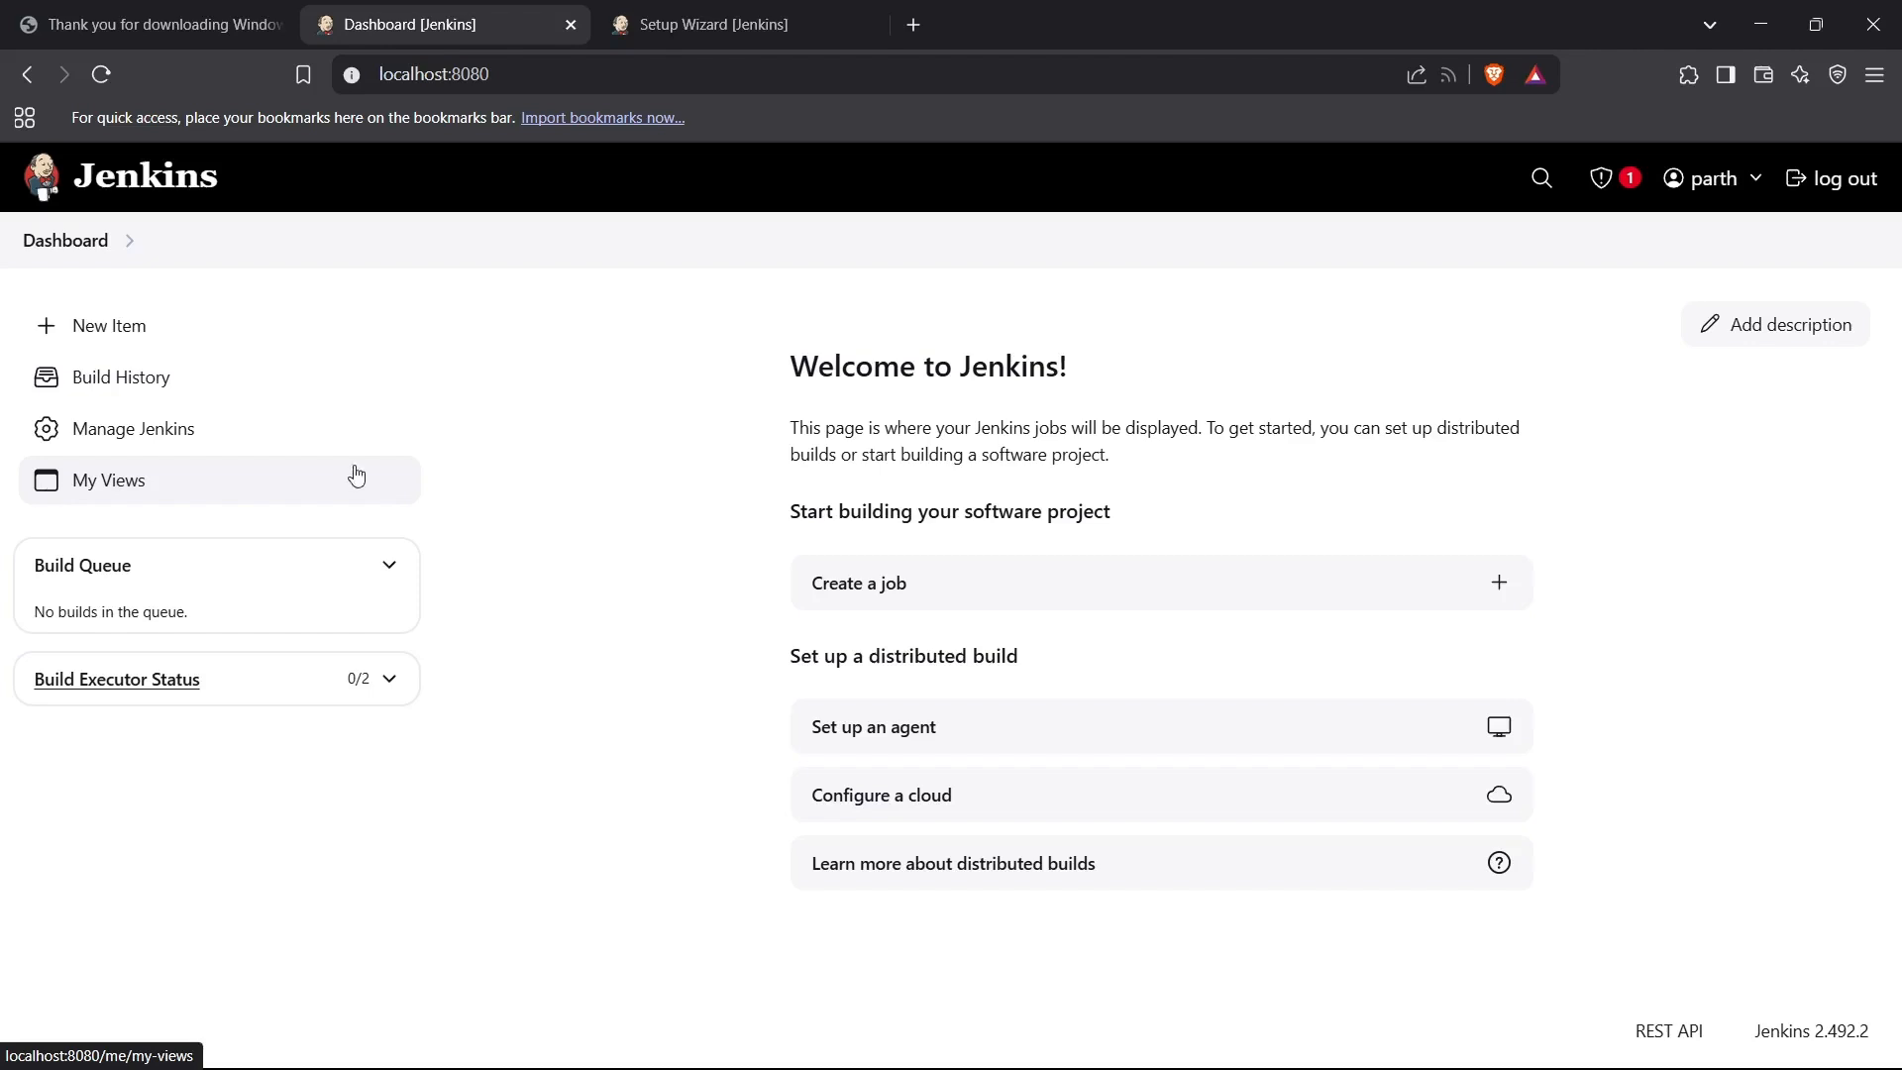
mouse_move(491, 537)
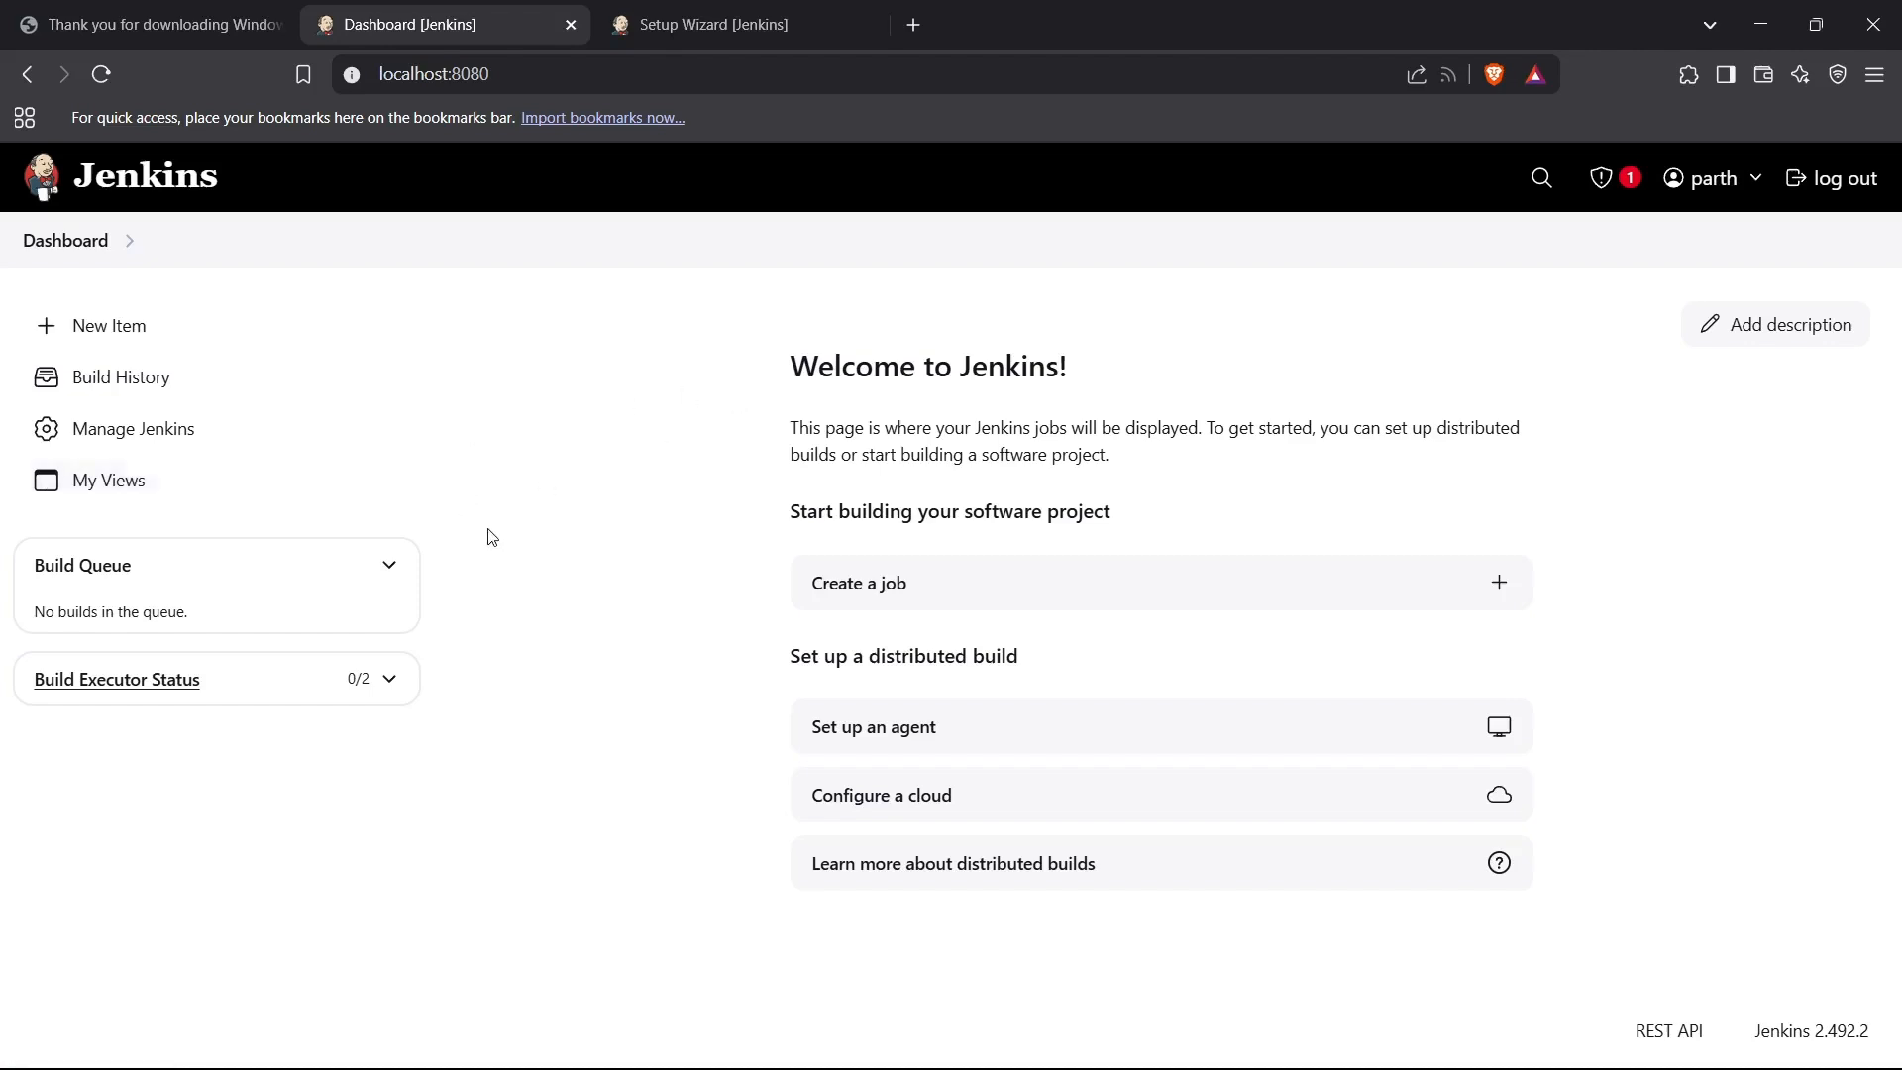